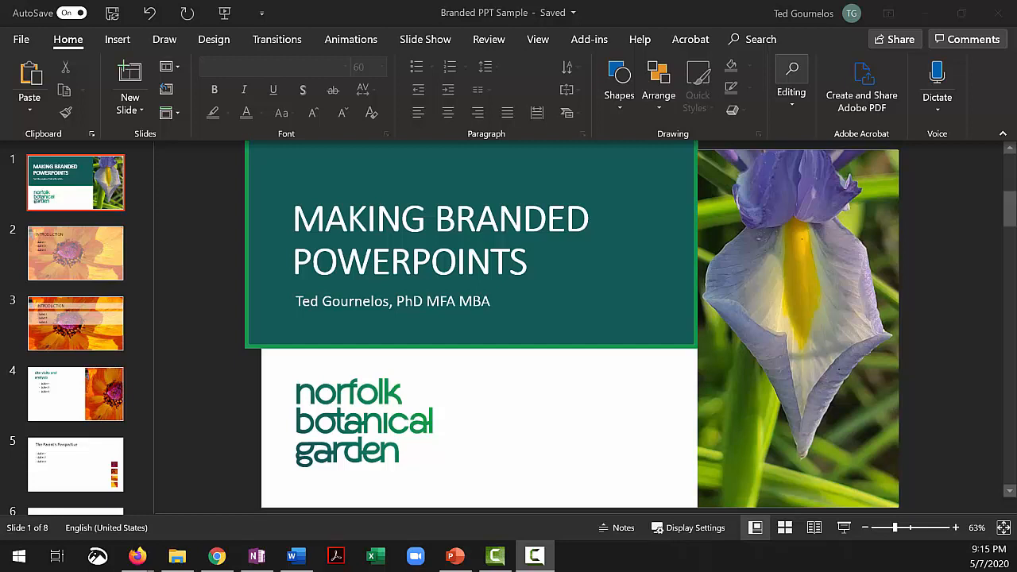
mouse_move(324, 358)
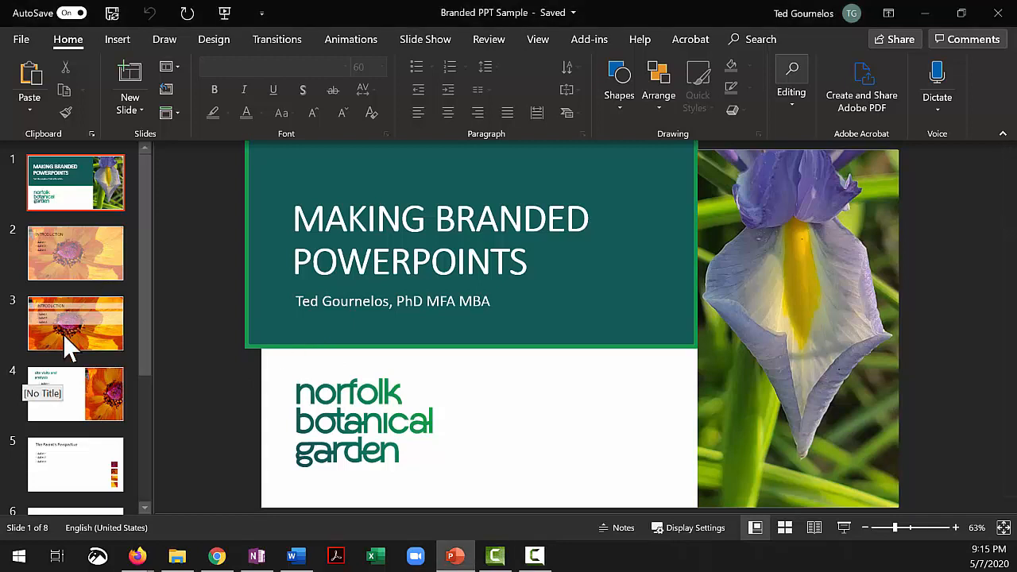
Show the introduction slide with the orange flower and select its title box for formatting.
click(77, 324)
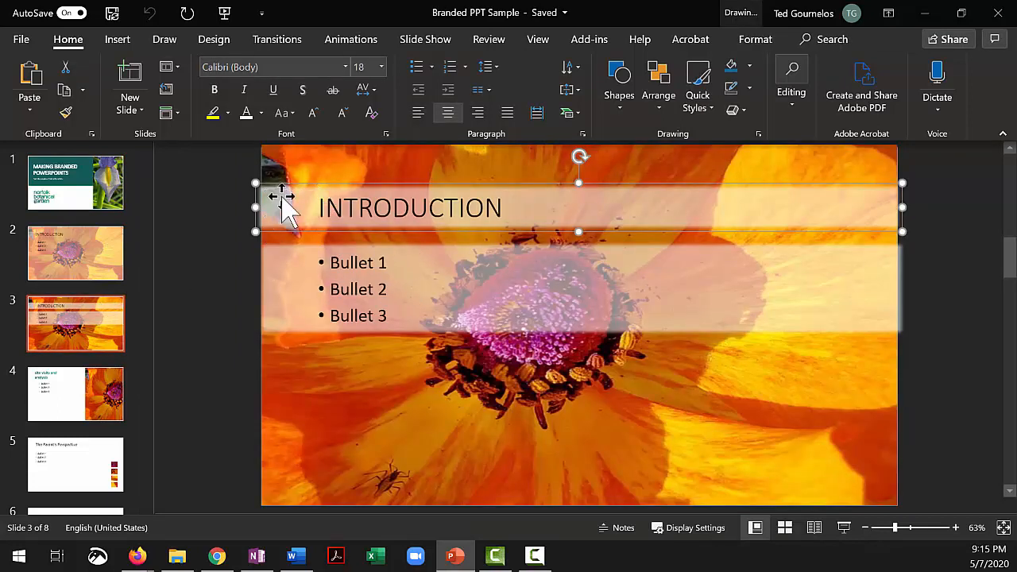
click(755, 39)
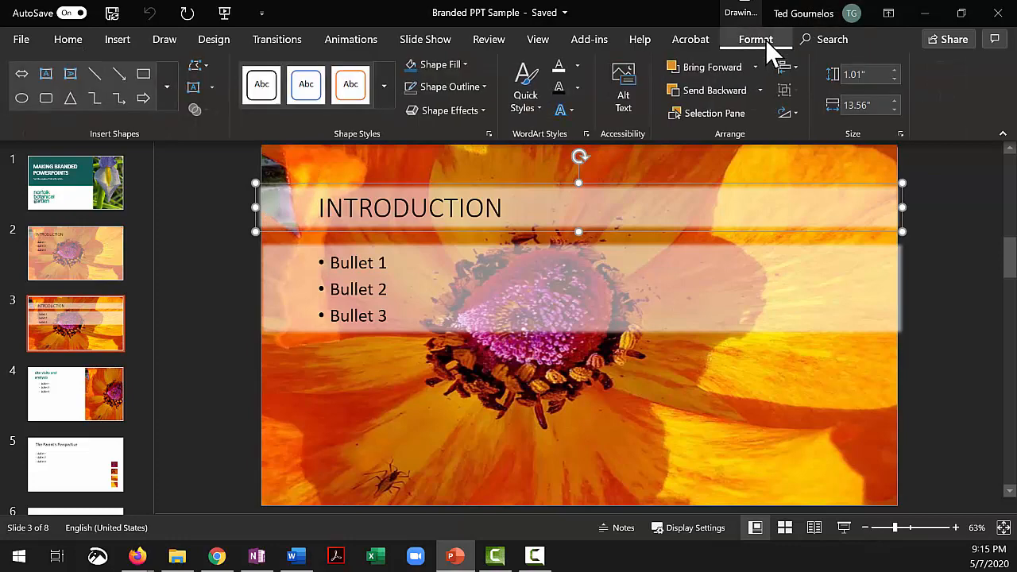
mouse_move(490, 103)
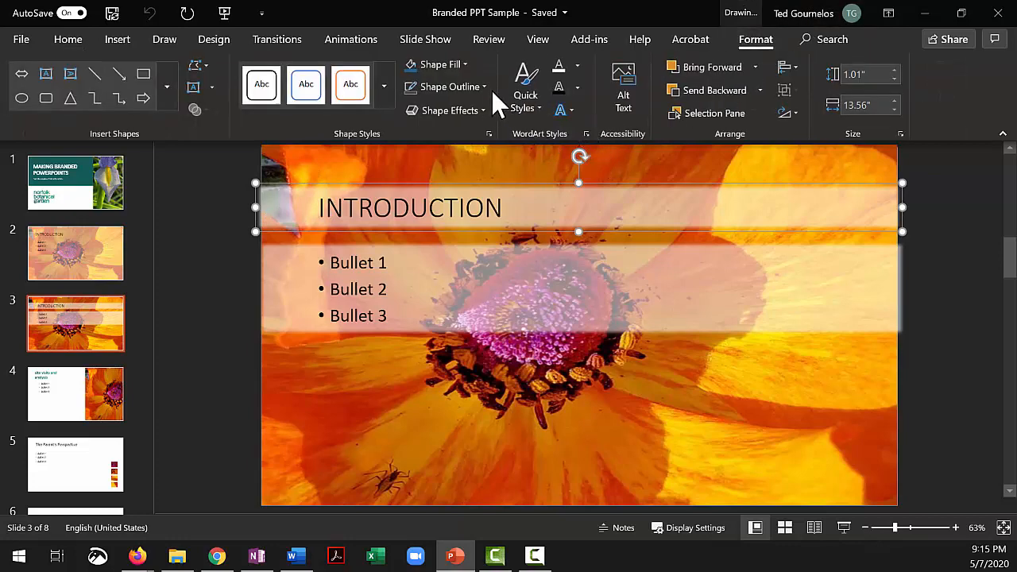
click(452, 112)
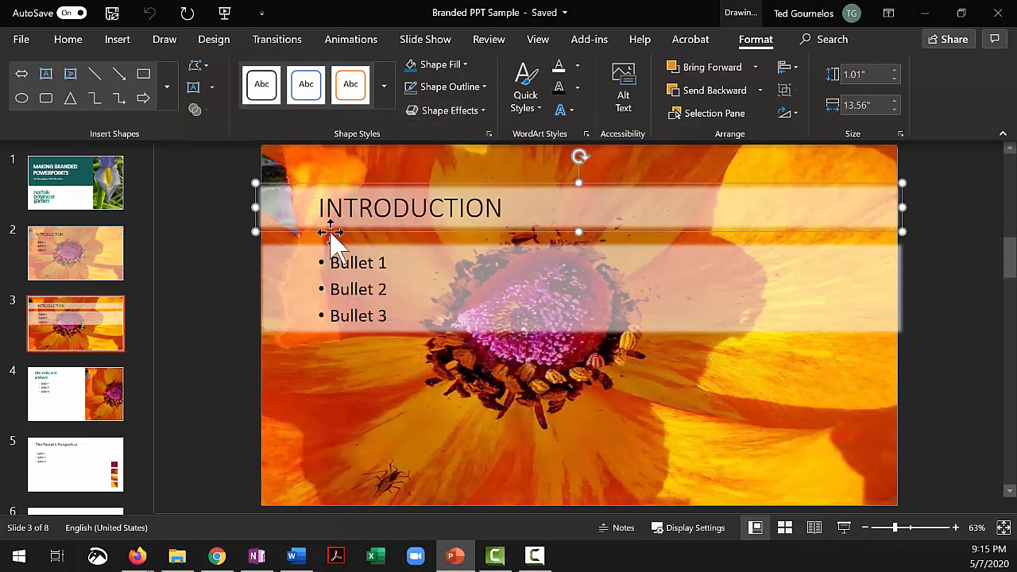
mouse_move(350, 375)
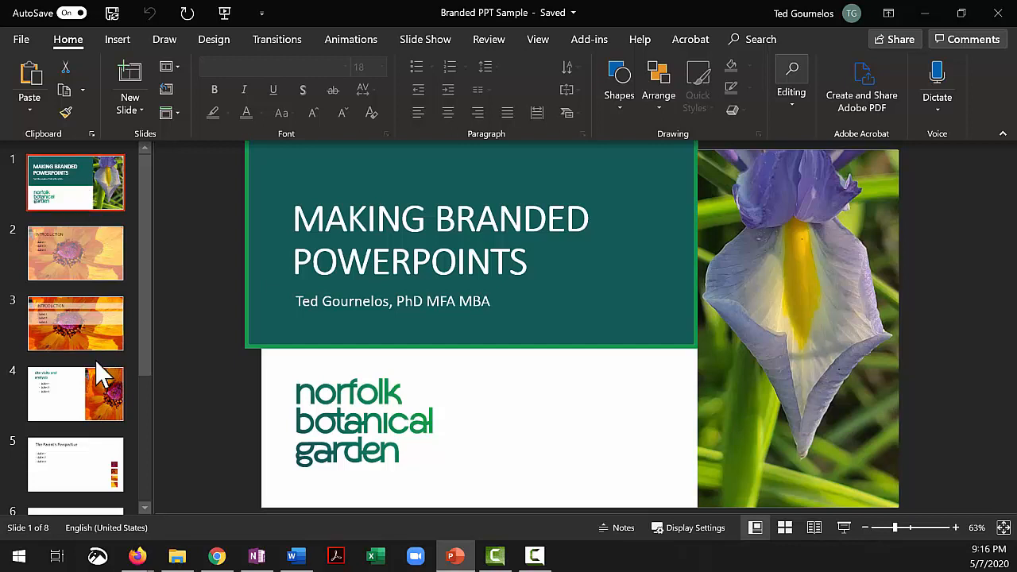
Save the presentation as an Adobe PDF to the desktop, keeping the file name.
click(26, 39)
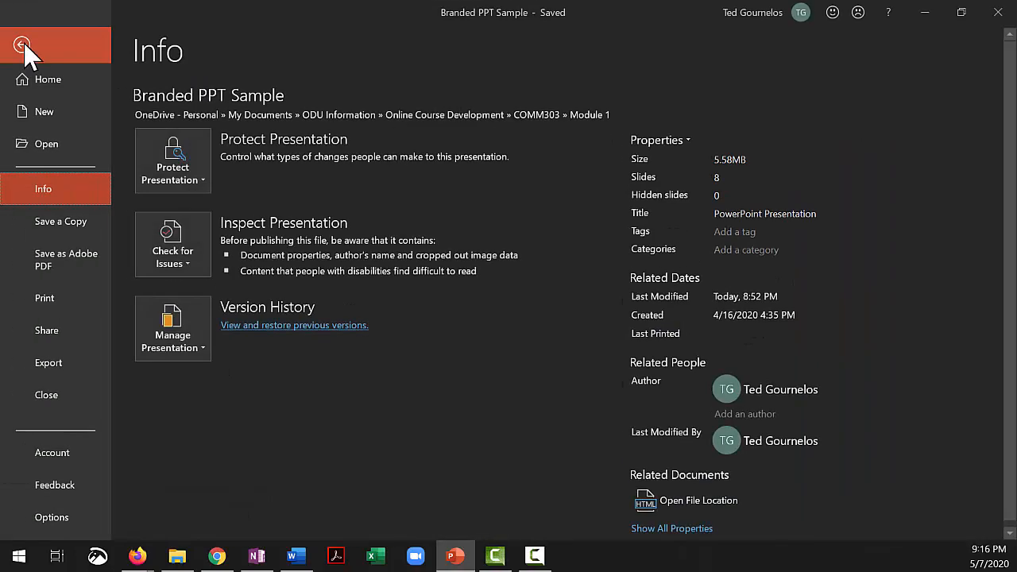
mouse_move(63, 312)
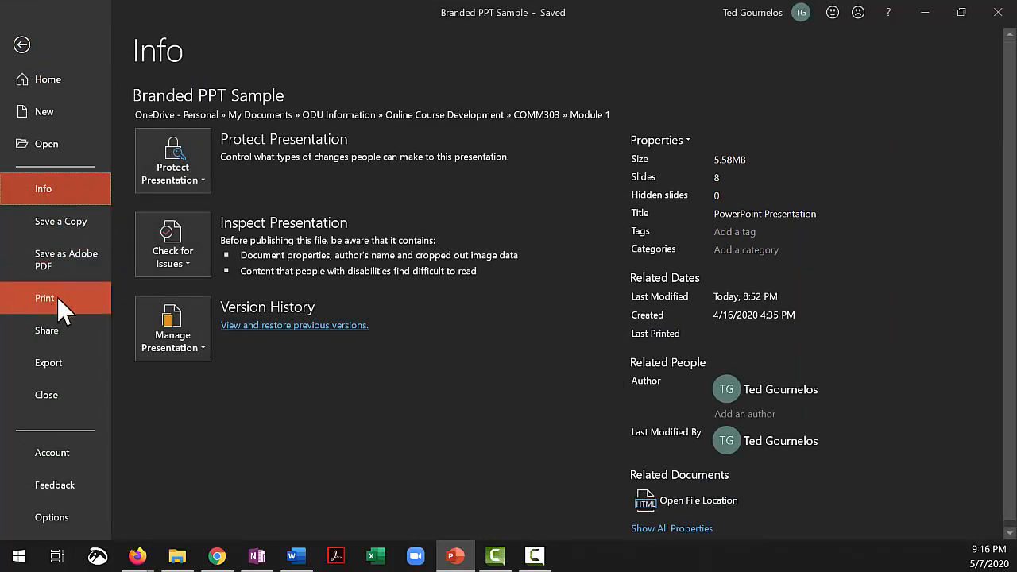
click(67, 259)
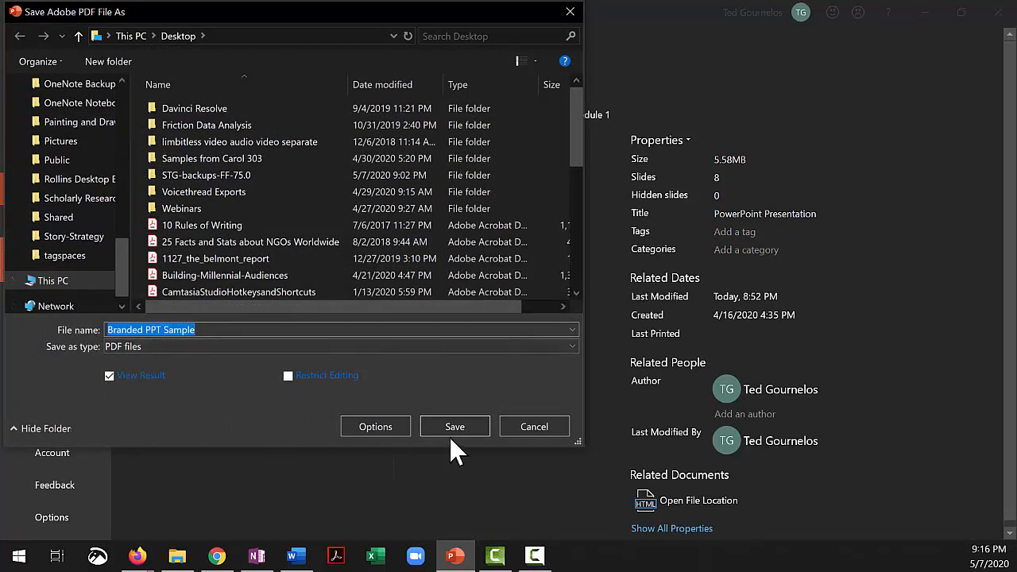
click(455, 426)
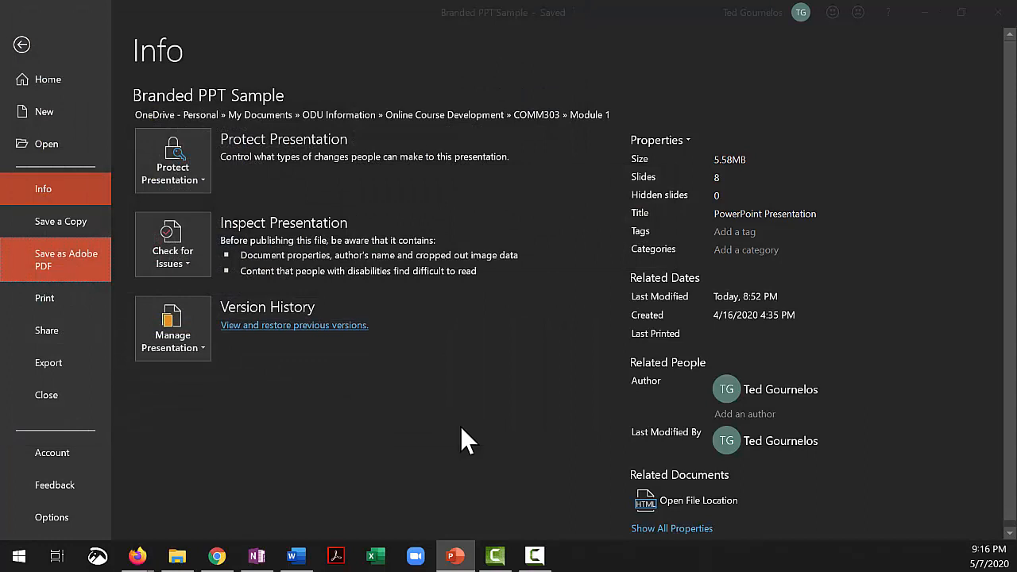
mouse_move(381, 305)
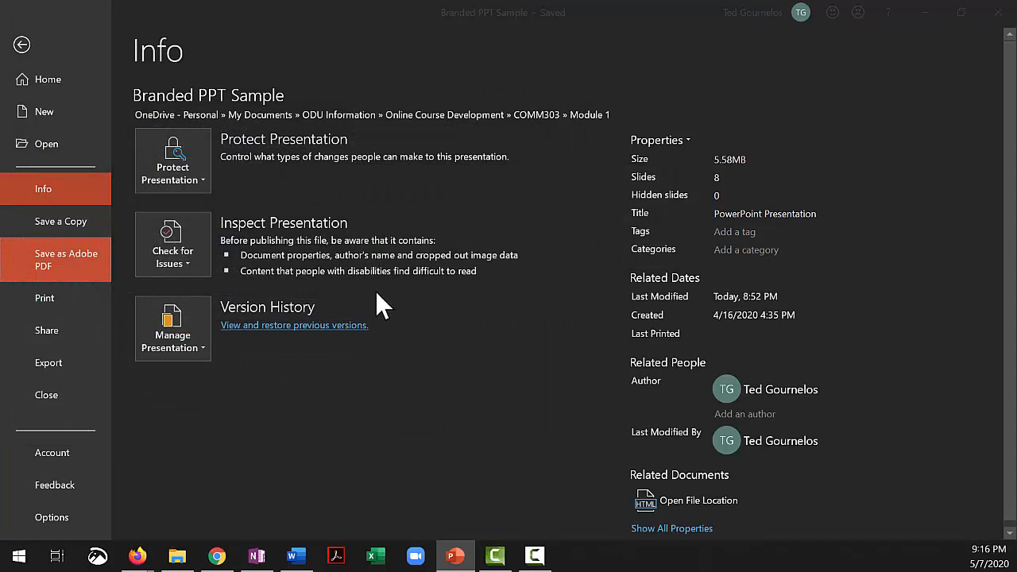
click(67, 259)
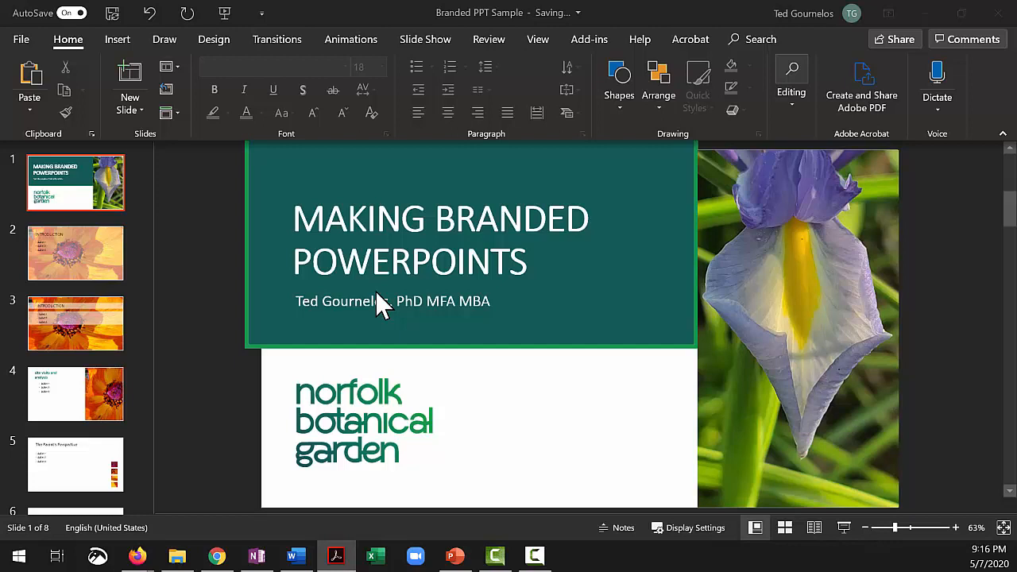
mouse_move(746, 11)
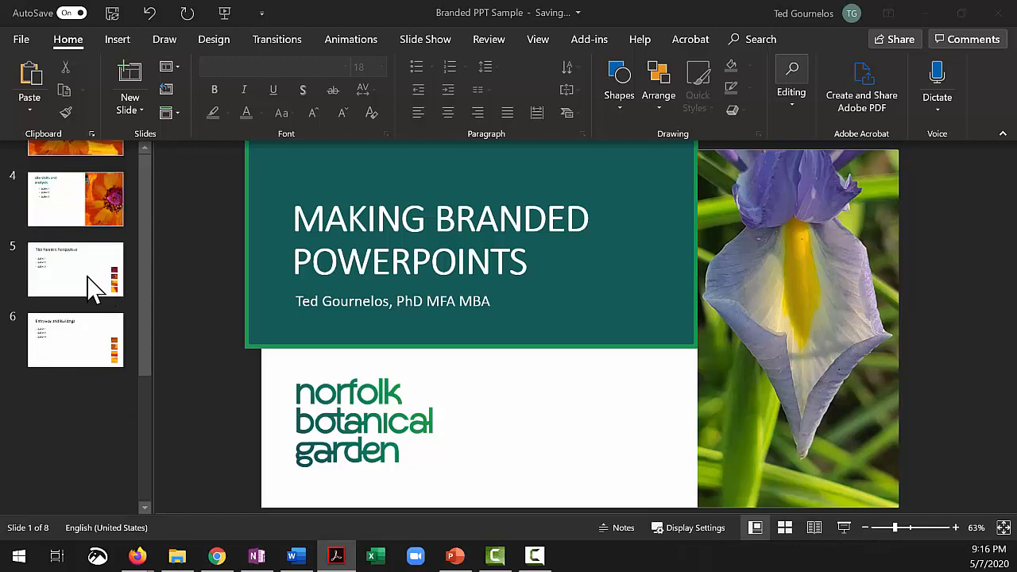
mouse_move(73, 374)
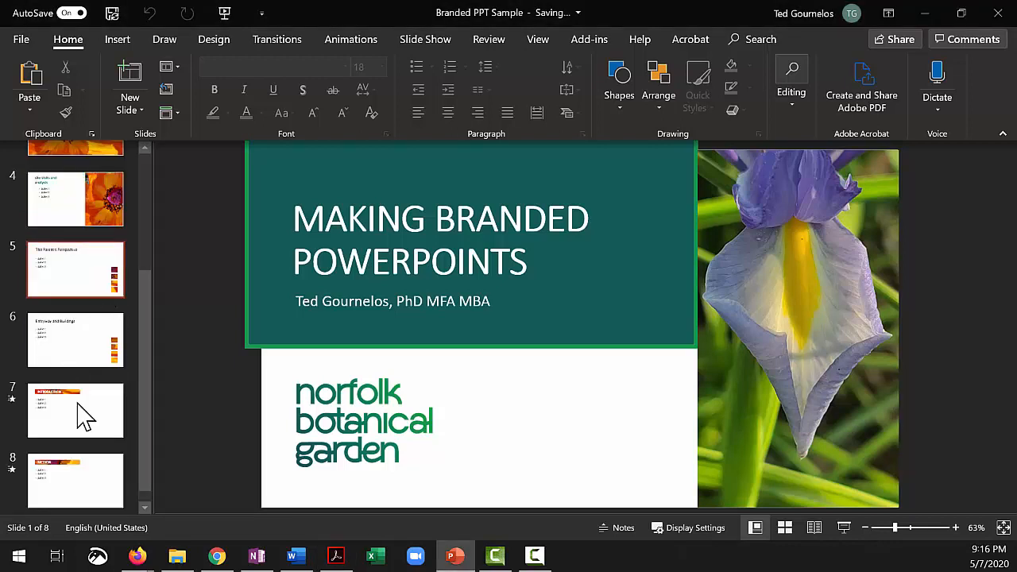
Show slide 7, the white INTRODUCTION layout with placeholder bullets.
click(77, 410)
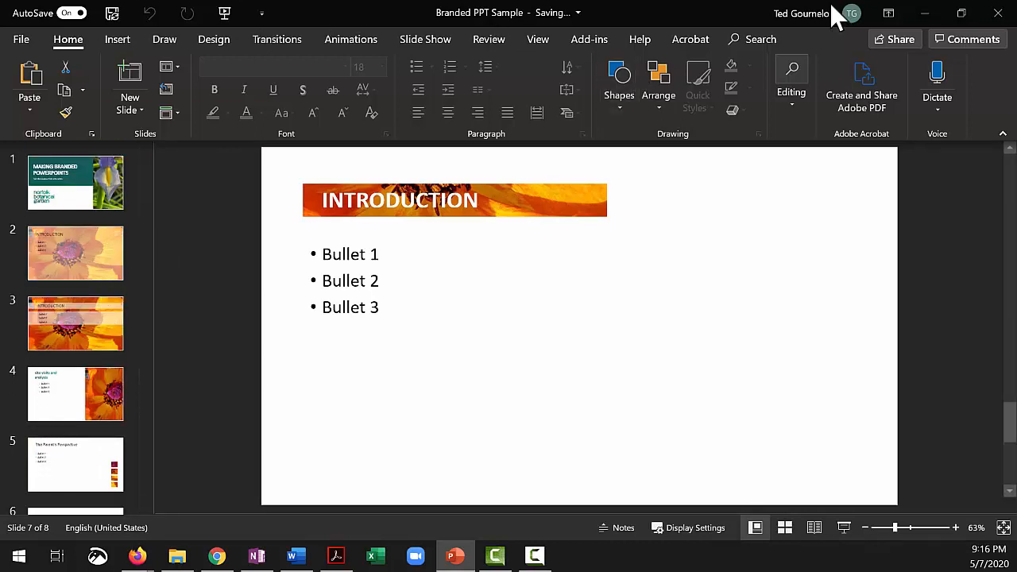
mouse_move(1000, 14)
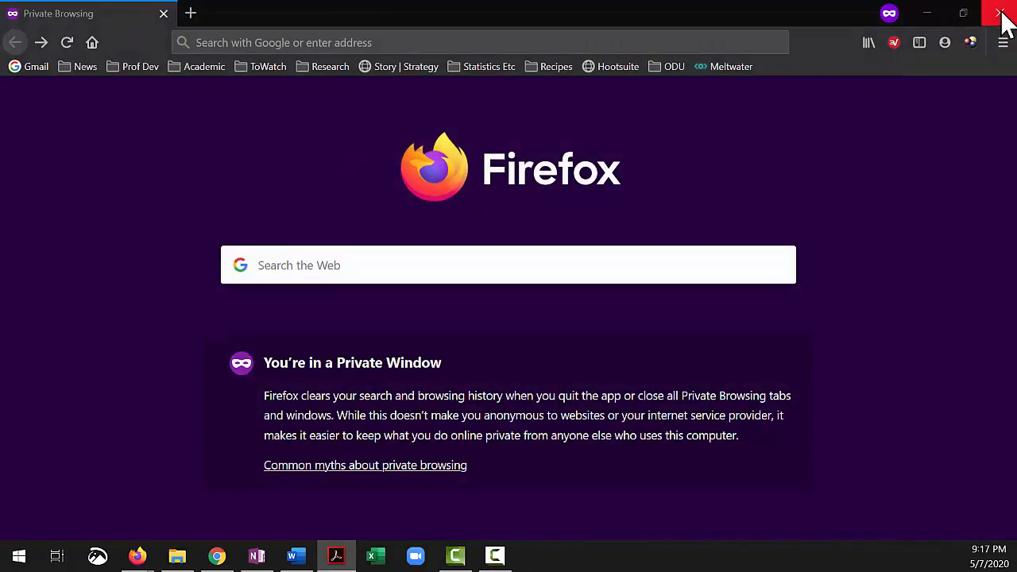
mouse_move(388, 324)
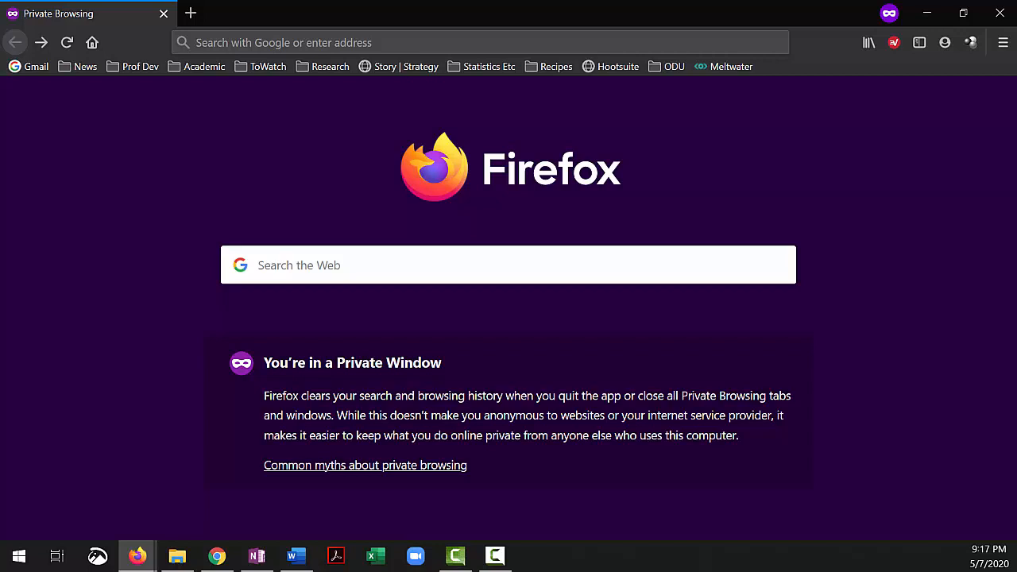
mouse_move(136, 556)
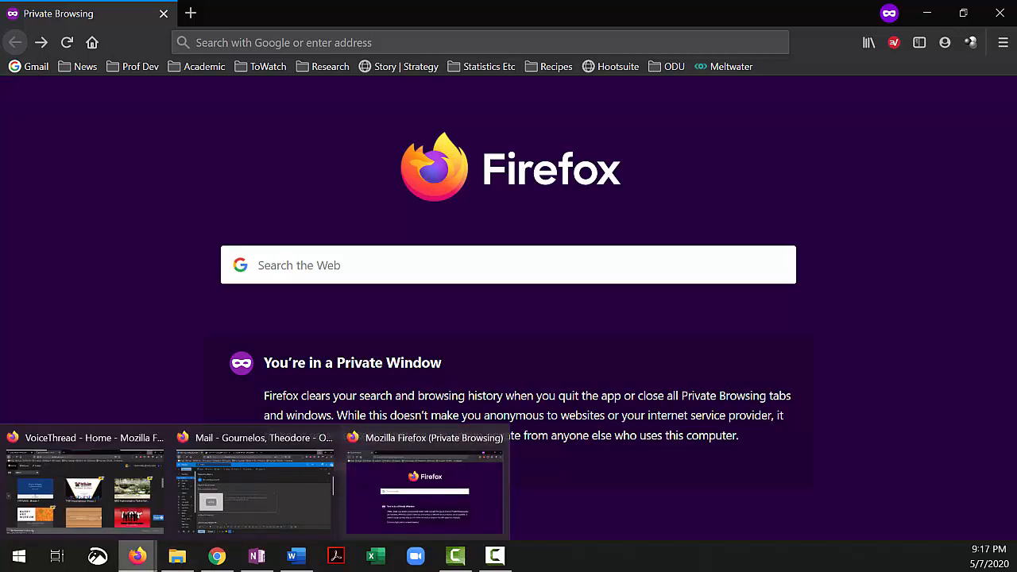
mouse_move(235, 111)
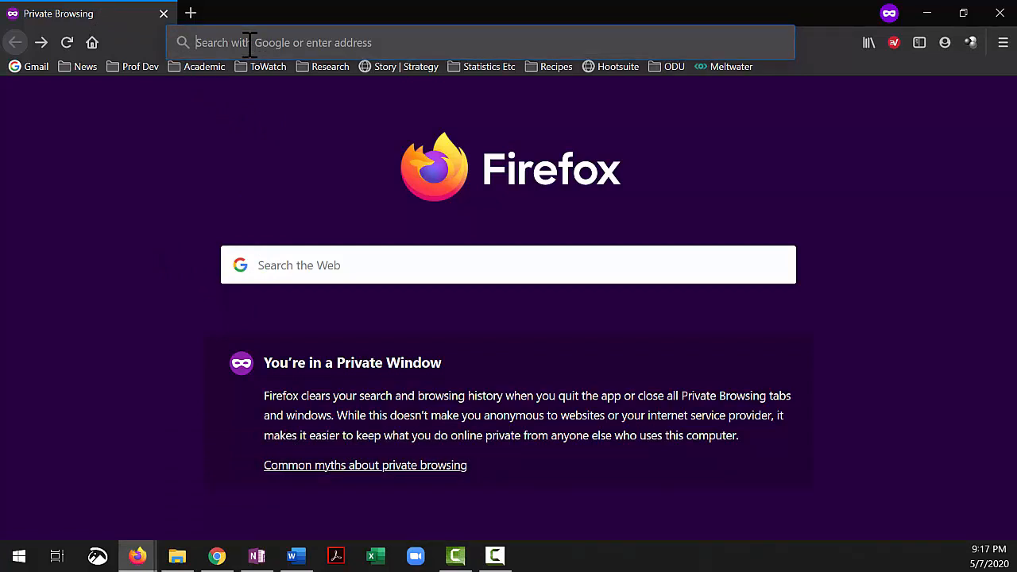
Go to odu.voicethread, log in with Monarch-Key credentials, remember for 7 days and send a Duo push.
text(odu.voi)
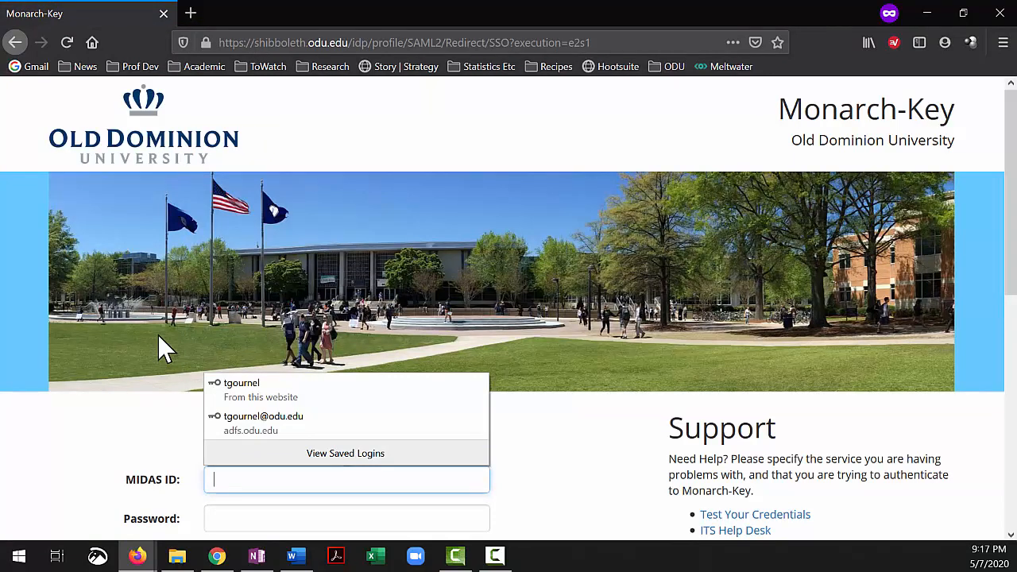
mouse_move(264, 406)
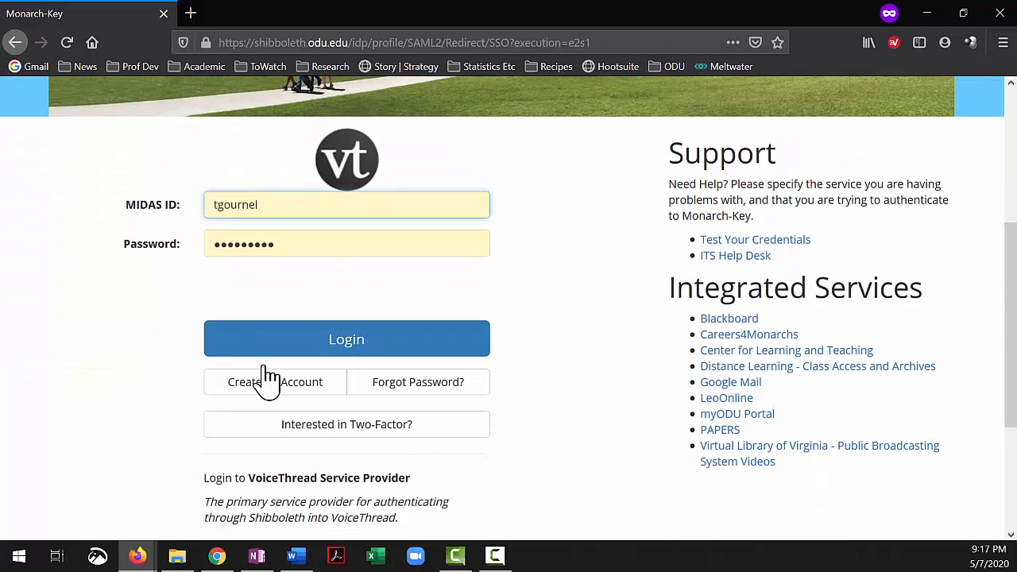
click(346, 339)
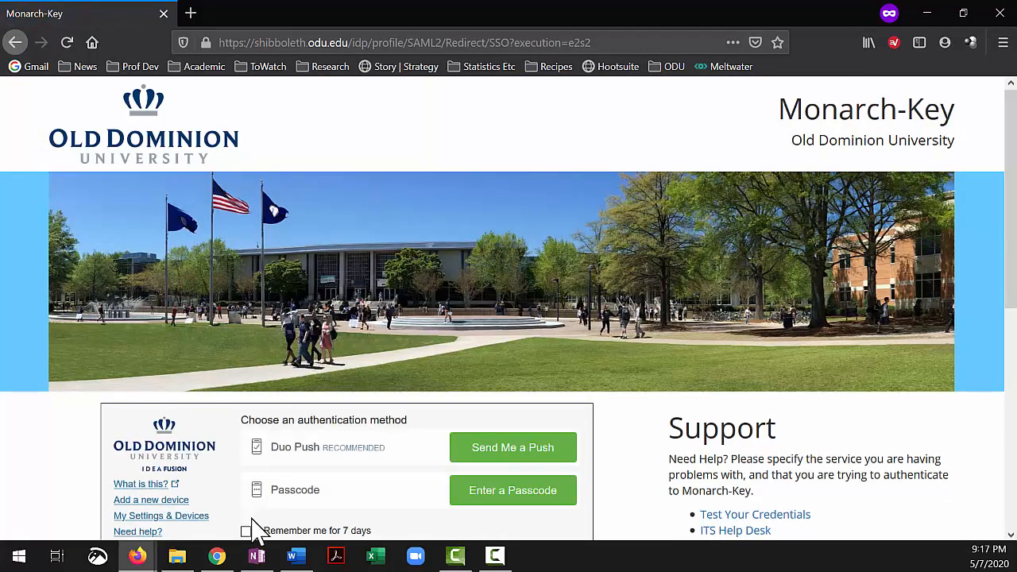
click(246, 531)
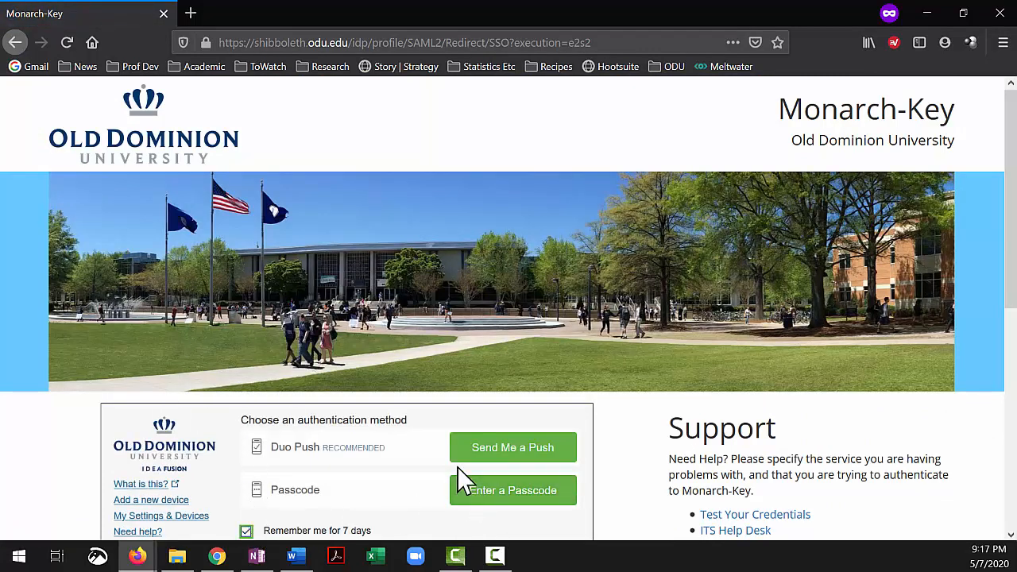
click(512, 448)
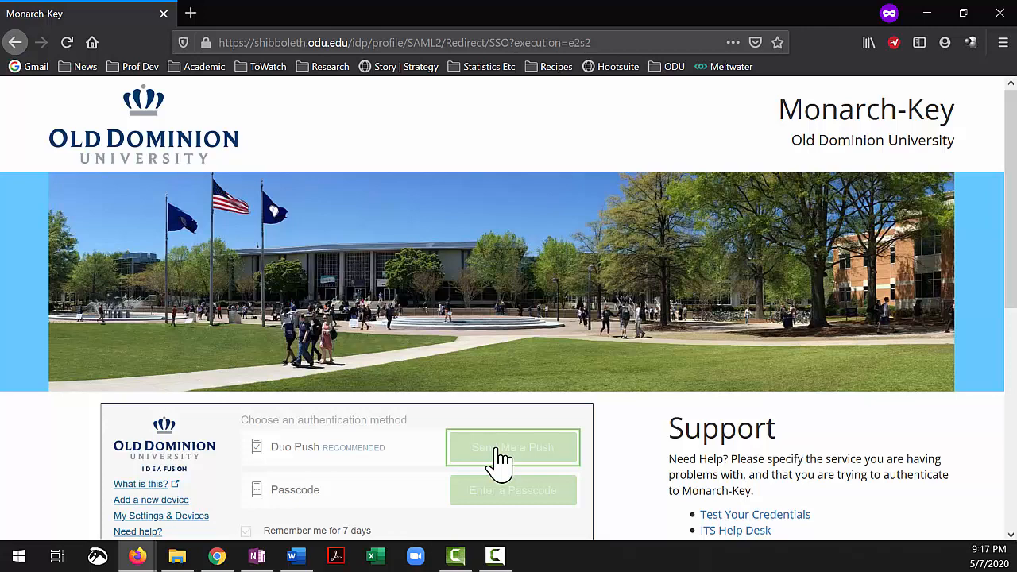
Create a new VoiceThread and enter 'Voicethread Sample' as its title.
click(513, 448)
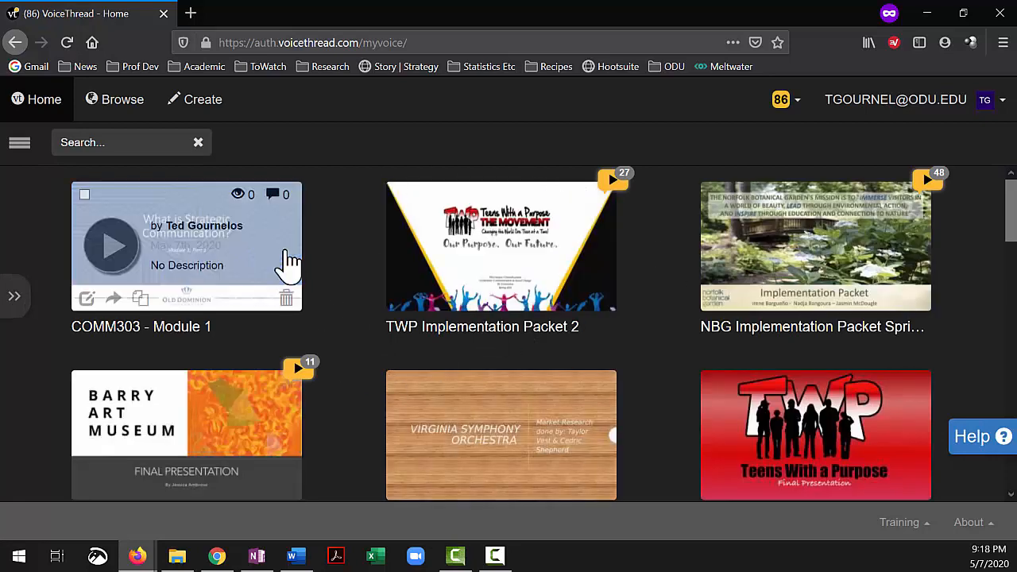
mouse_move(204, 104)
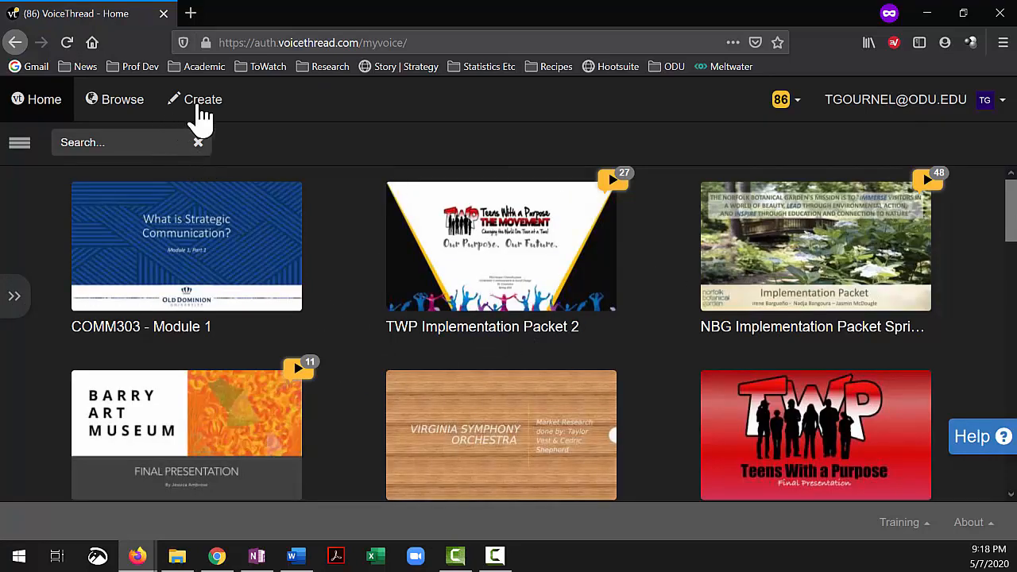
click(195, 99)
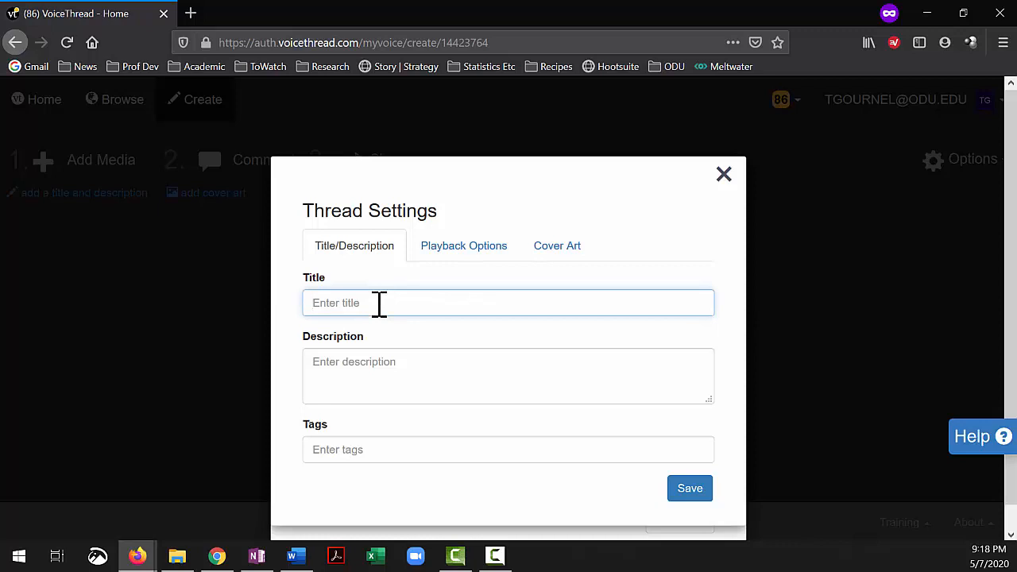
text(Voicethread Sample)
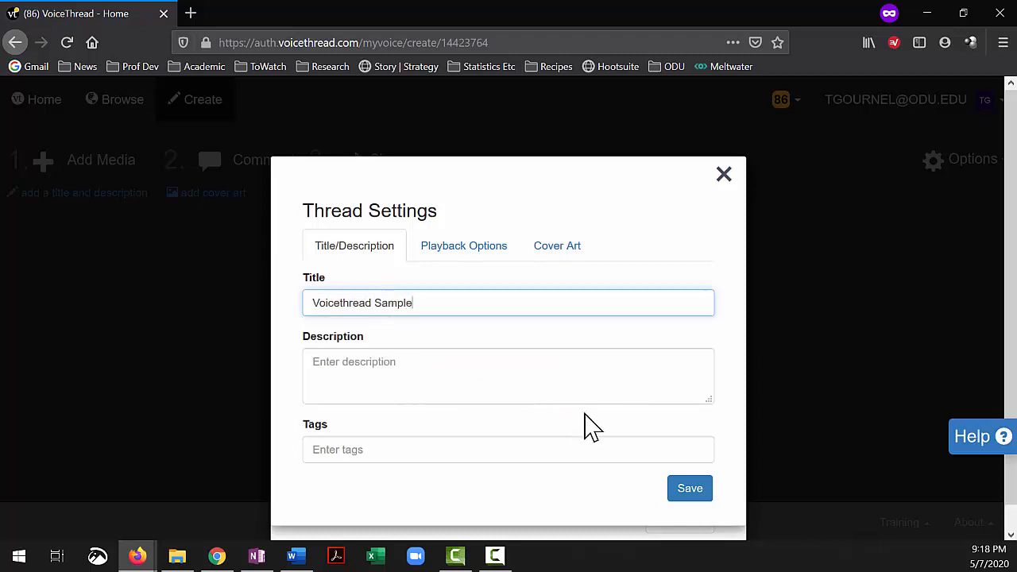
In Playback Options enable threaded commenting, autoplay on open, mic, webcam and text comments, and save.
click(464, 245)
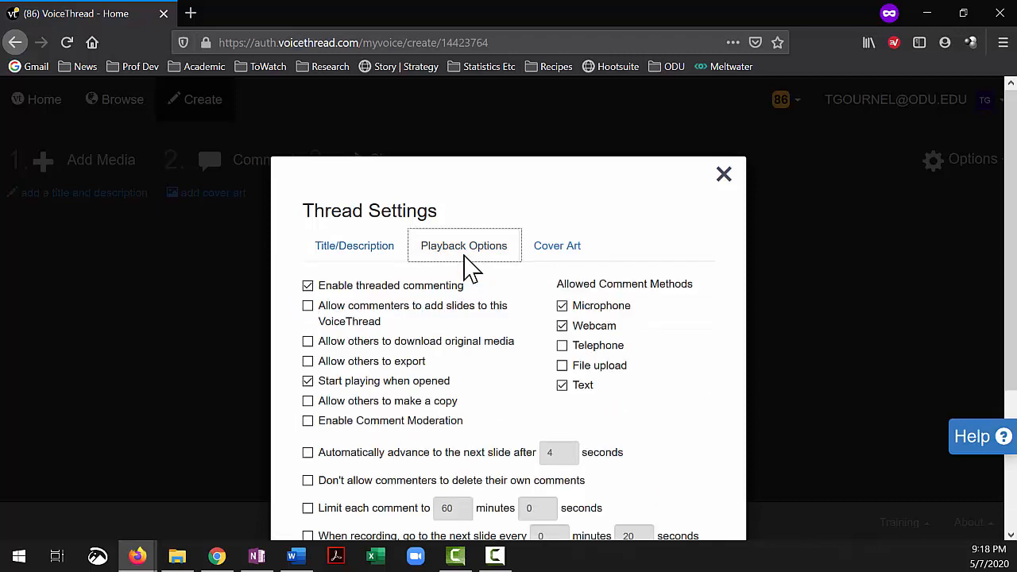
mouse_move(399, 298)
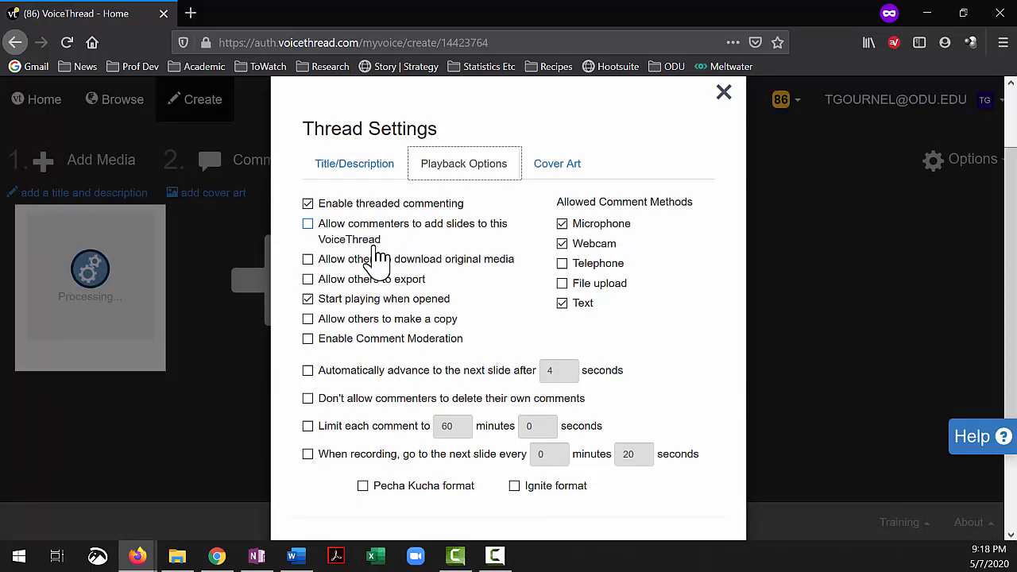
mouse_move(356, 238)
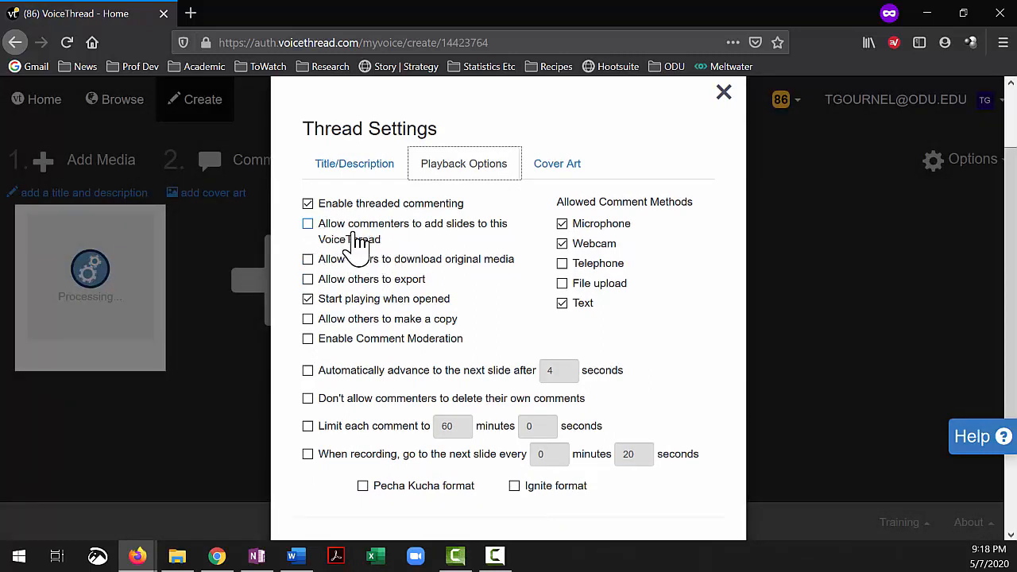
mouse_move(430, 238)
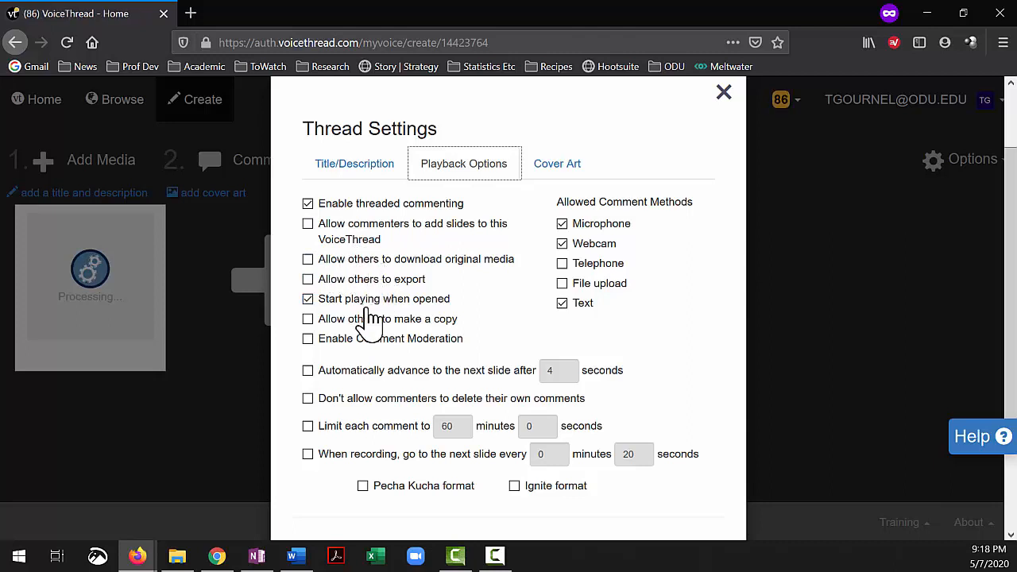
mouse_move(348, 321)
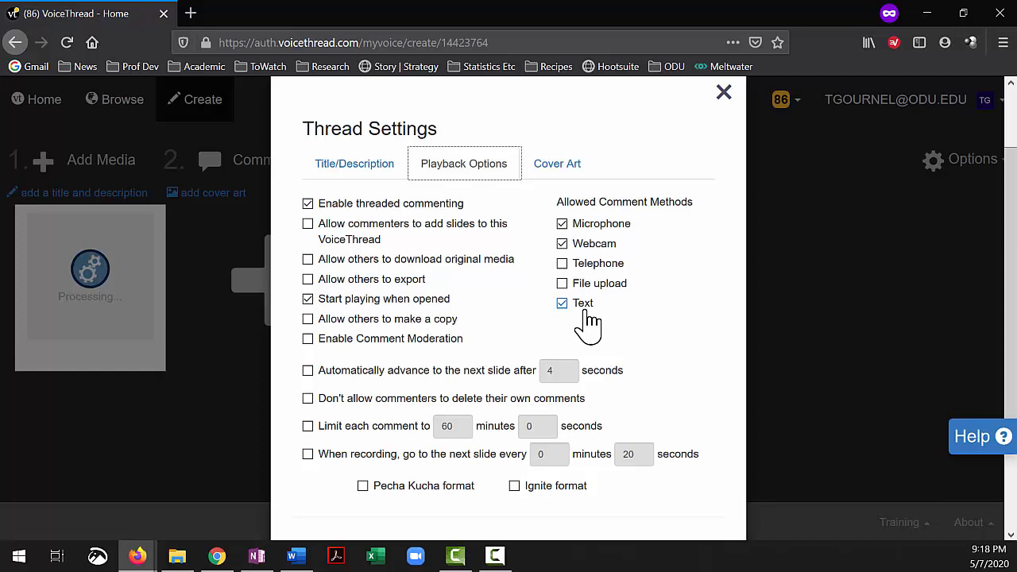
mouse_move(607, 308)
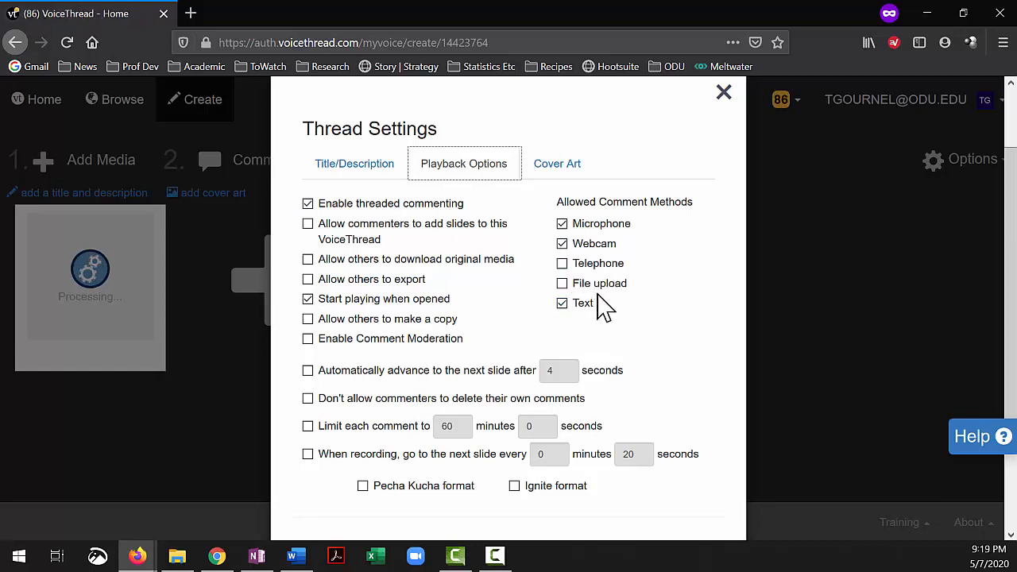
scroll(down, 3)
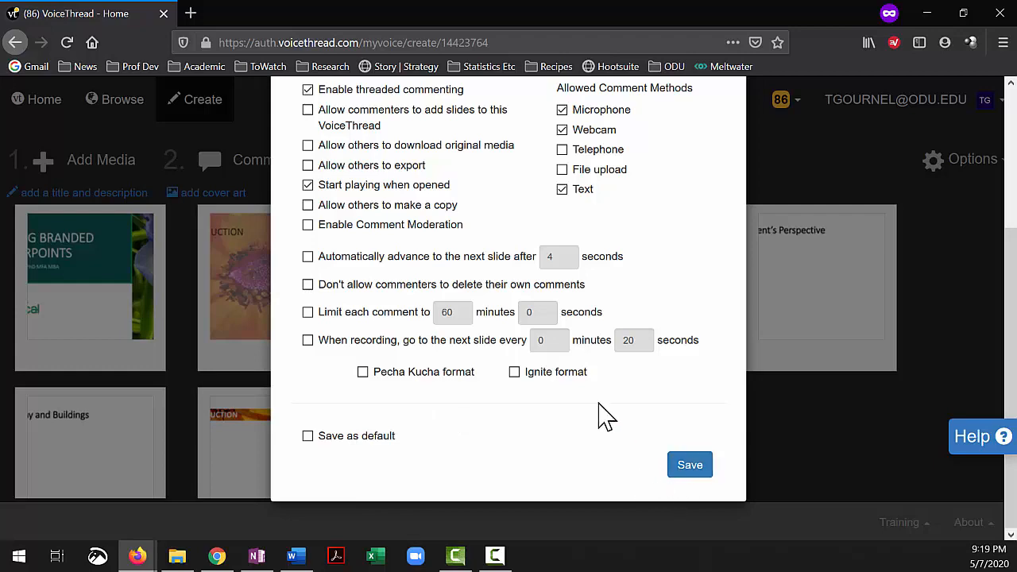
click(690, 464)
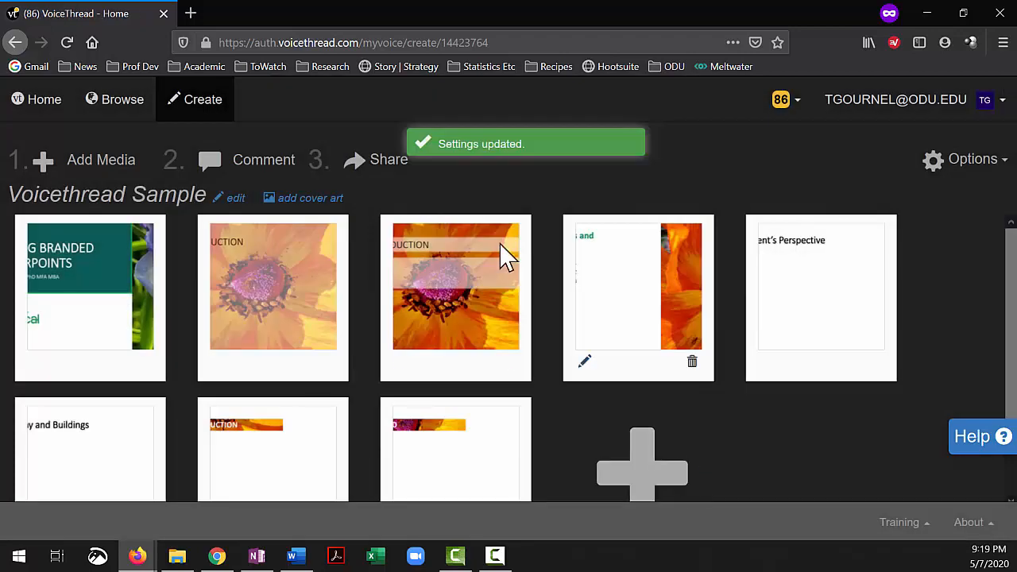
mouse_move(340, 299)
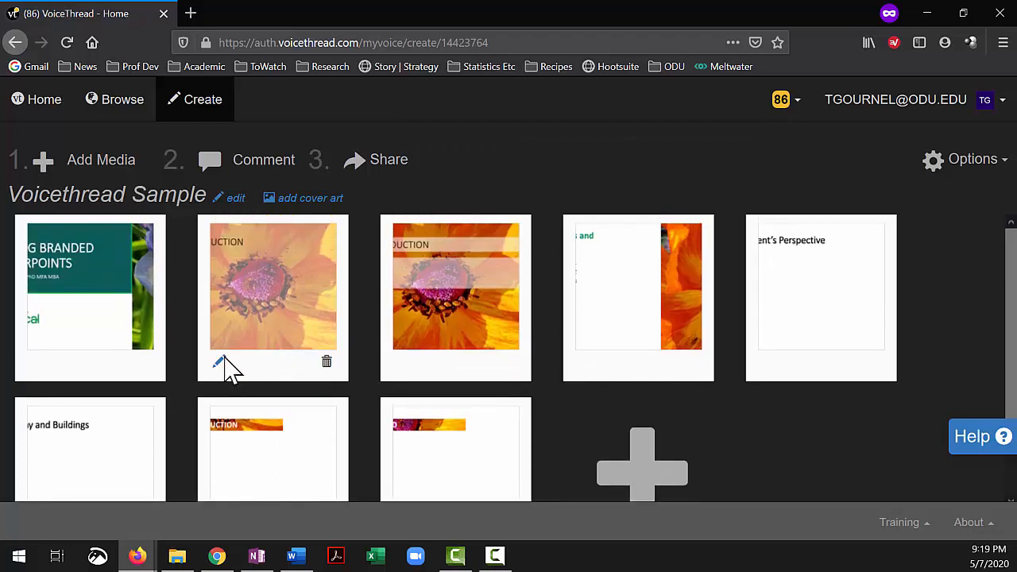
mouse_move(135, 294)
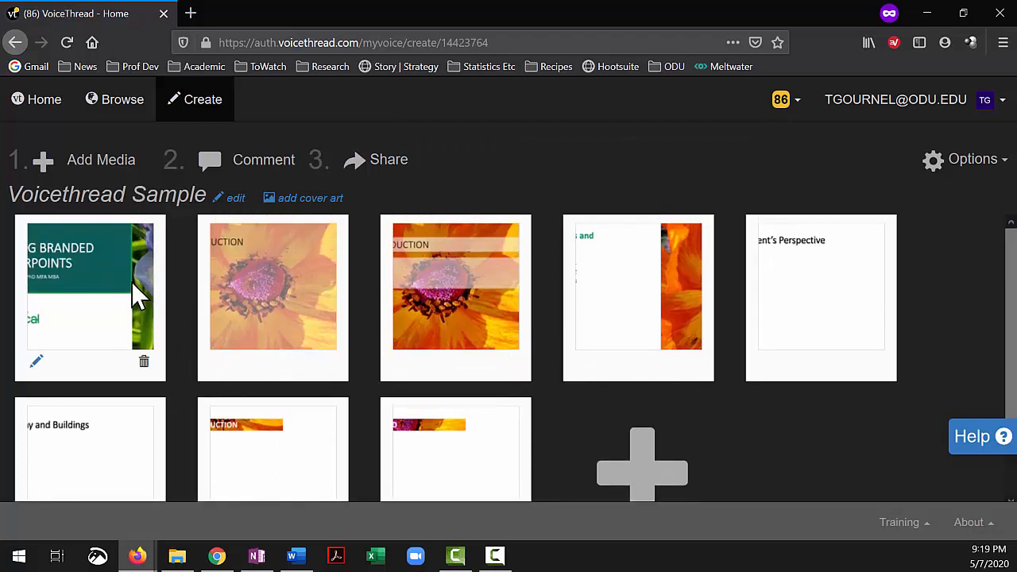
mouse_move(321, 283)
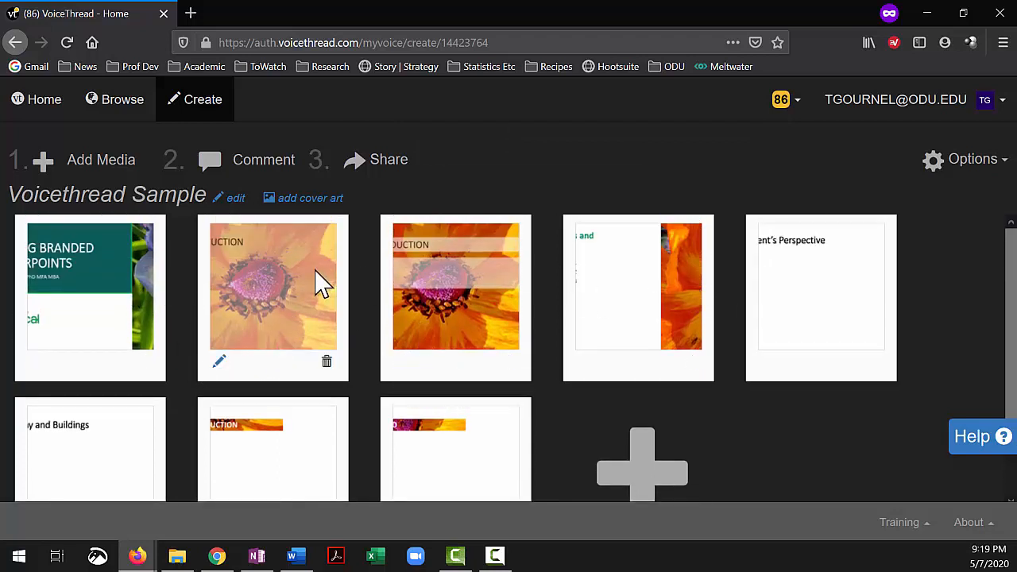
mouse_move(124, 299)
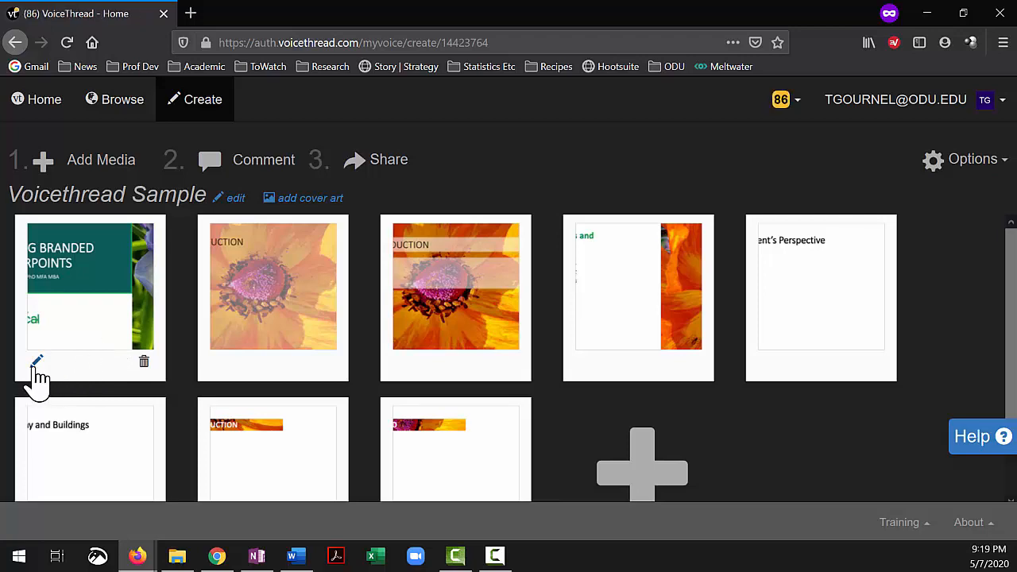
click(38, 359)
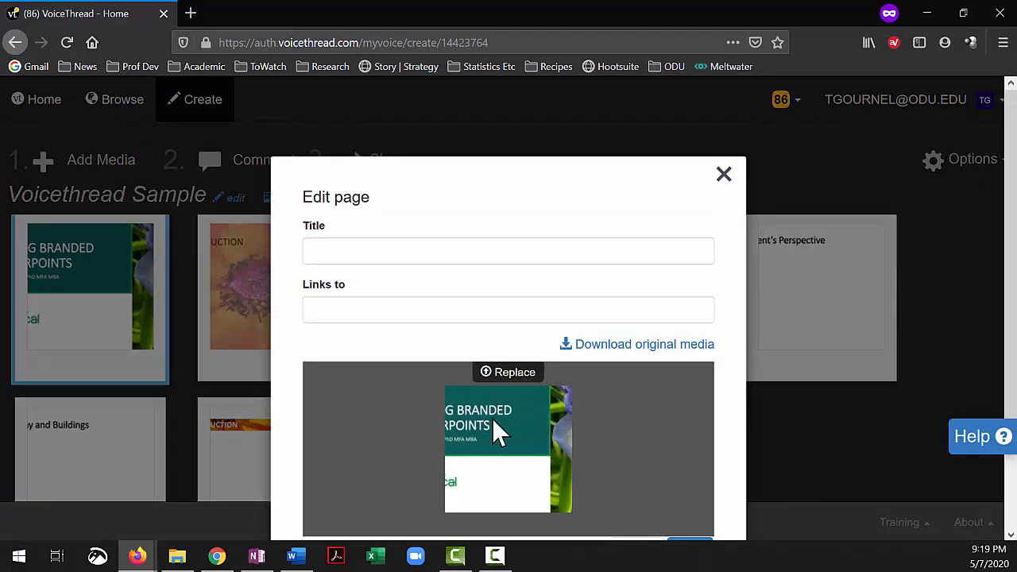
mouse_move(512, 386)
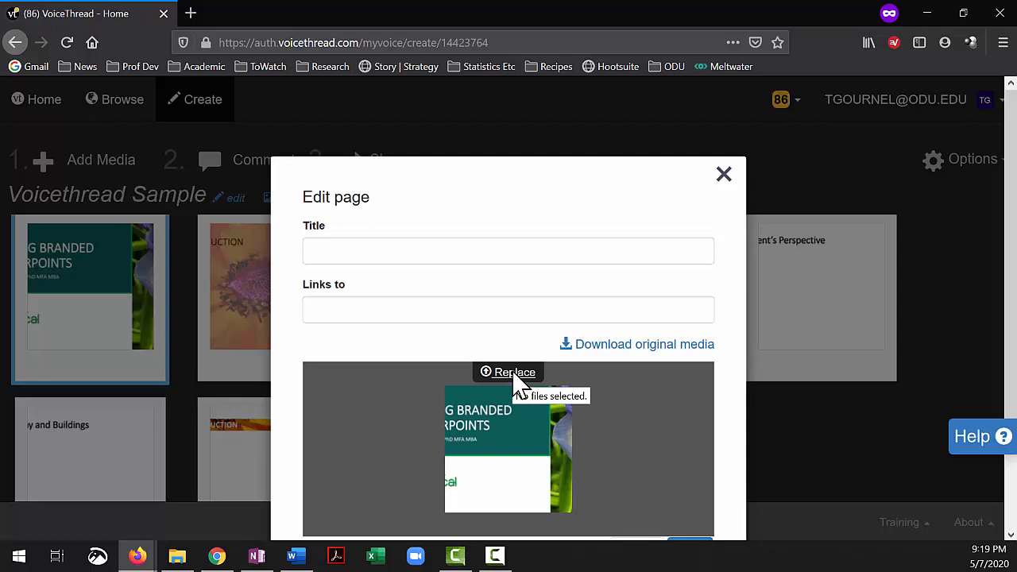
mouse_move(707, 226)
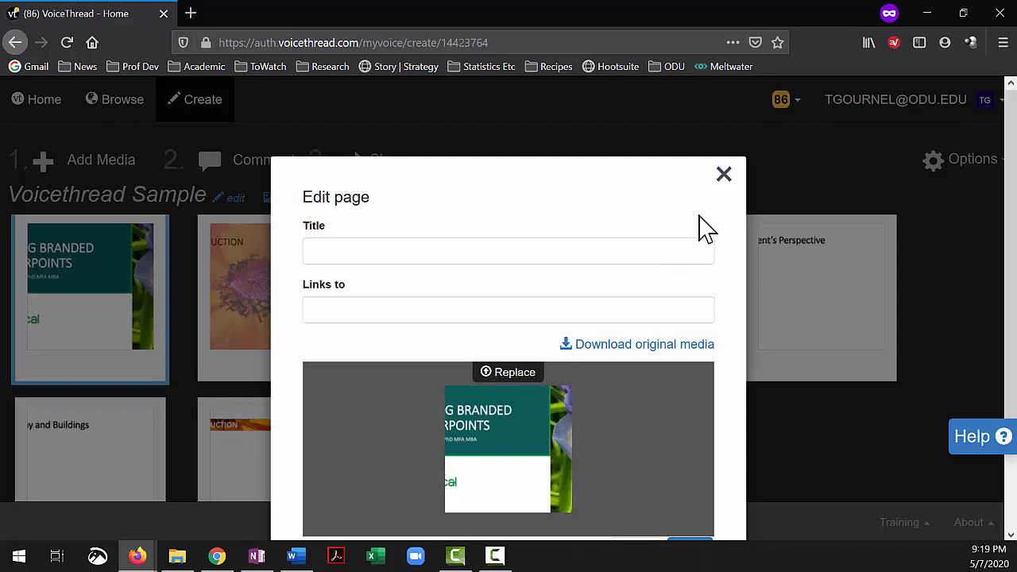
click(725, 173)
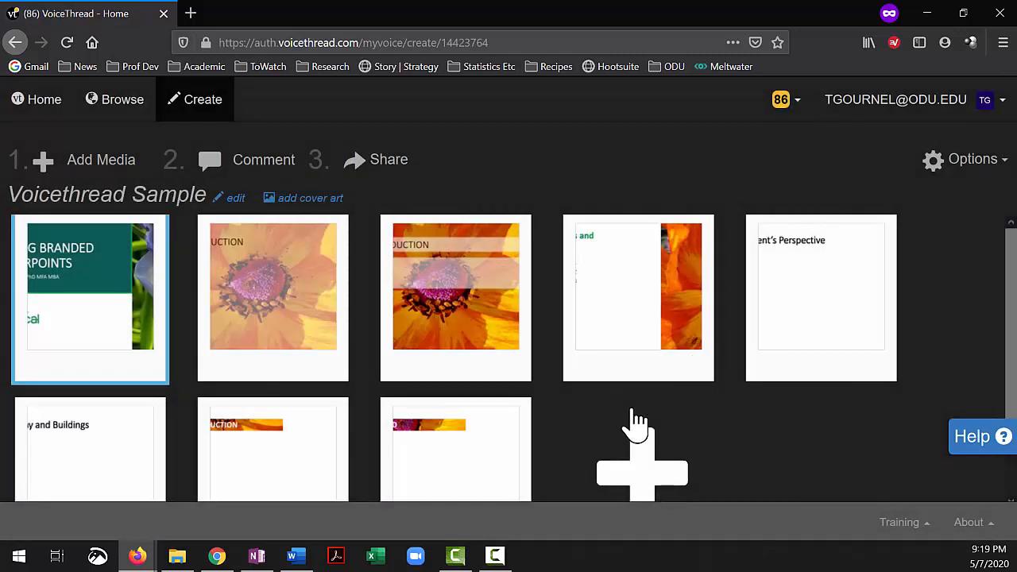
mouse_move(400, 318)
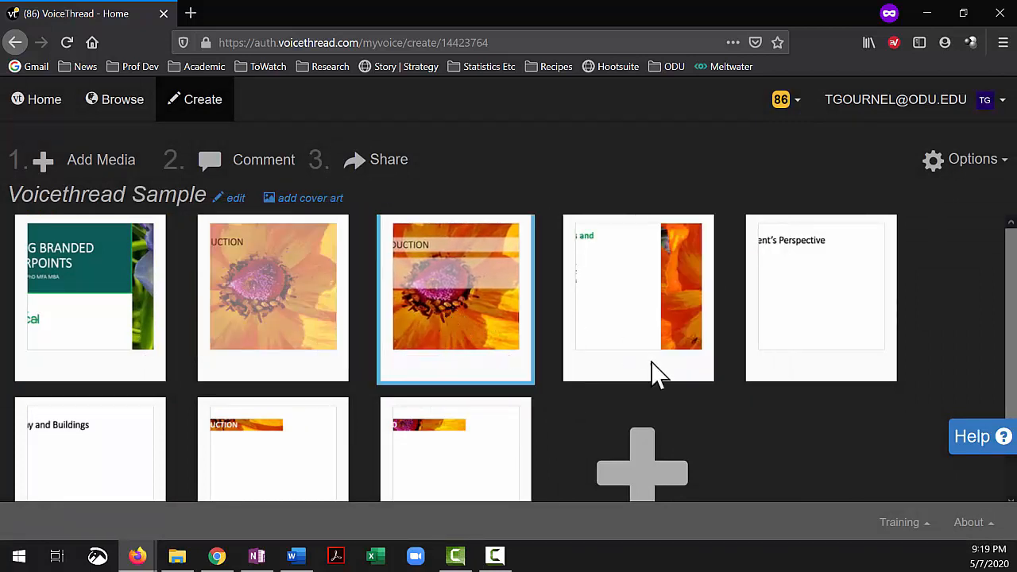
scroll(down, 3)
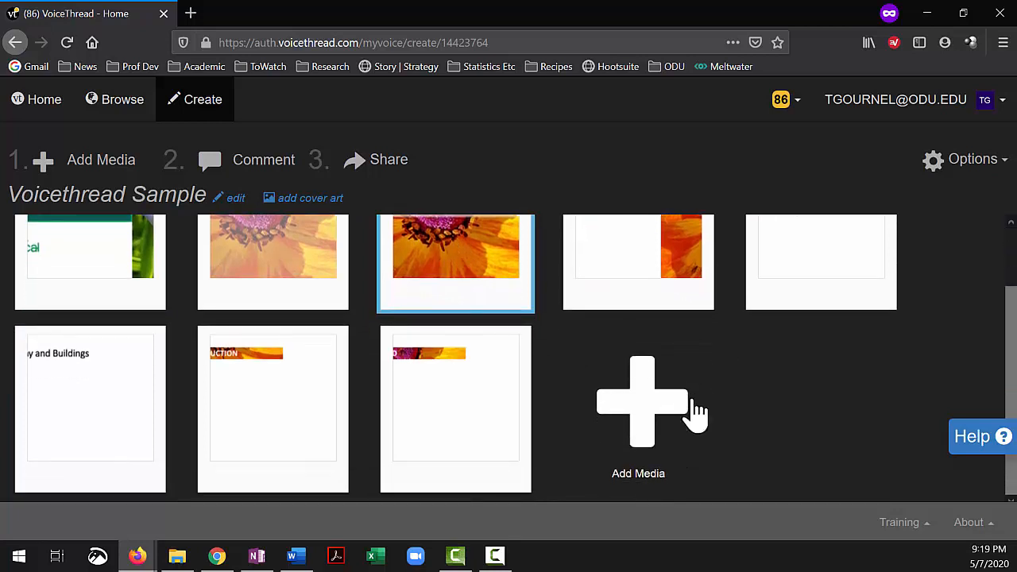
mouse_move(669, 405)
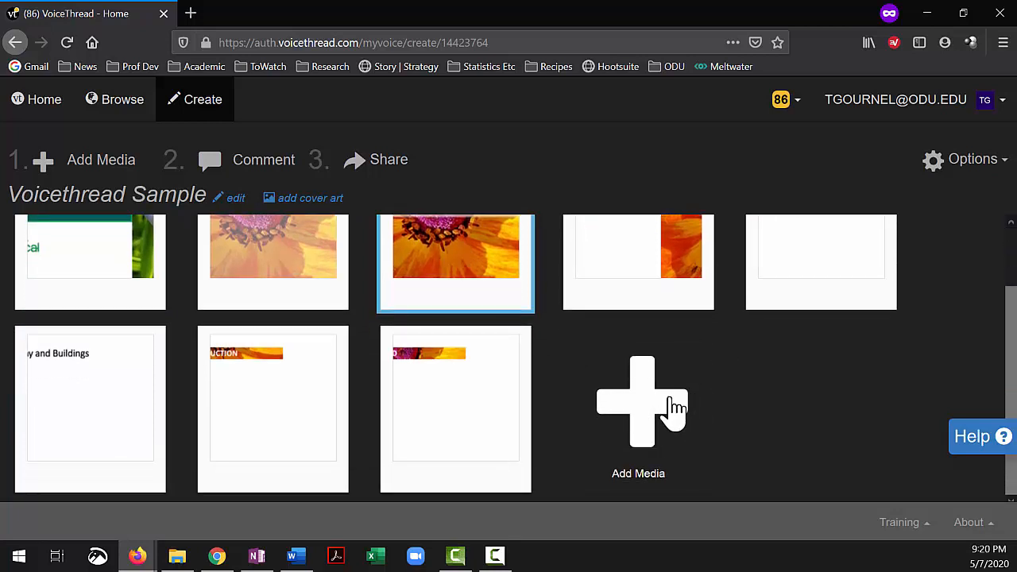
mouse_move(633, 426)
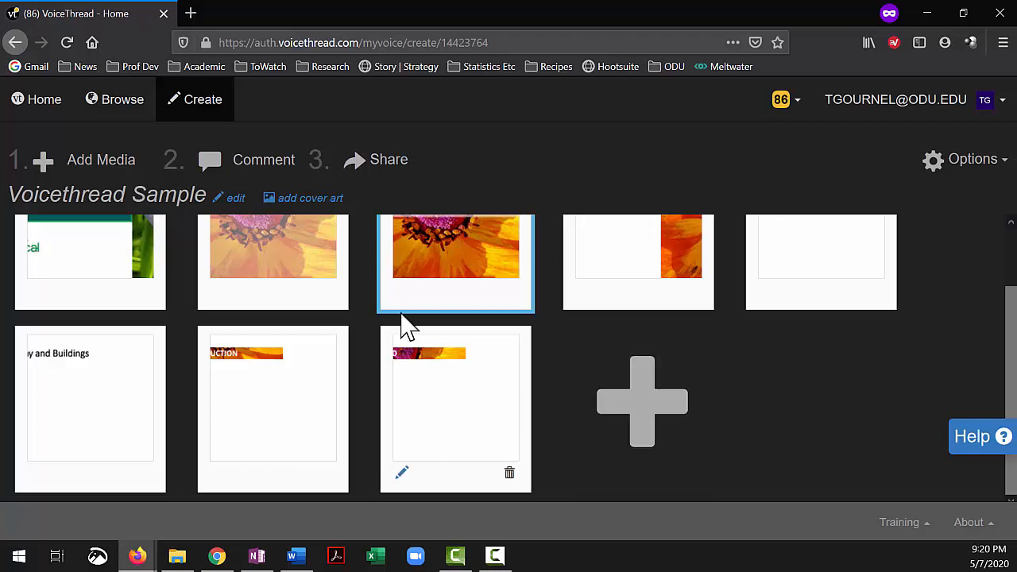
mouse_move(508, 407)
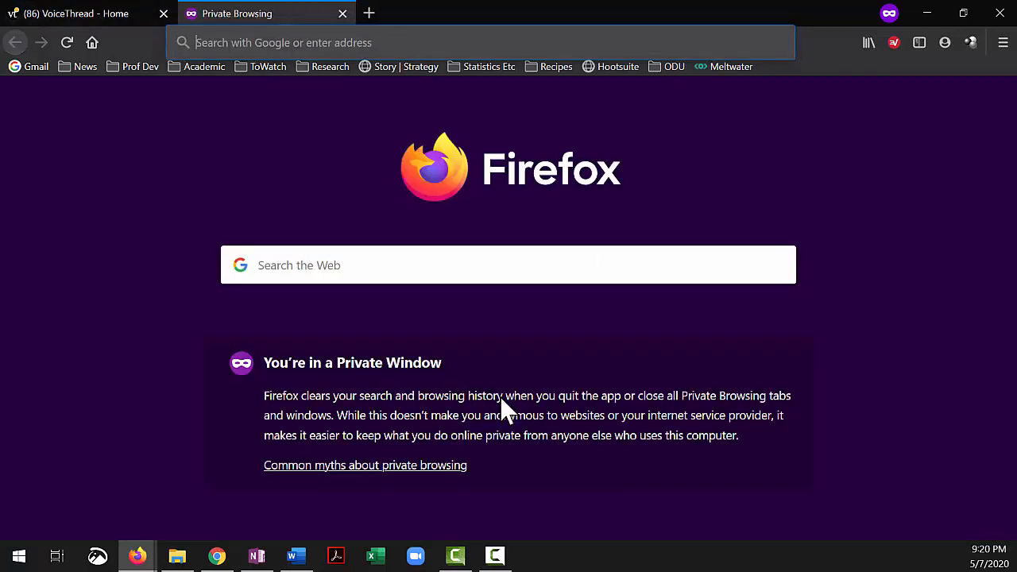
Go to youtube.com, search 'norfolk botanical garden' and browse down through the results.
text(https://www.youtube.com)
text(noroflk)
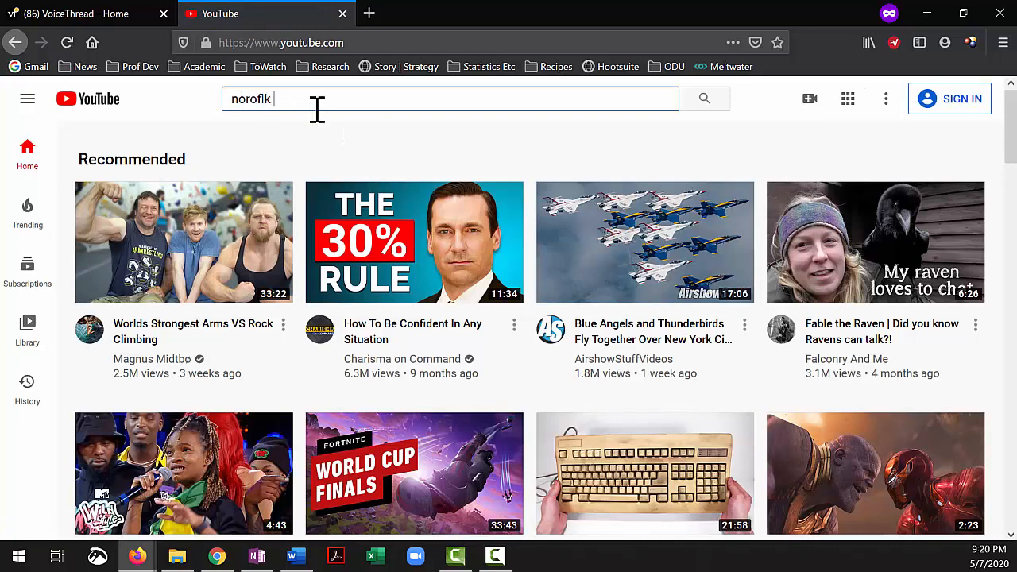
text(norfolk botanical garden)
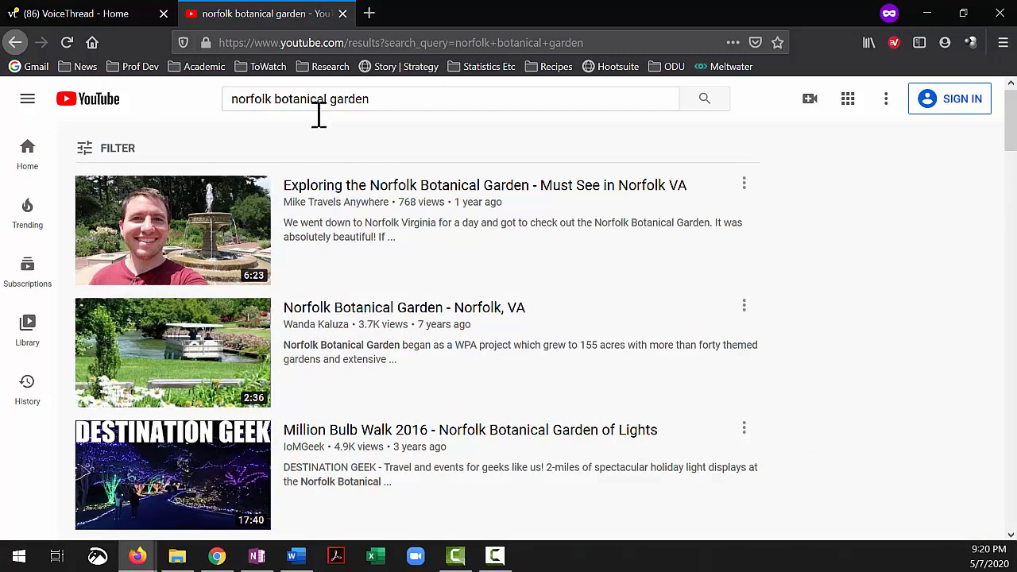
mouse_move(318, 205)
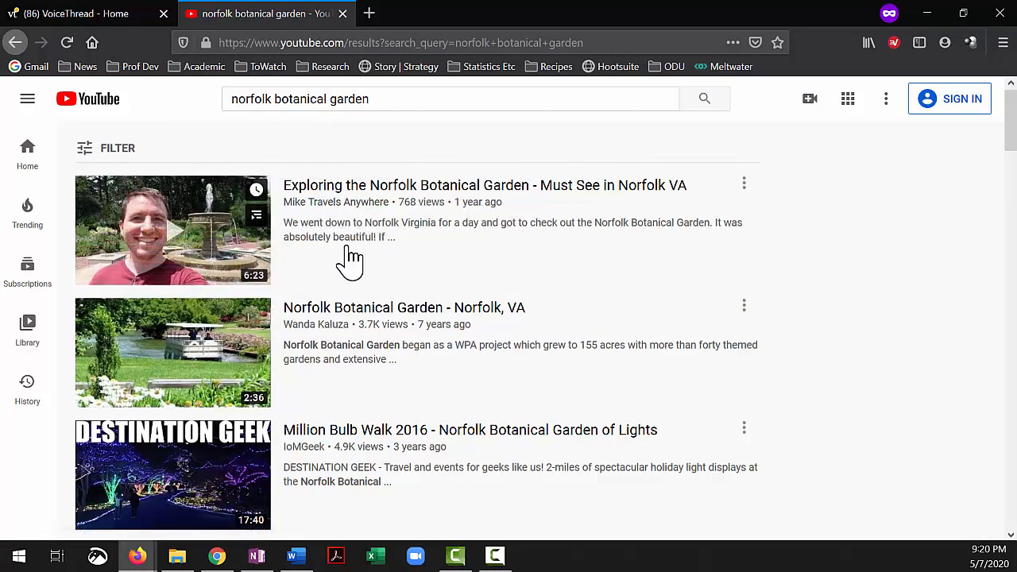
scroll(down, 3)
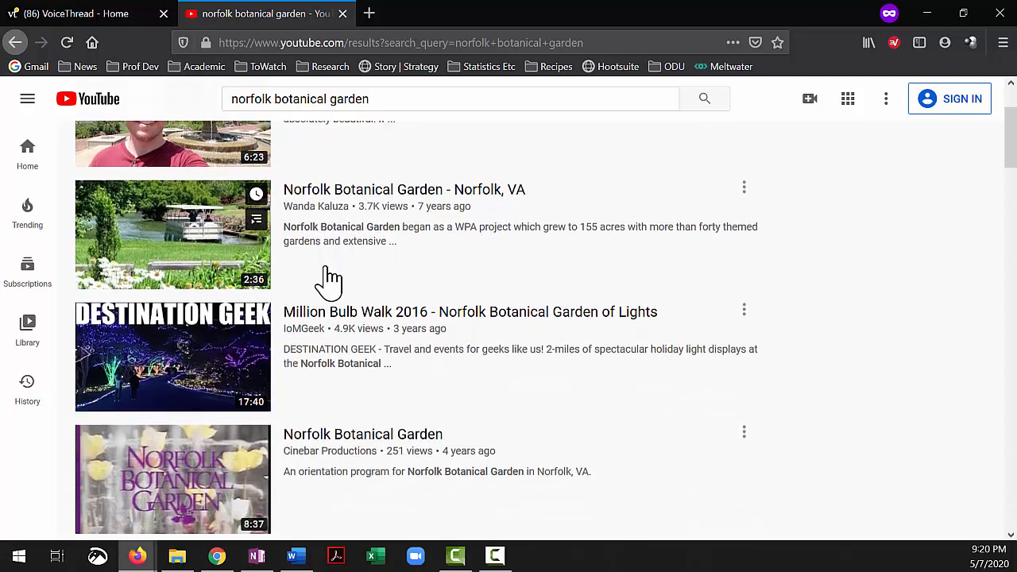
scroll(down, 3)
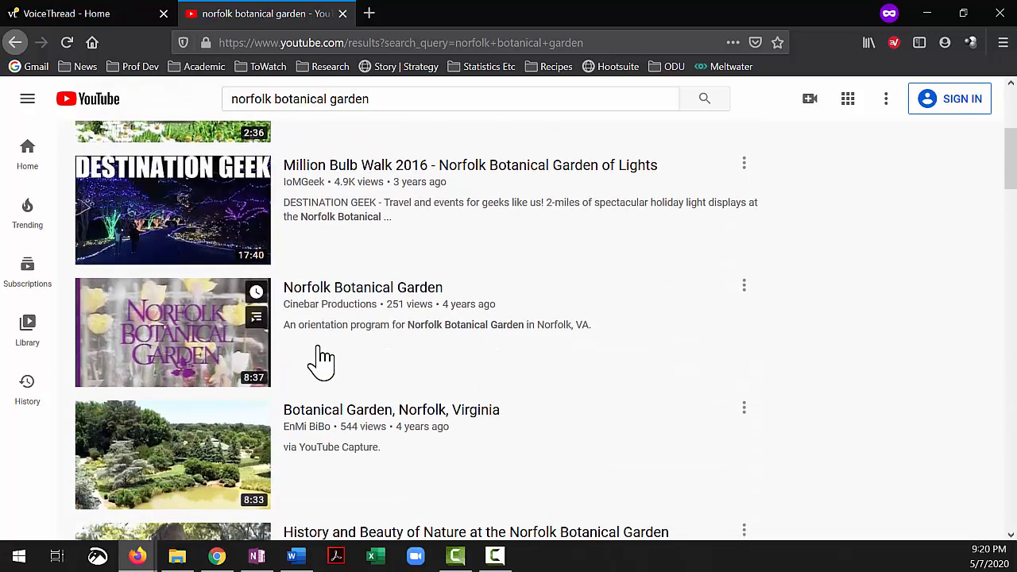
scroll(down, 3)
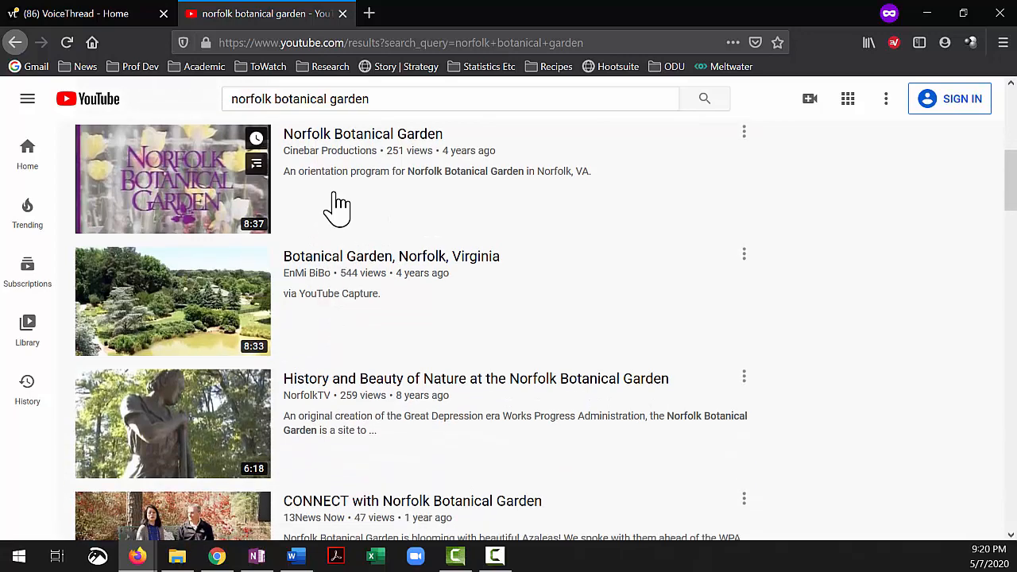
scroll(down, 3)
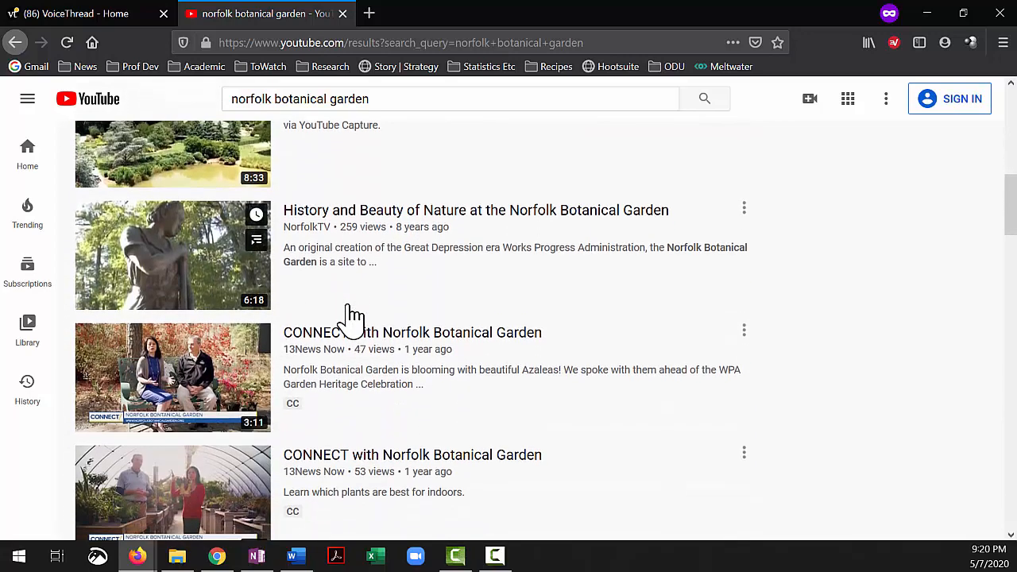
scroll(down, 3)
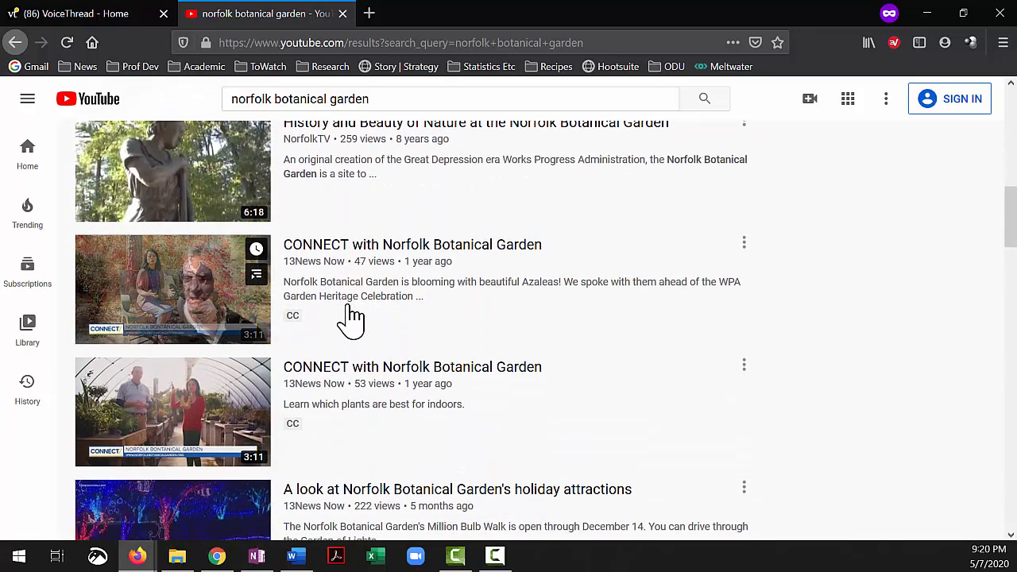
mouse_move(273, 205)
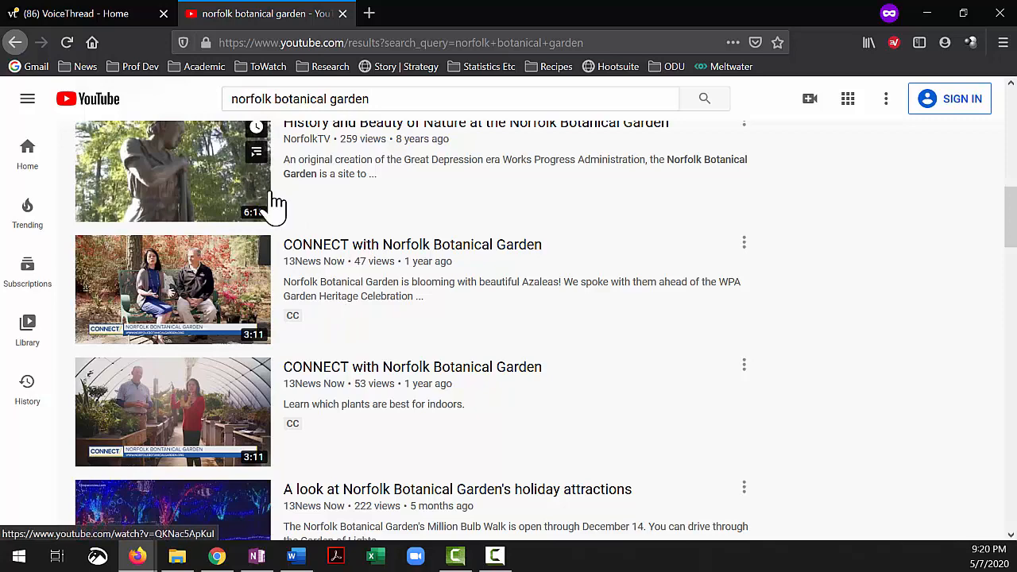
scroll(down, 3)
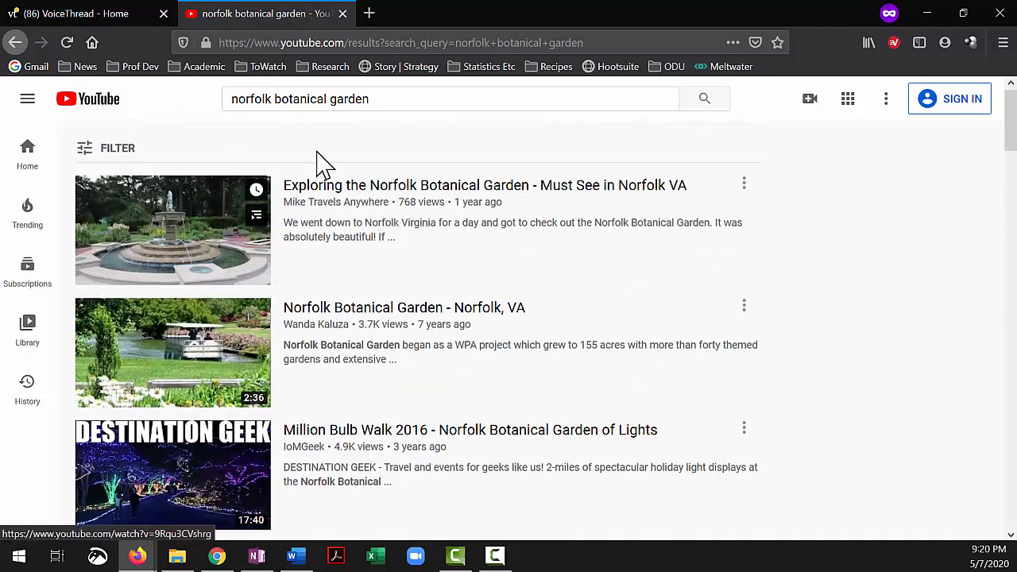
mouse_move(453, 368)
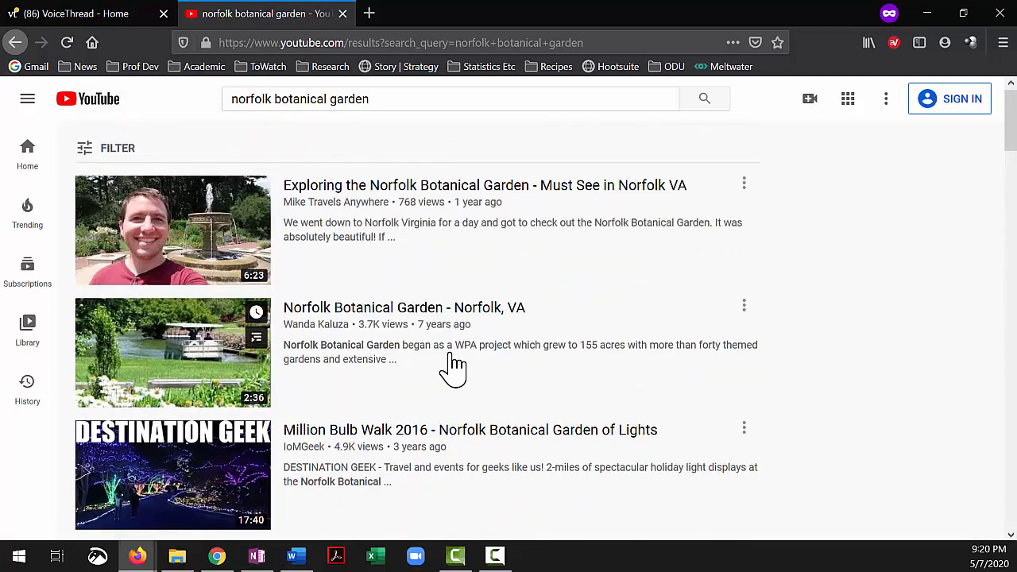
mouse_move(483, 340)
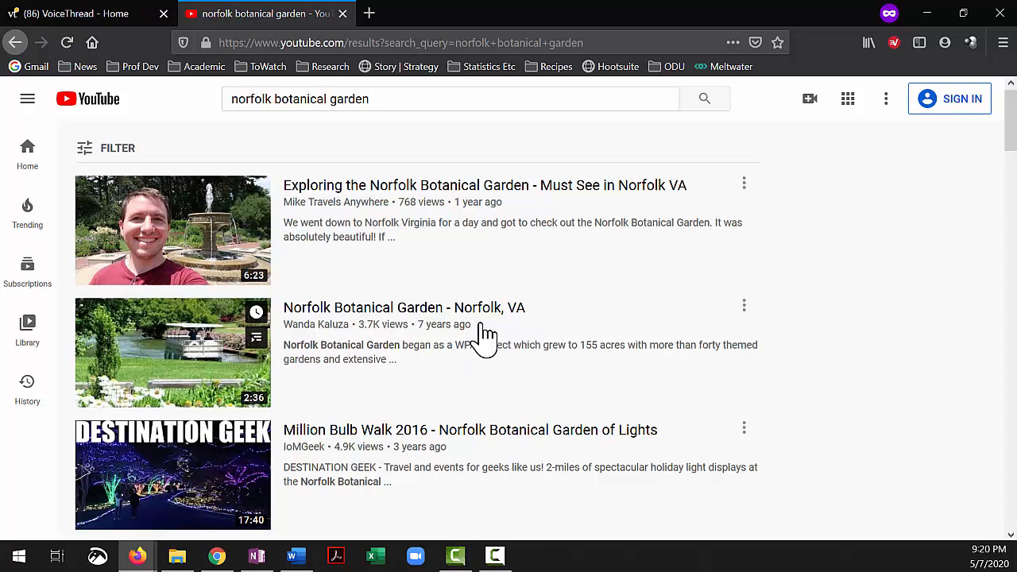
scroll(down, 3)
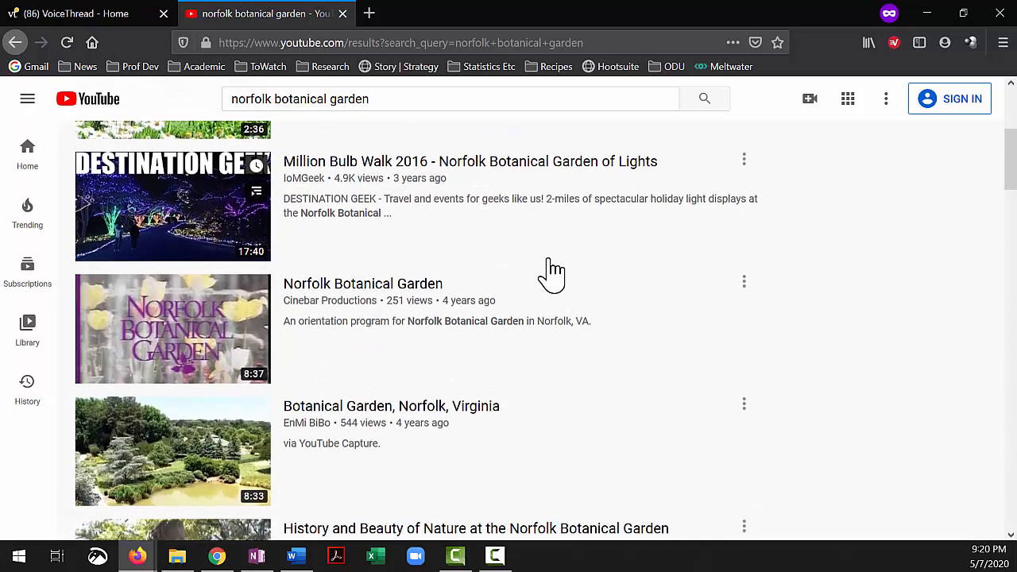
scroll(down, 3)
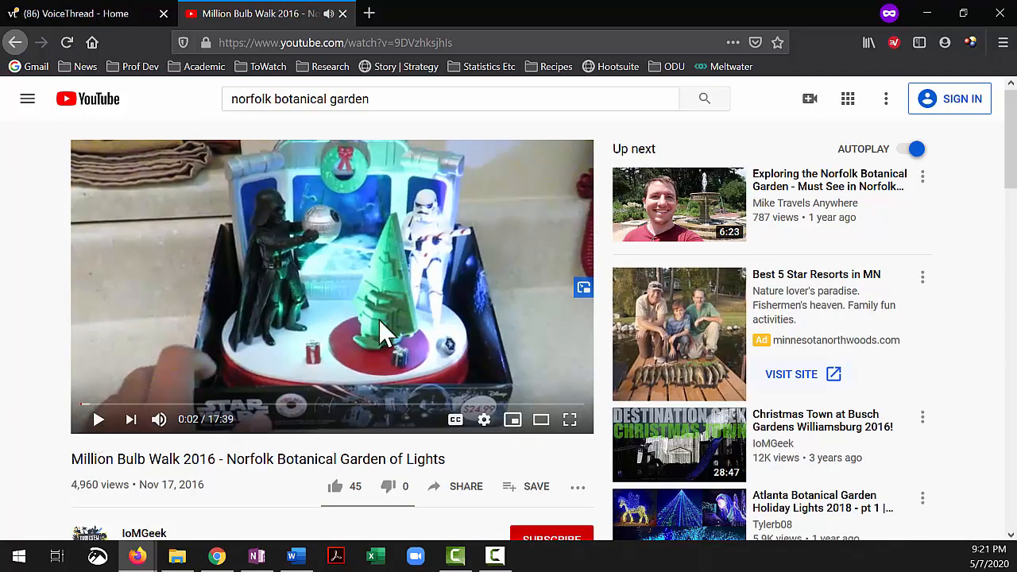
scroll(down, 3)
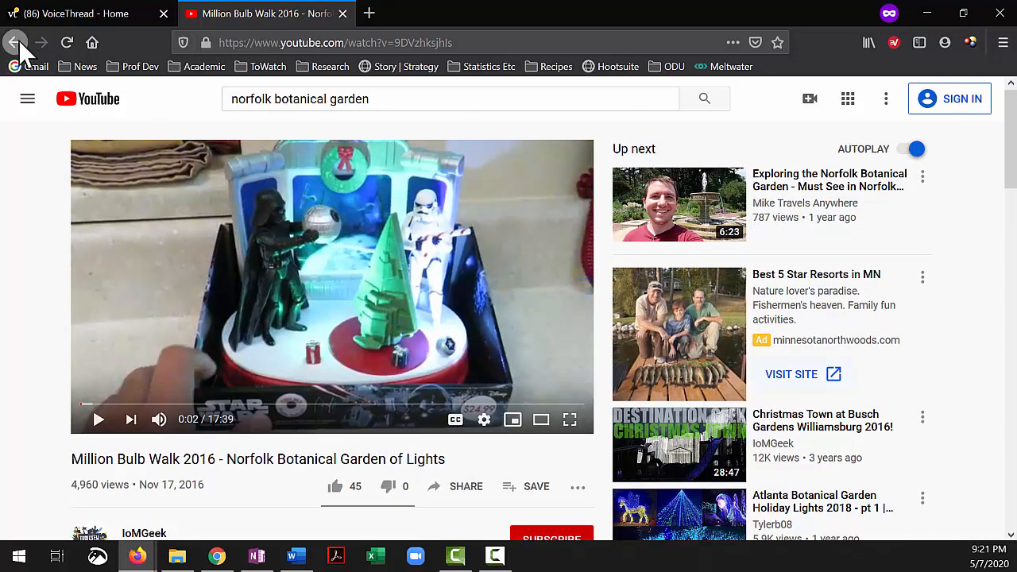
Return to the results and play the 'Norfolk Botanical Garden - Norfolk, VA' video.
click(14, 41)
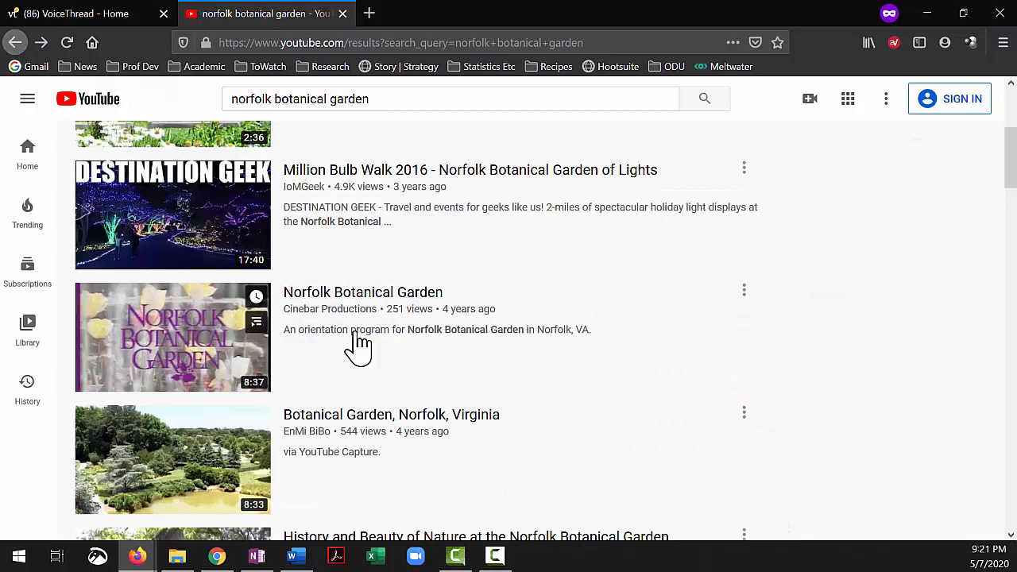
scroll(up, 3)
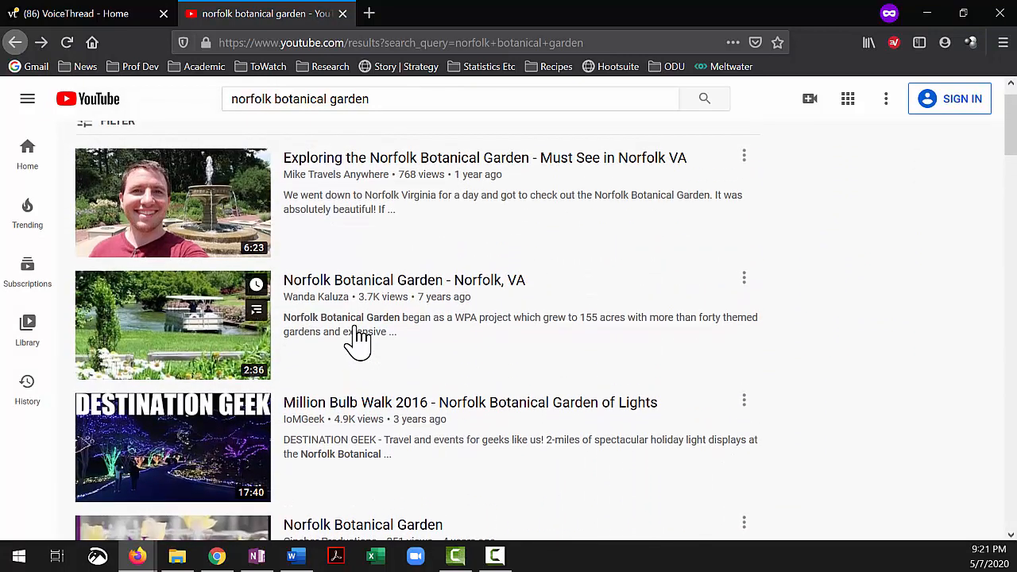
click(171, 324)
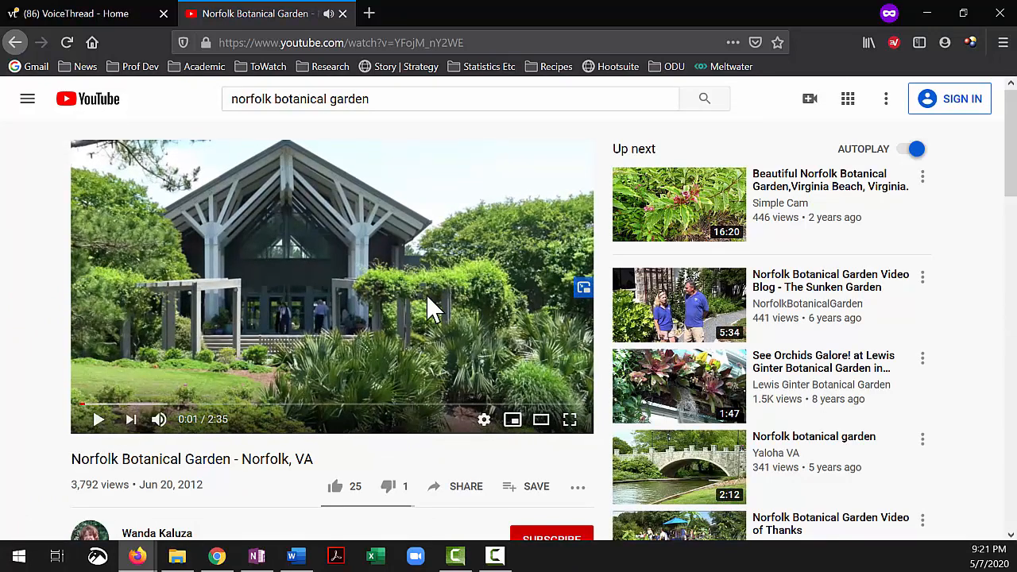
Copy the video's address and add it to Voicethread Sample via Add Media > URL.
click(359, 41)
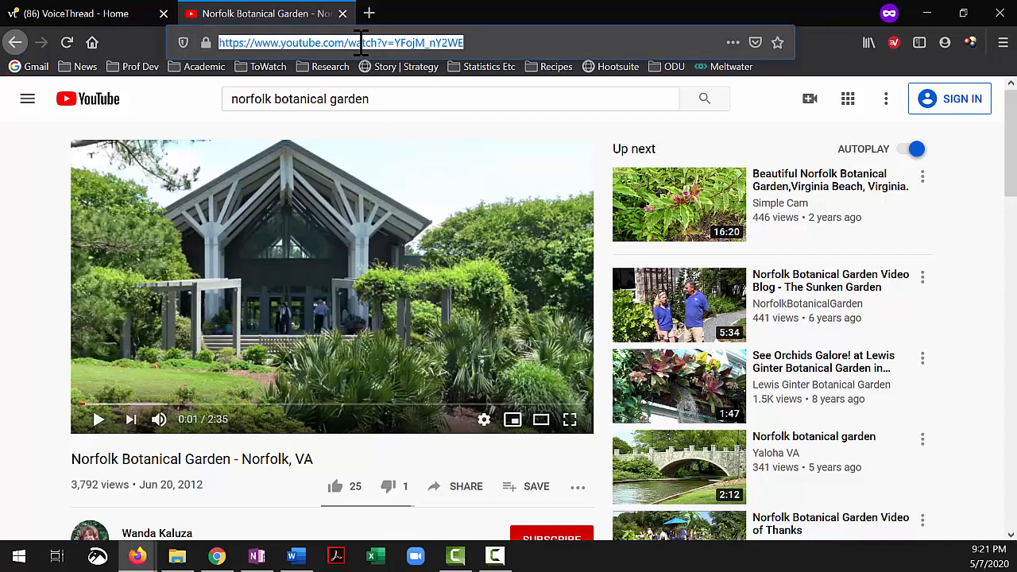
mouse_move(112, 29)
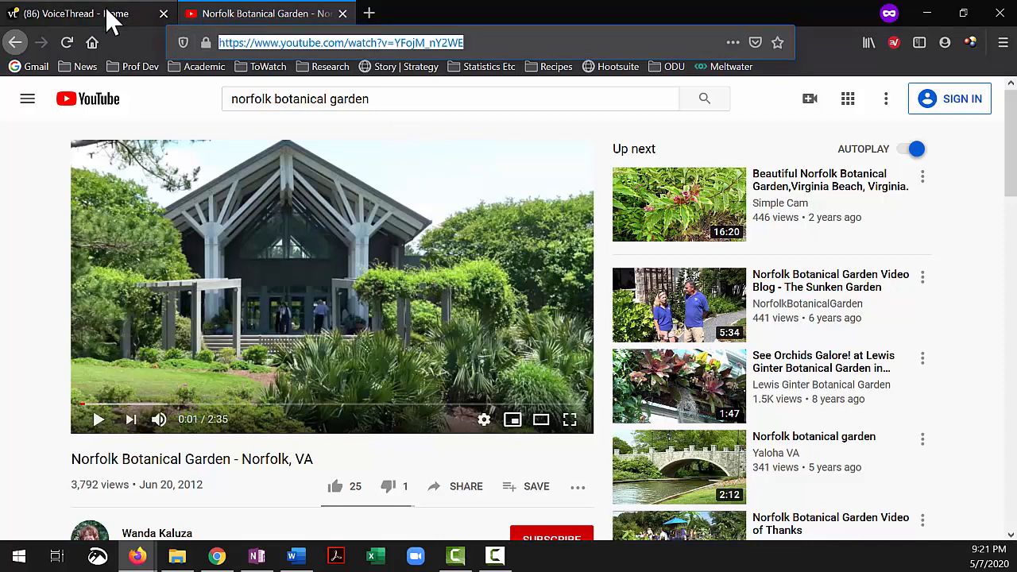
click(79, 13)
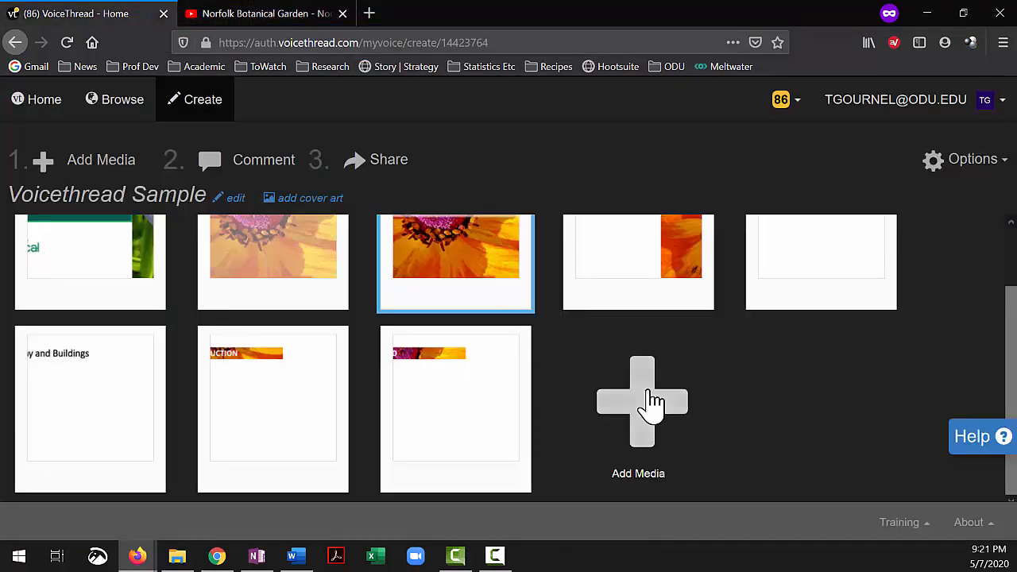
click(642, 400)
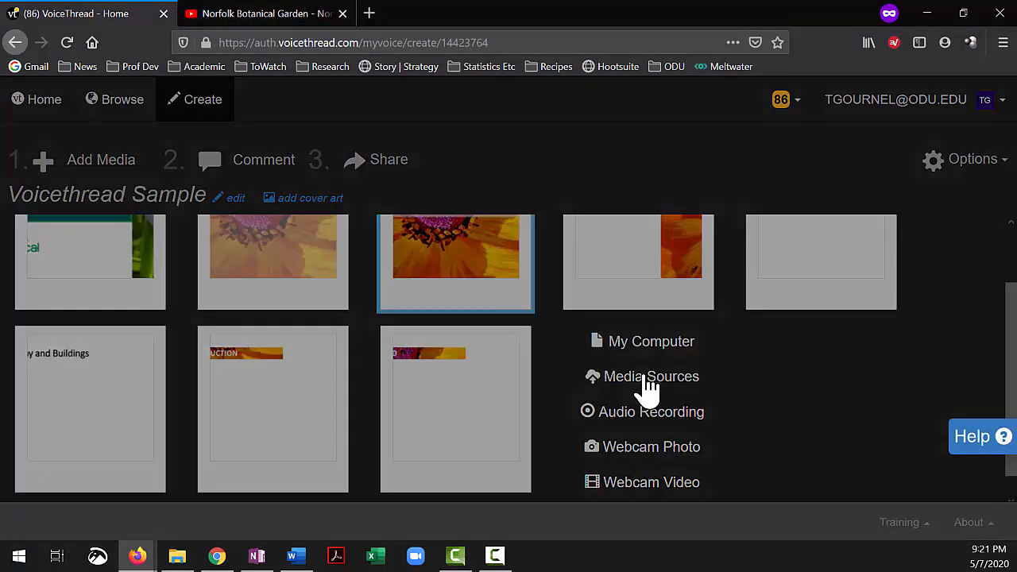
click(652, 377)
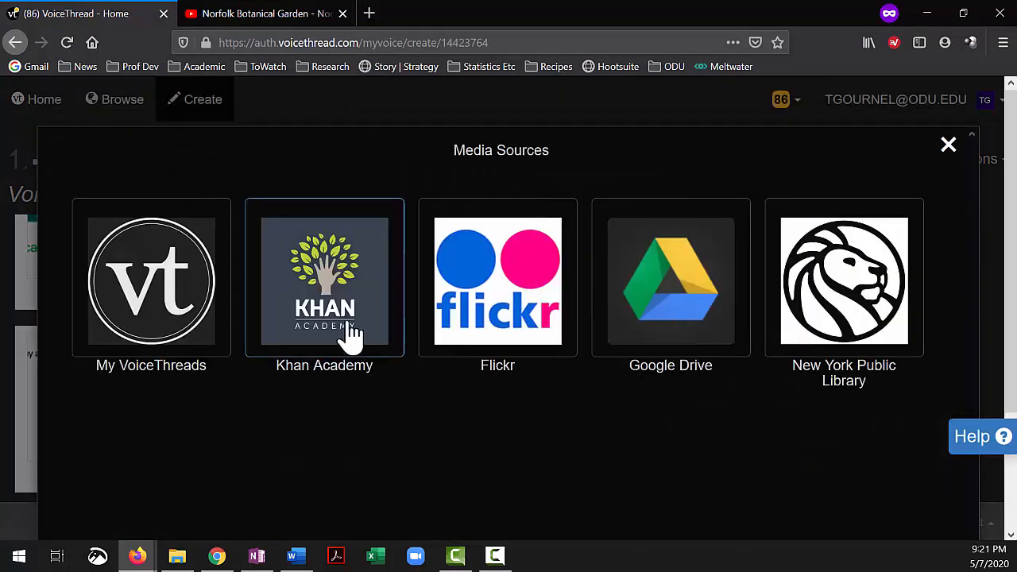
mouse_move(953, 235)
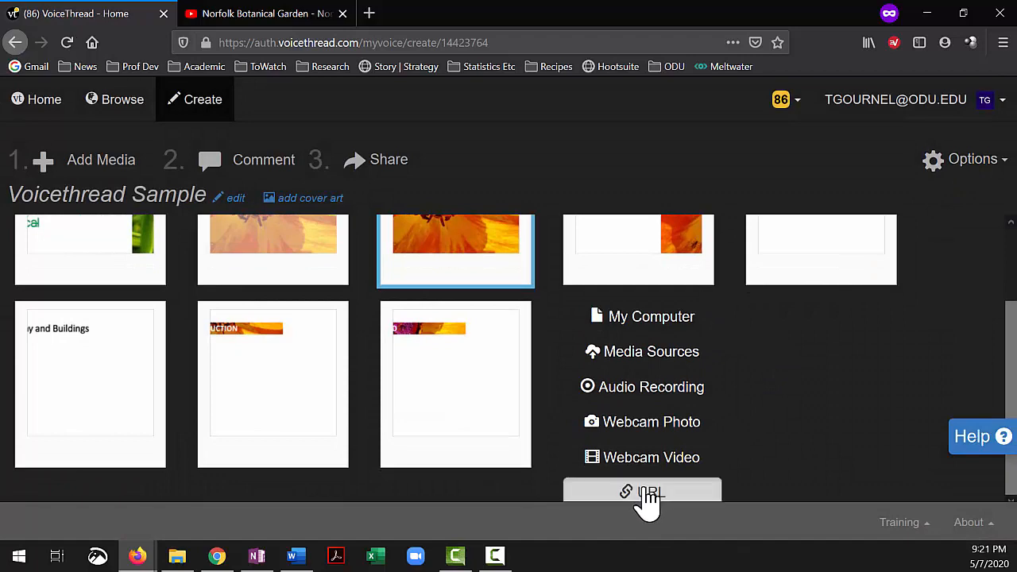
click(642, 492)
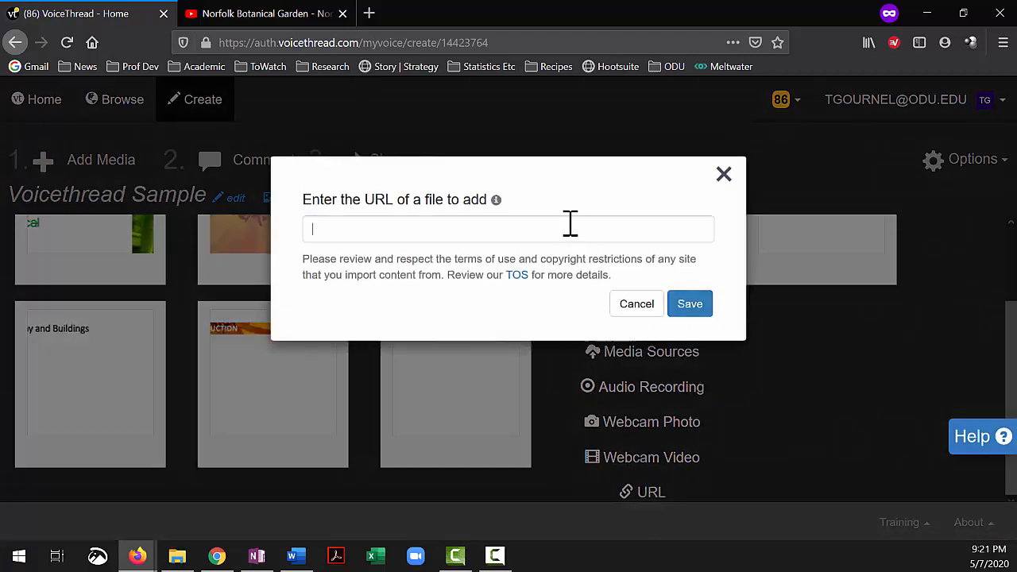
click(690, 303)
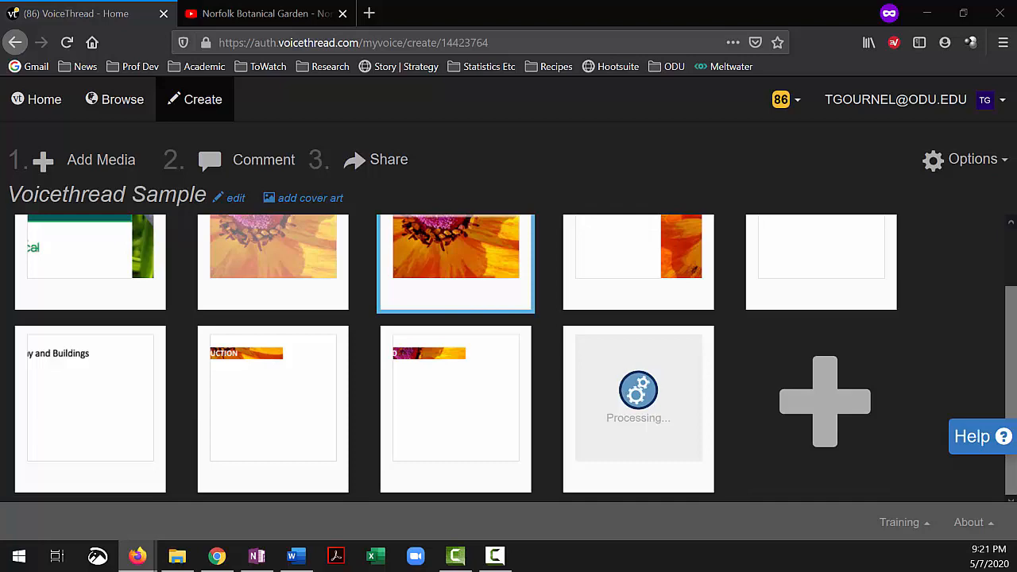
mouse_move(369, 16)
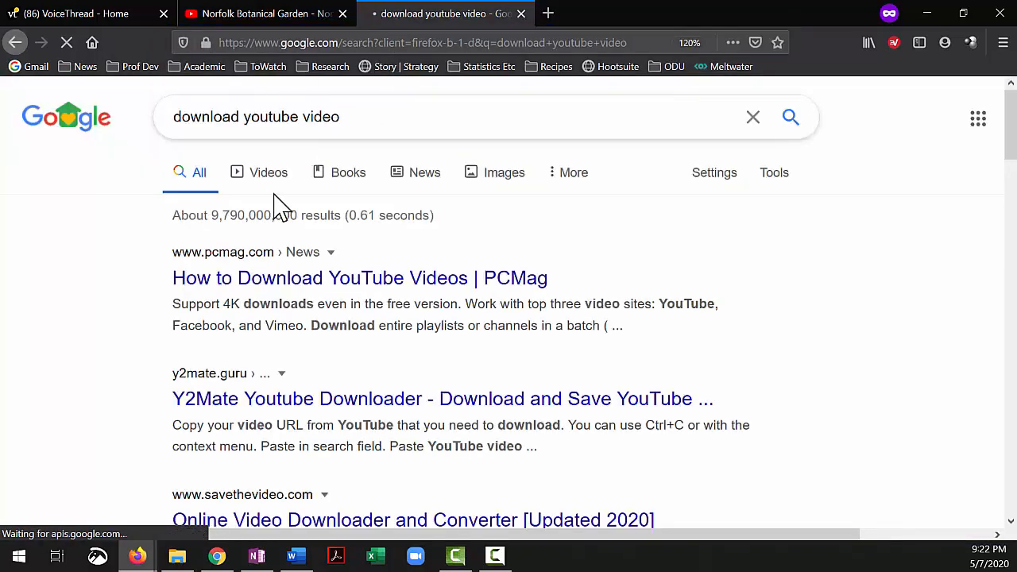
Scroll the 'download youtube video' results down to the savethevideo.com entry.
scroll(down, 3)
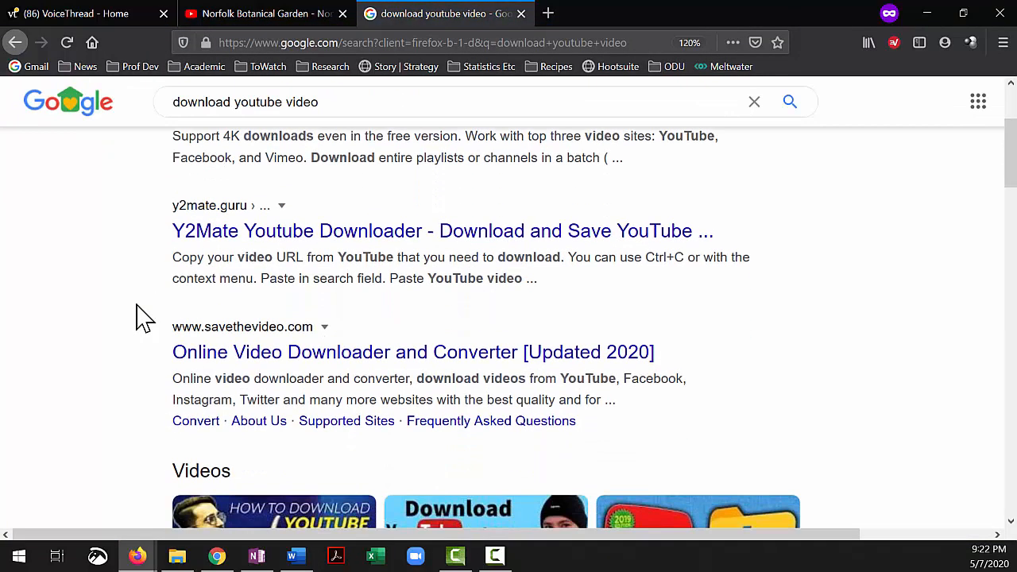
mouse_move(178, 391)
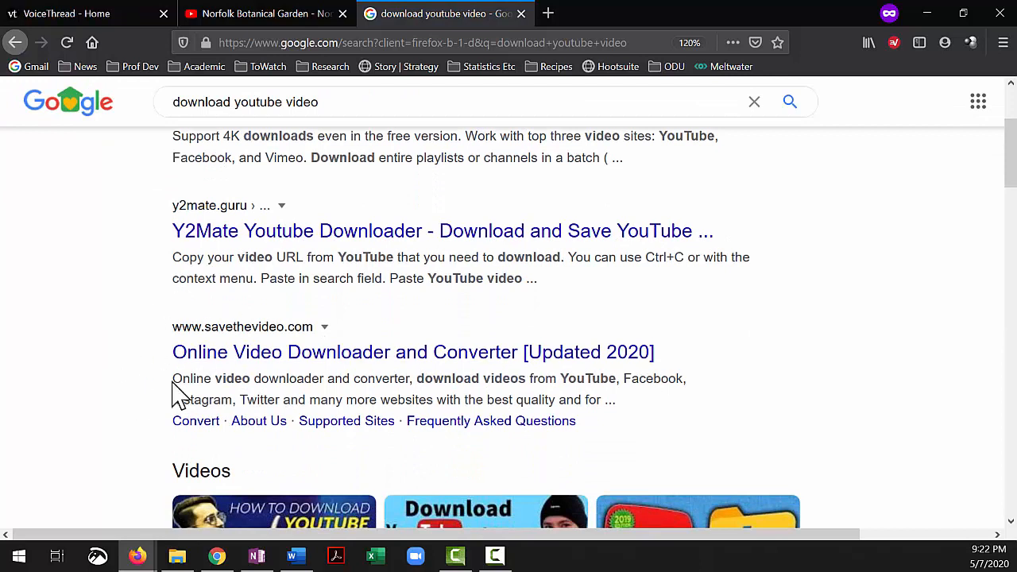
mouse_move(237, 244)
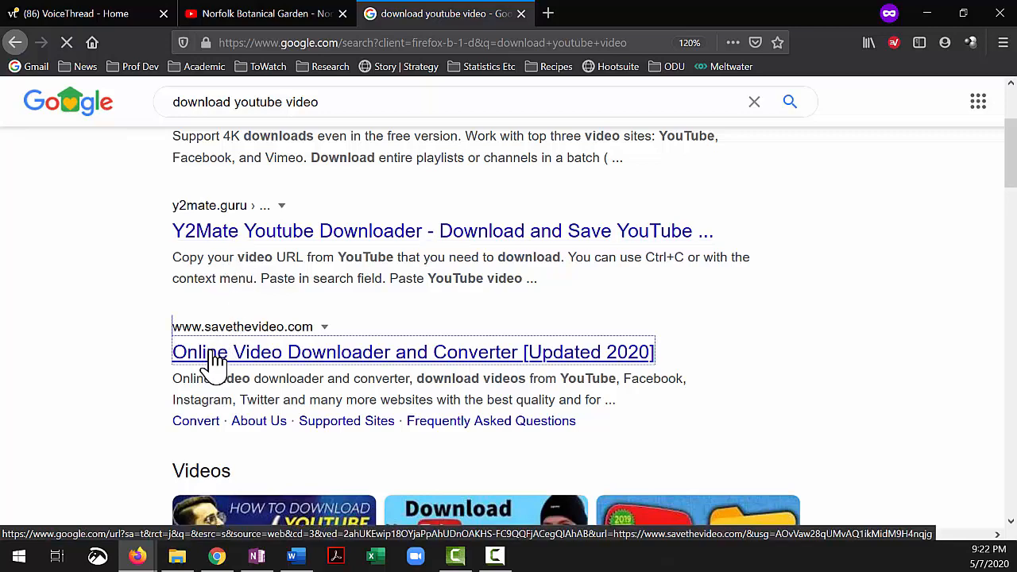
On SaveTheVideo.com, enter the YouTube watch URL and fetch its download options.
click(413, 353)
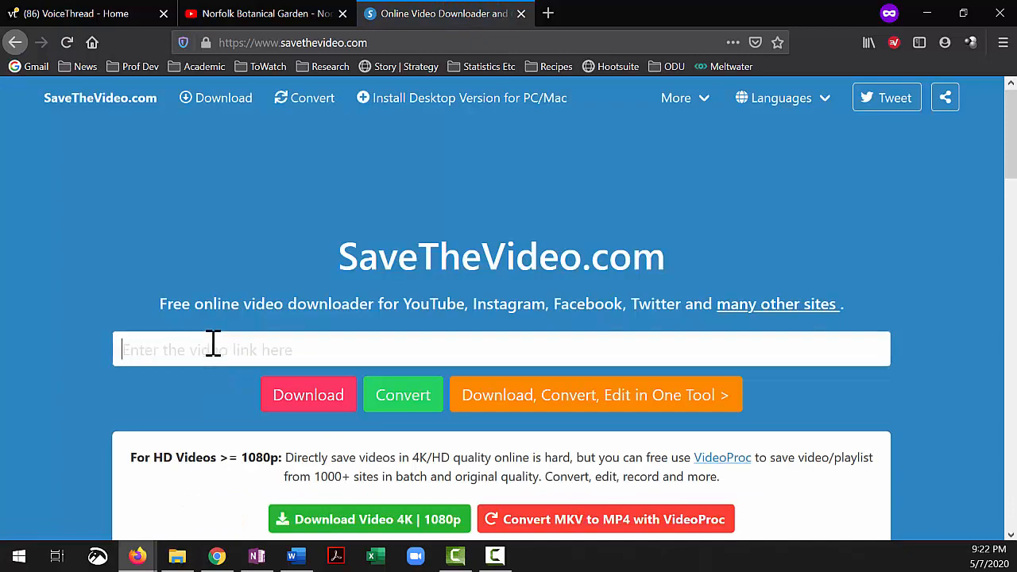
text(https://www.youtube.com/watch?v=YFojM_nY2WE)
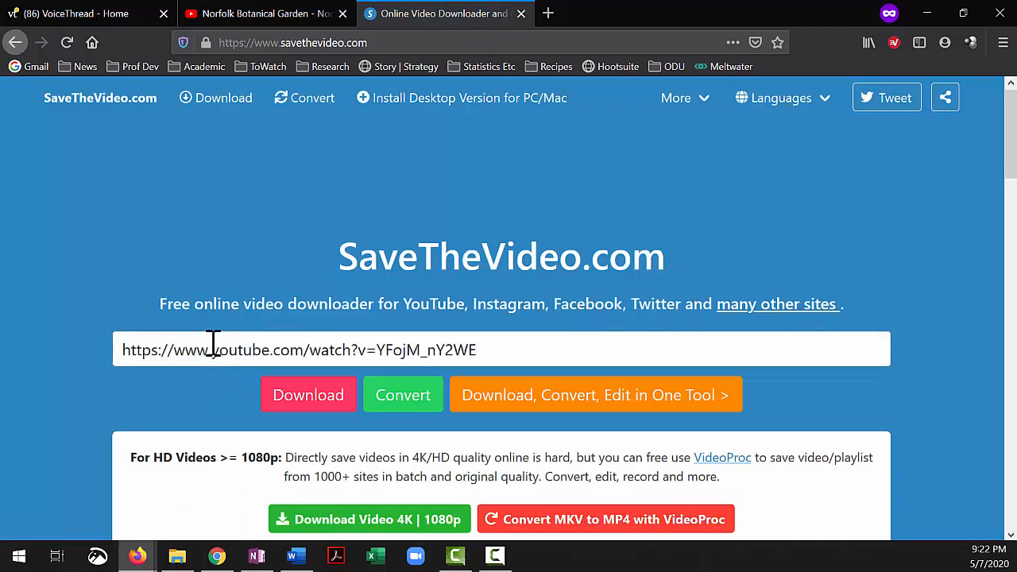
scroll(down, 3)
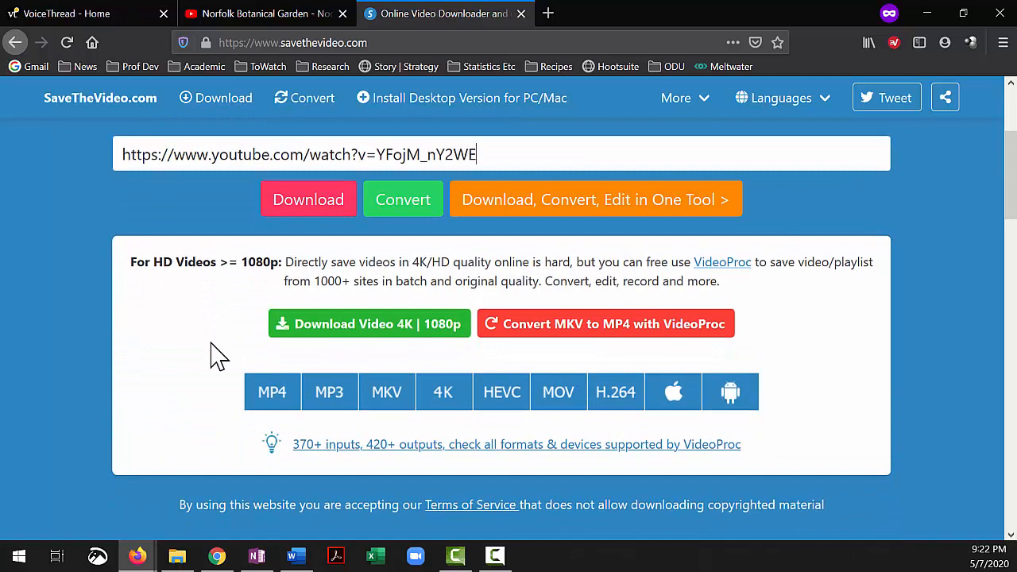
mouse_move(298, 337)
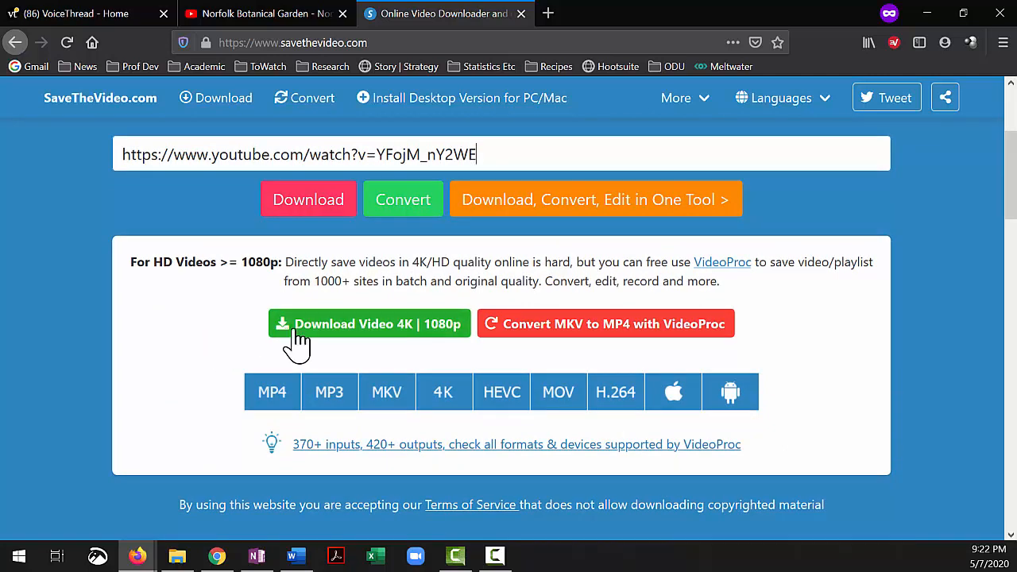
mouse_move(308, 205)
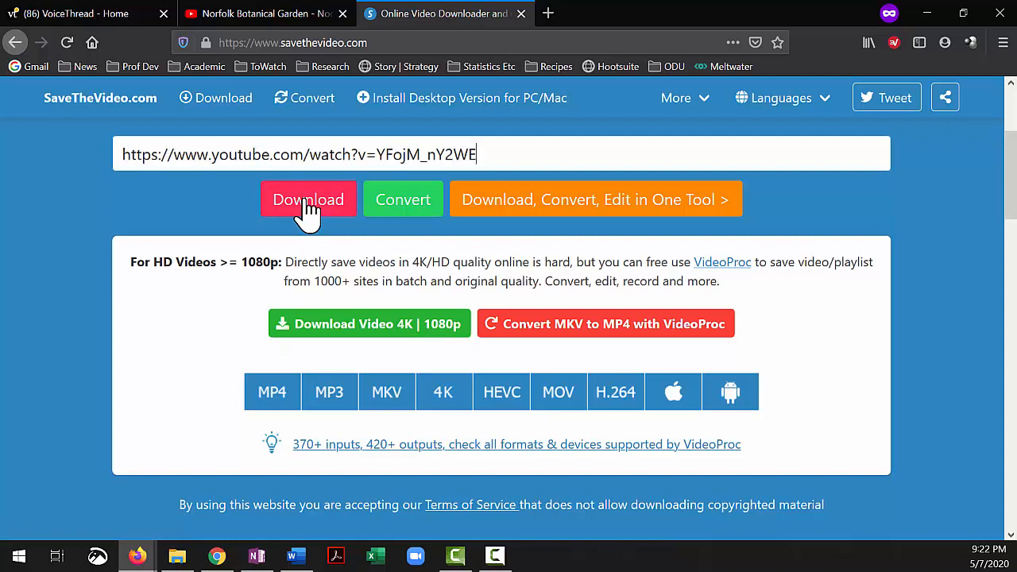
mouse_move(256, 347)
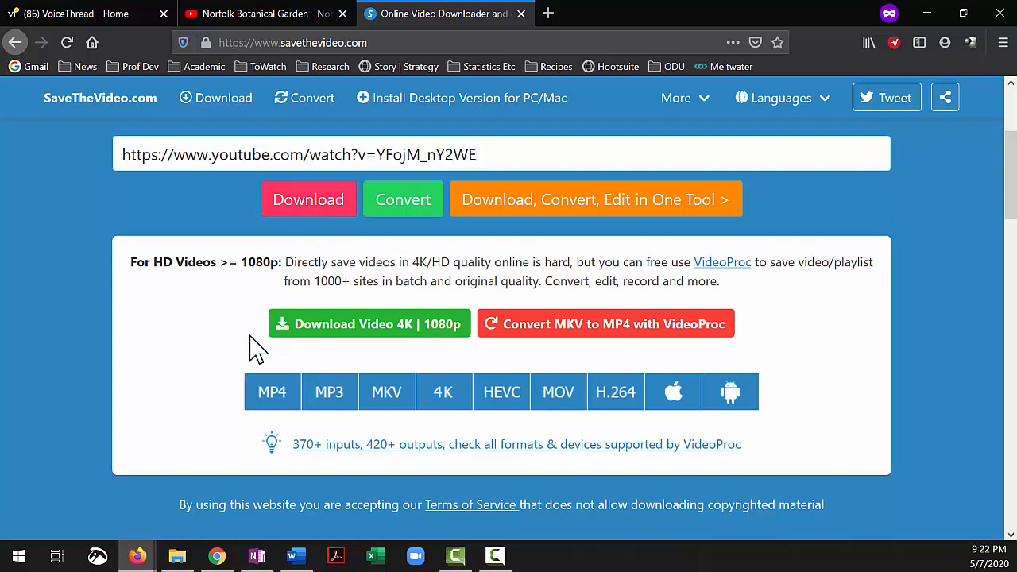
click(309, 200)
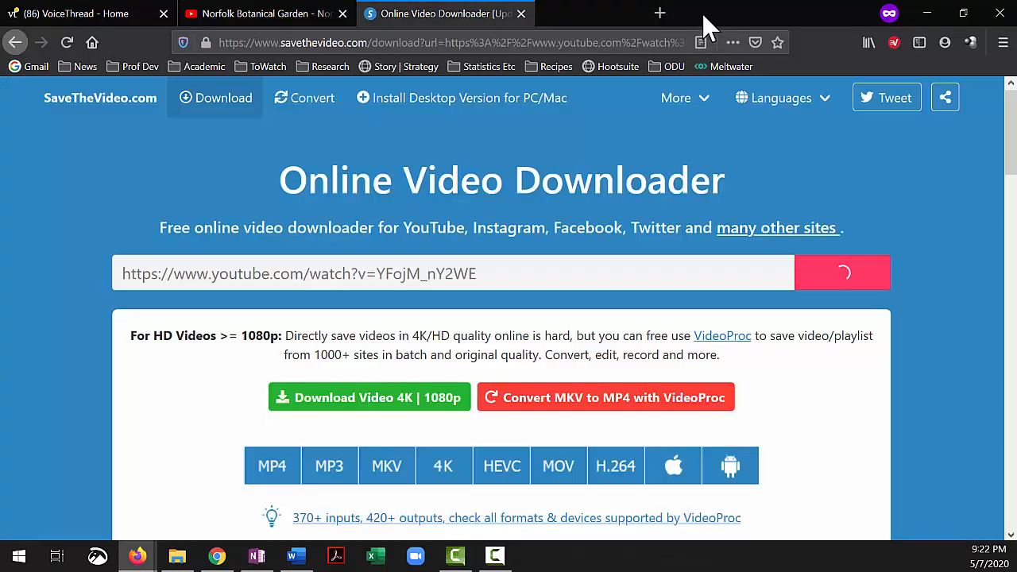
mouse_move(423, 302)
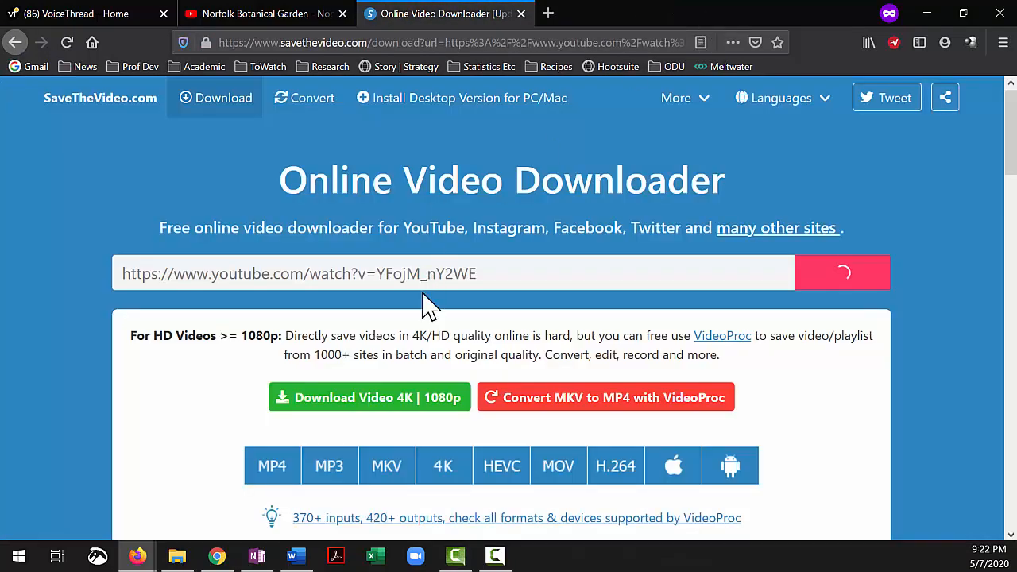
mouse_move(460, 310)
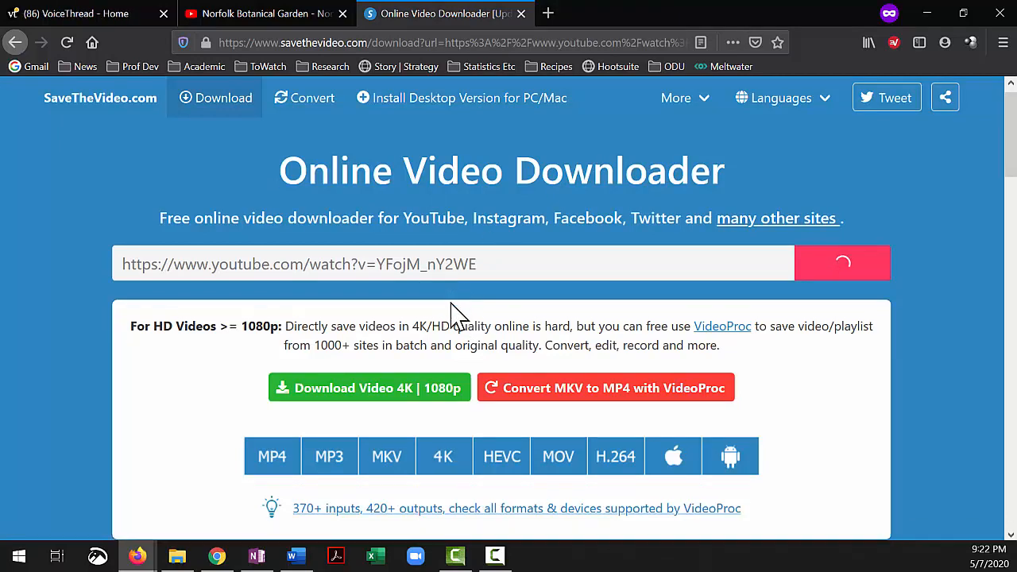
Choose the best-quality mp4 720p format and start downloading the video.
click(842, 264)
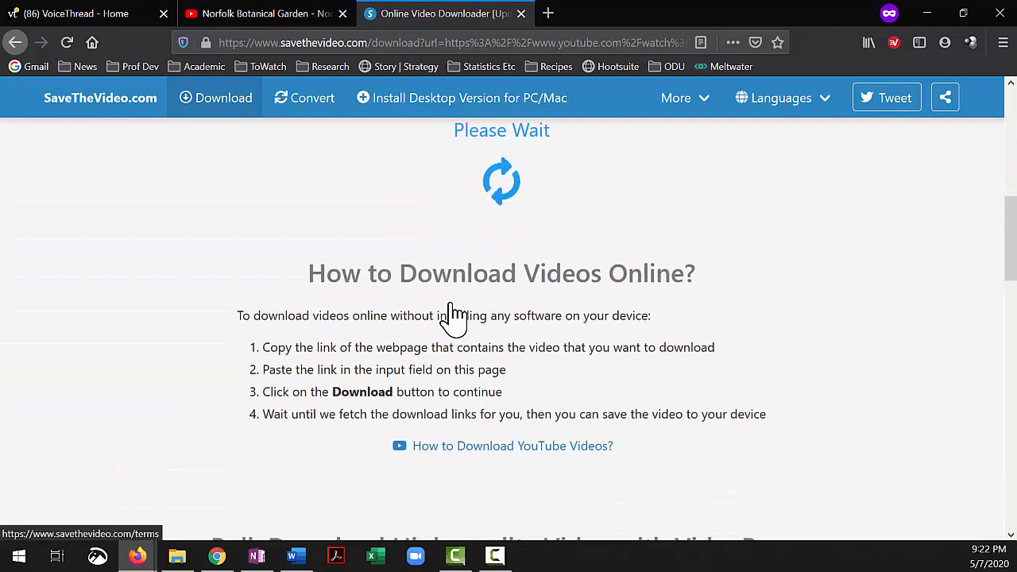
scroll(down, 3)
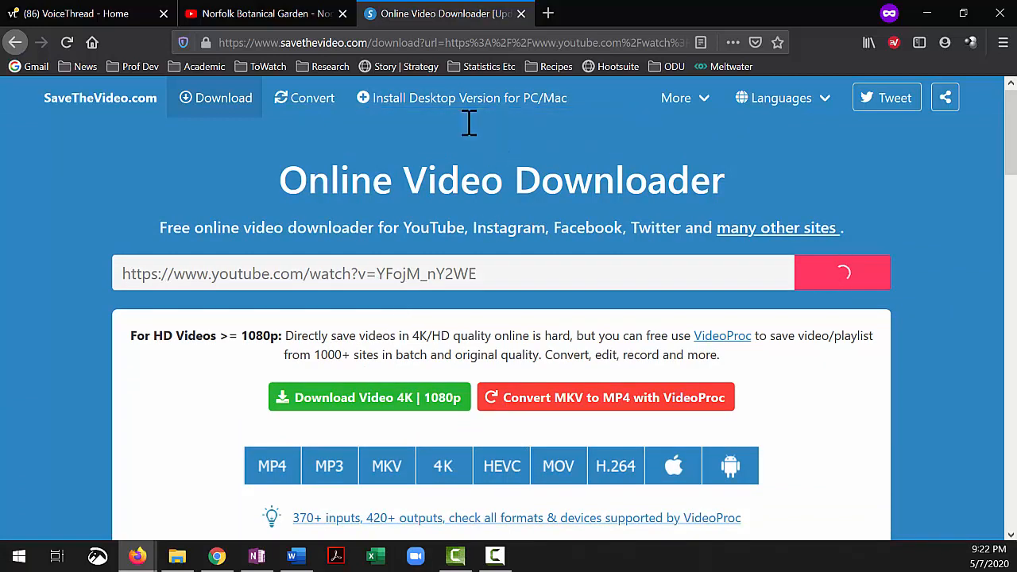
mouse_move(18, 44)
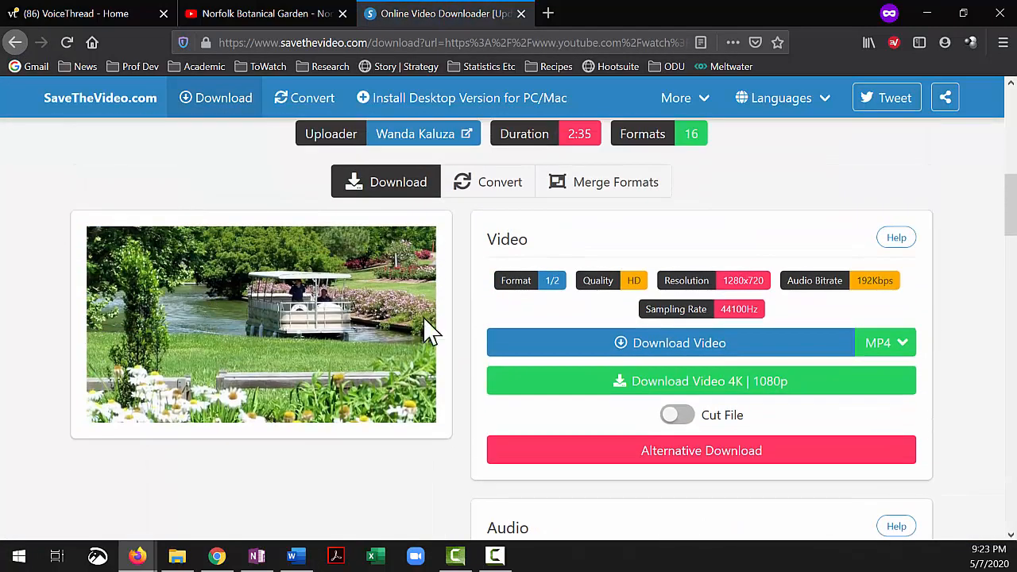
mouse_move(788, 327)
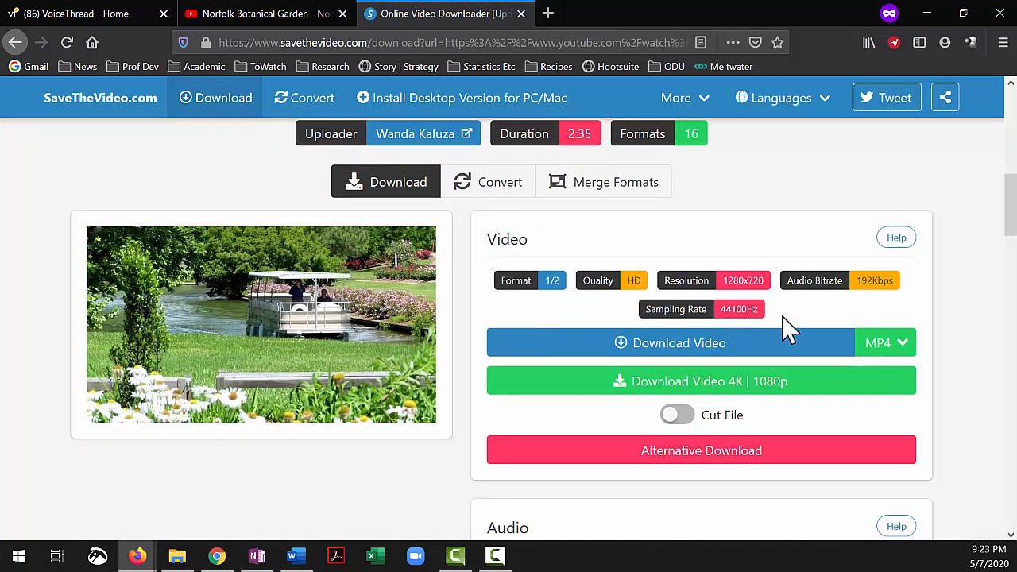
mouse_move(878, 357)
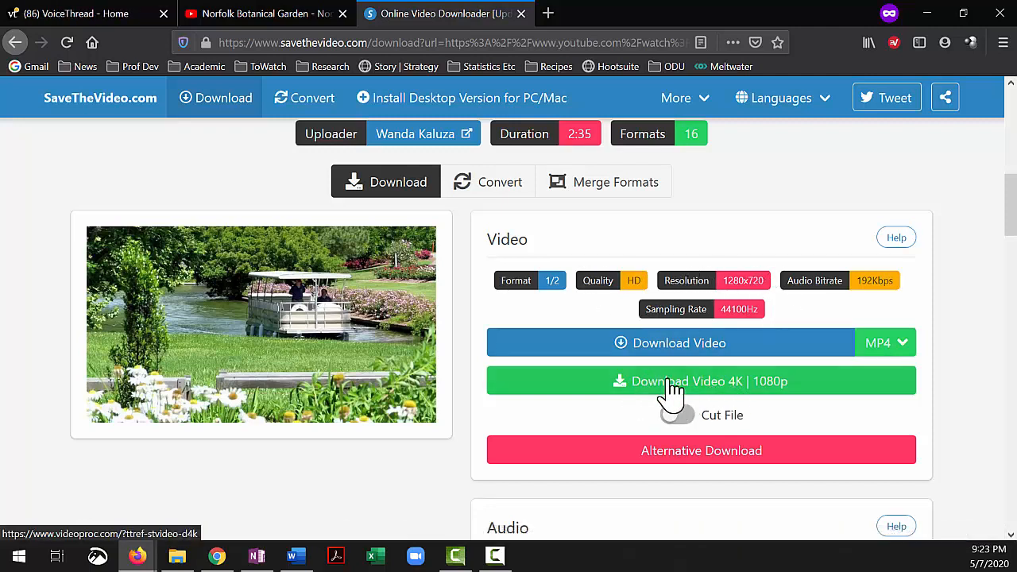
mouse_move(674, 400)
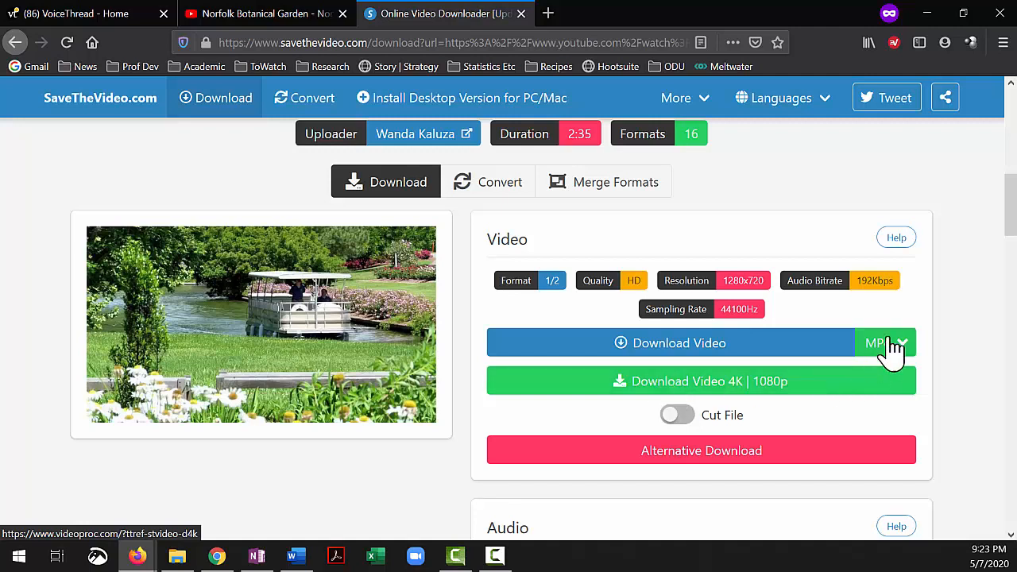
click(887, 343)
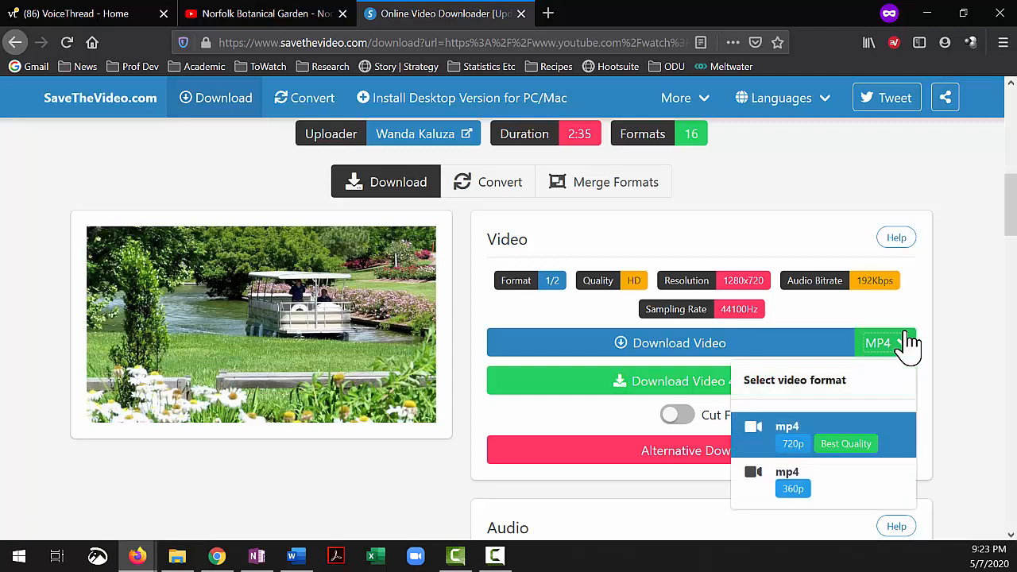
mouse_move(792, 454)
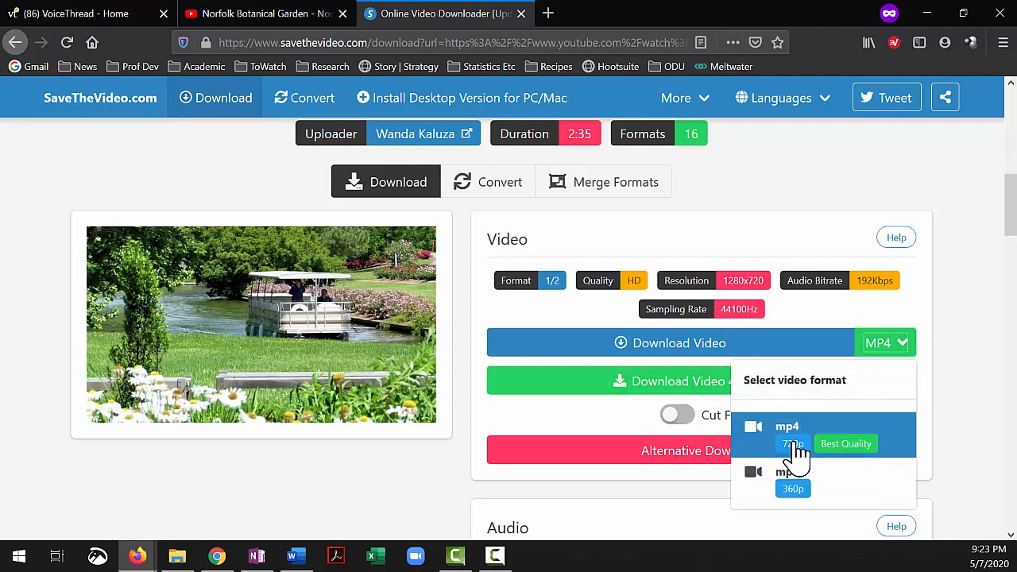
click(791, 443)
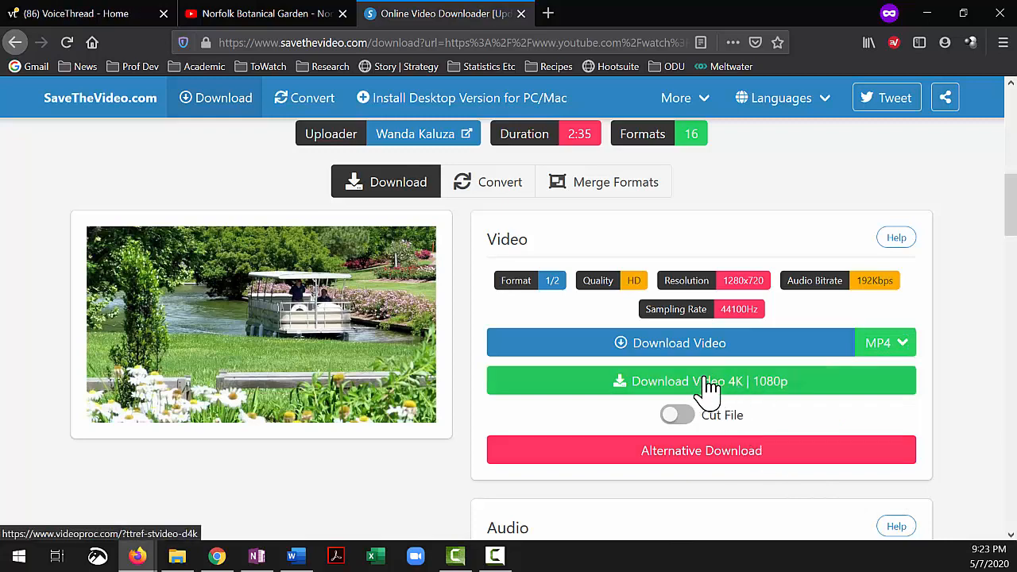
click(703, 381)
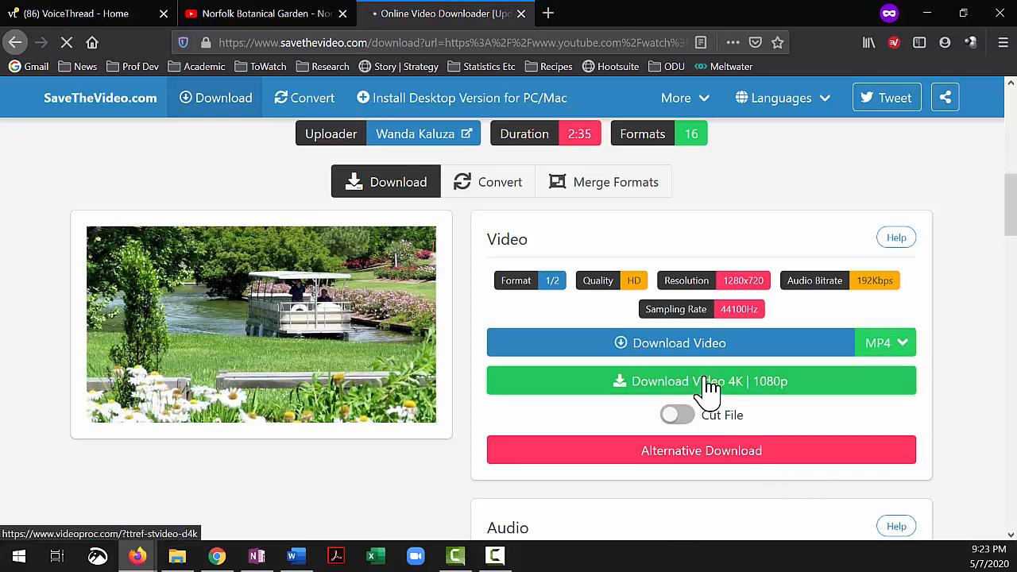
Save the playing garden video to the computer via Save Video As.
click(701, 381)
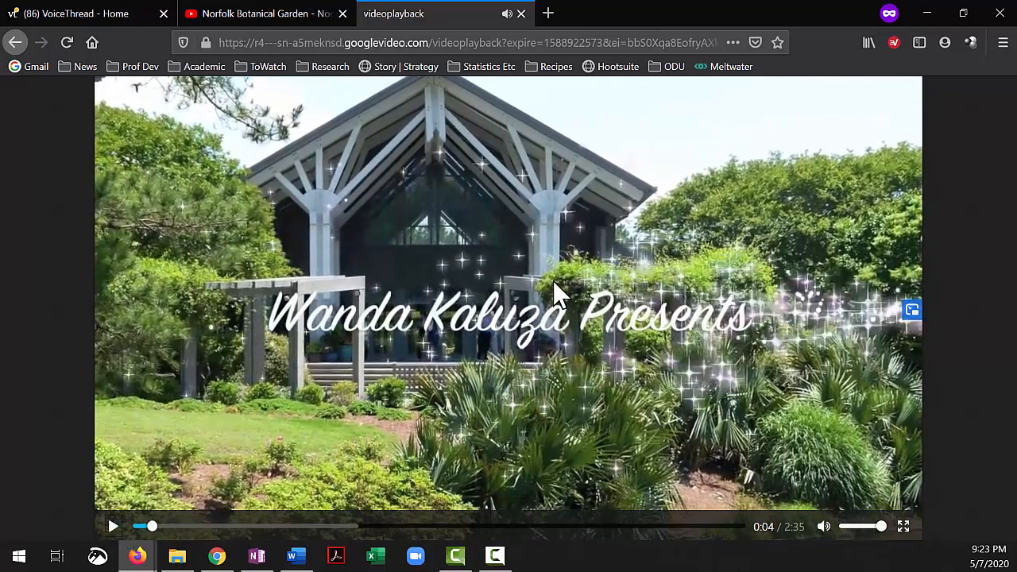
right_click(558, 292)
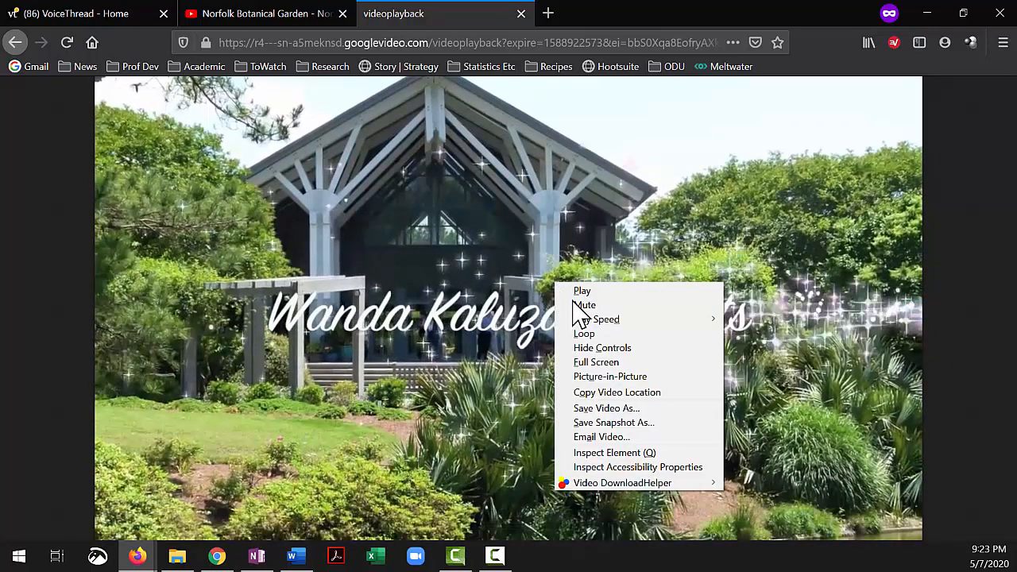
mouse_move(607, 416)
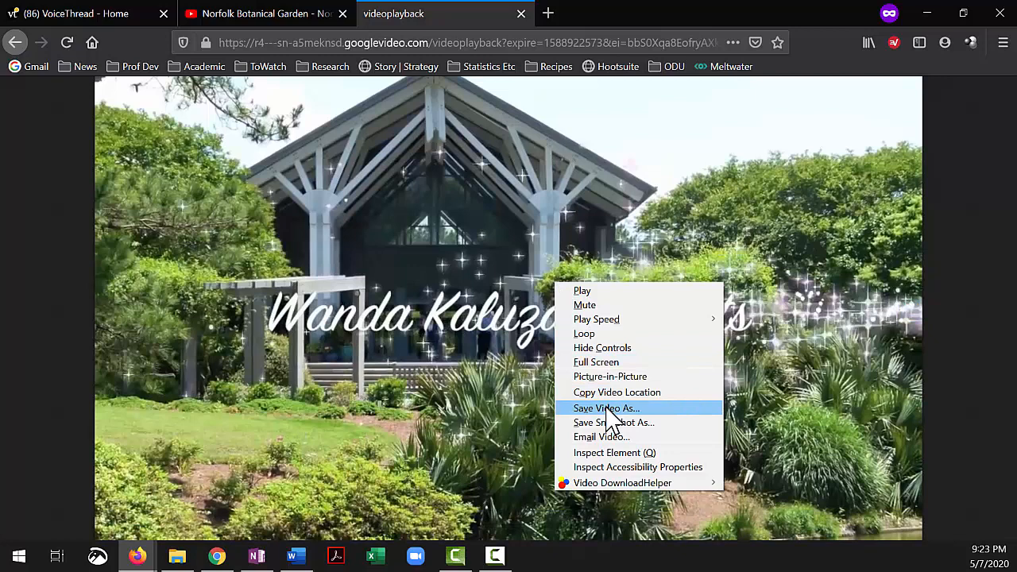
mouse_move(612, 429)
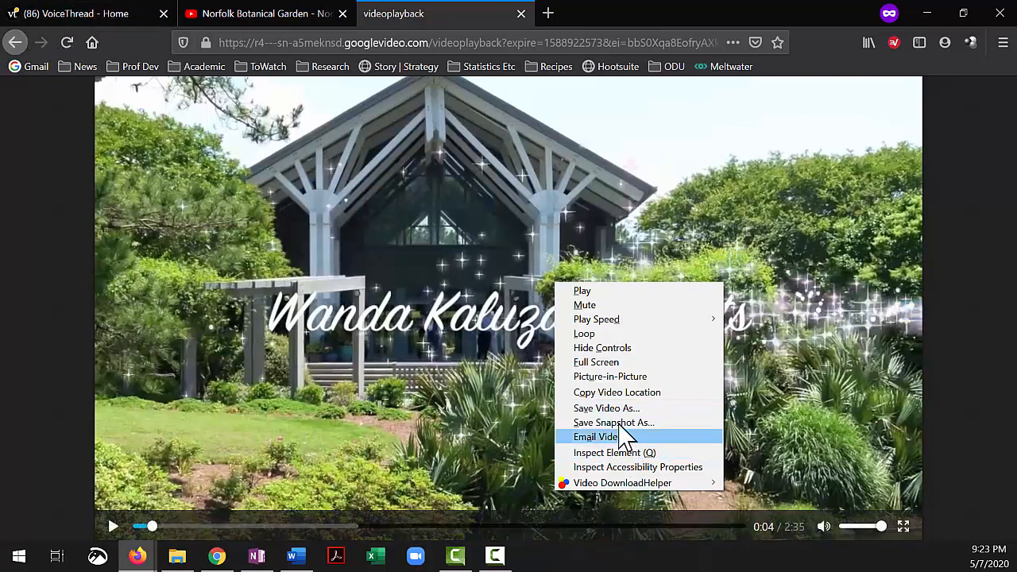
click(442, 290)
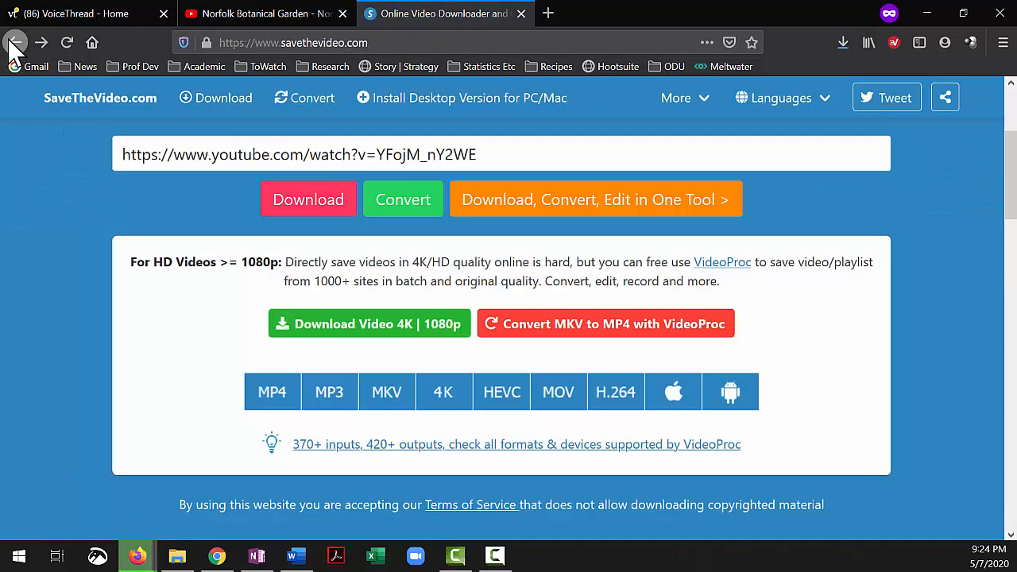
Go back through the pages and return to the Voicethread Sample editing tab.
click(17, 43)
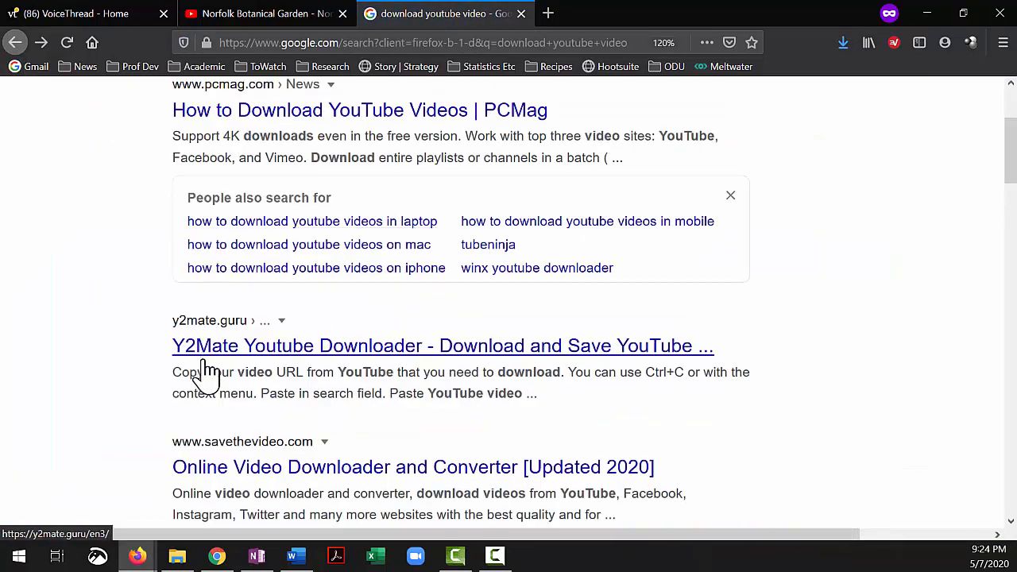
mouse_move(213, 362)
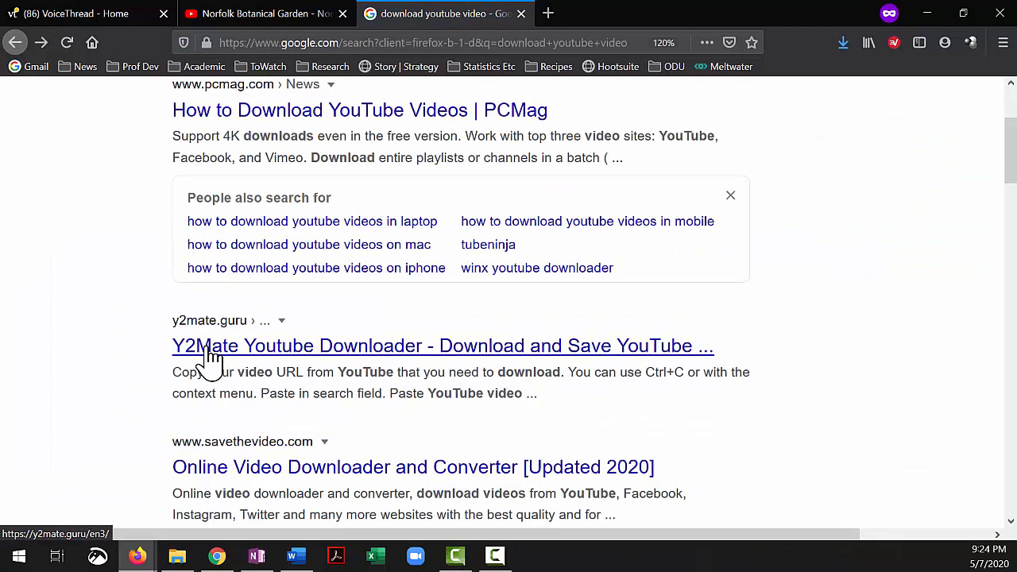
mouse_move(320, 230)
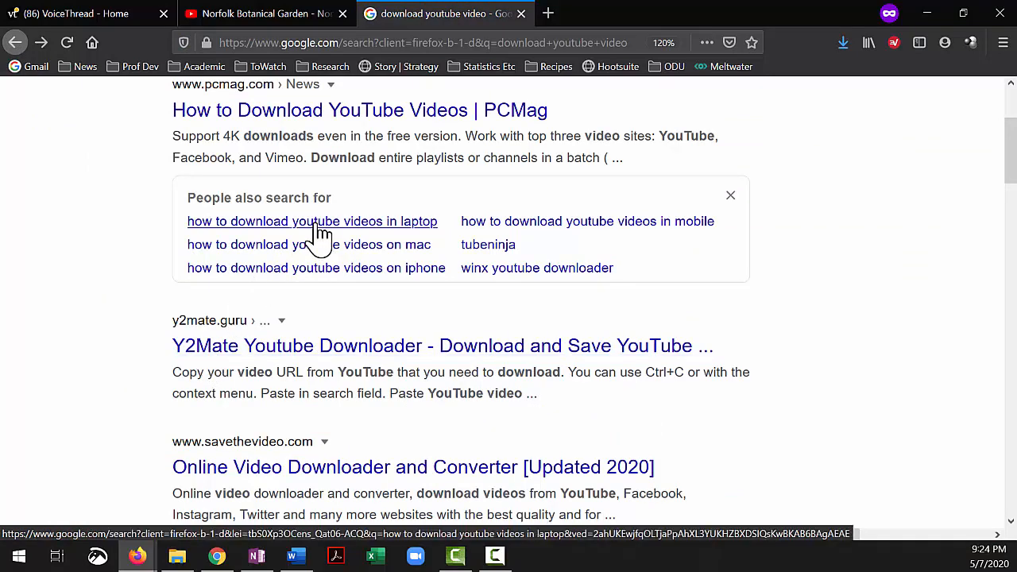
click(262, 13)
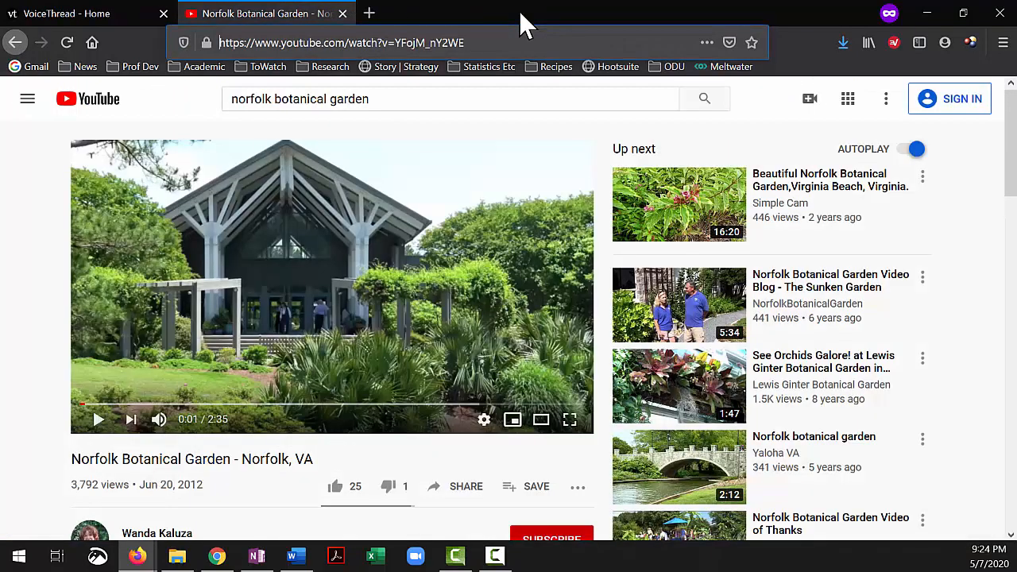
click(80, 12)
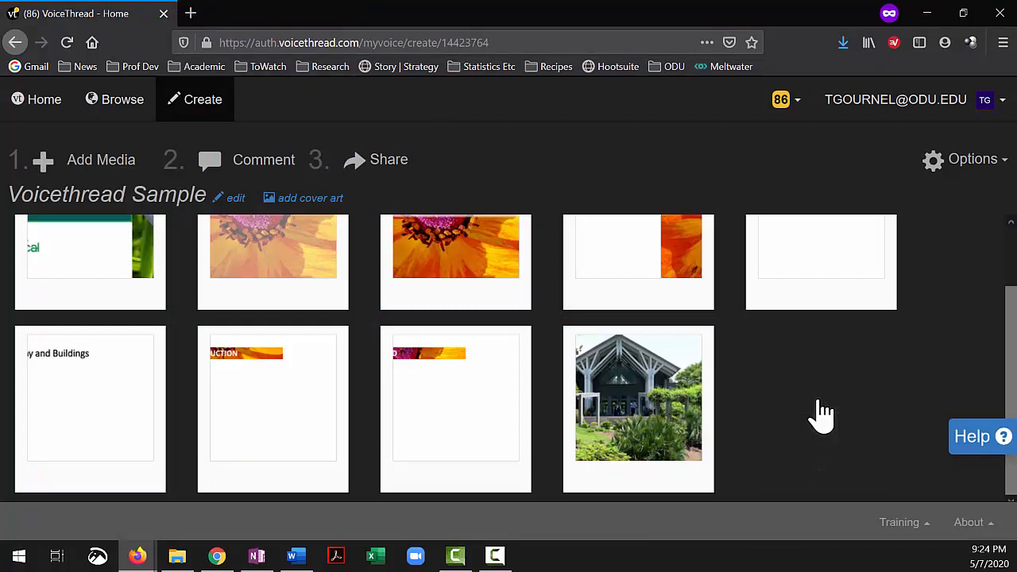
Upload the videoplayback file from the Desktop via Add Media > My Computer as a new slide.
click(102, 159)
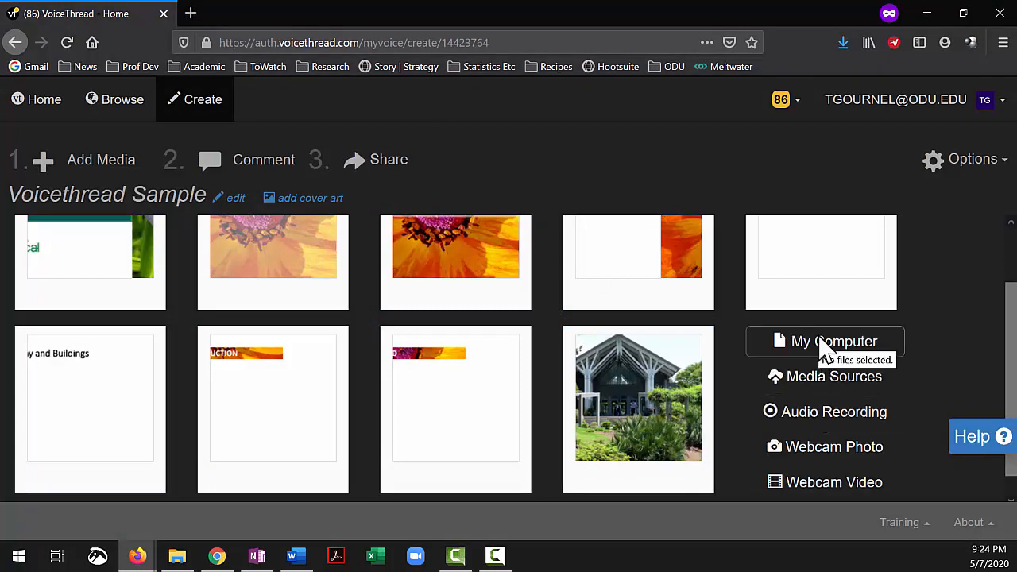
click(835, 340)
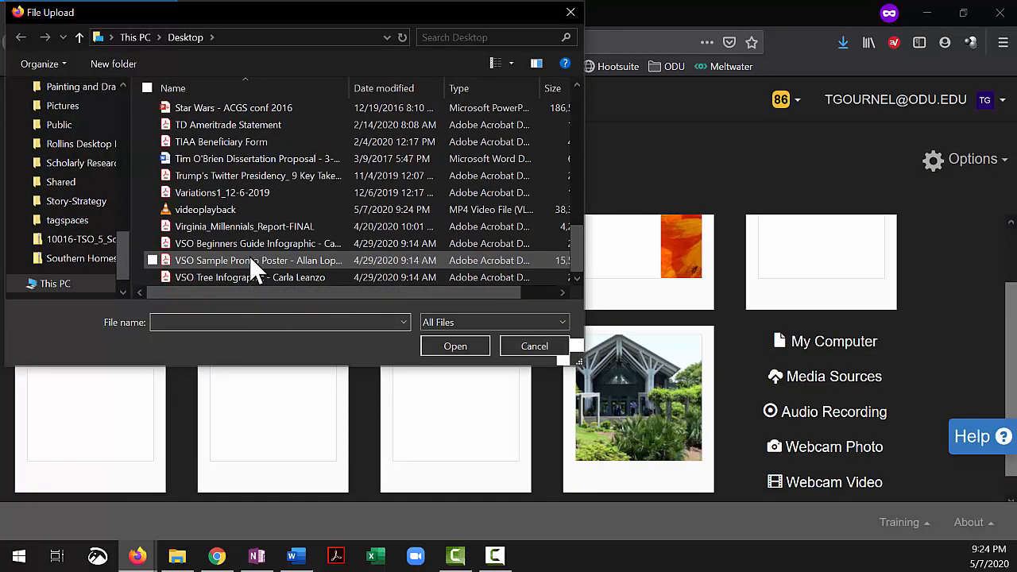
click(205, 210)
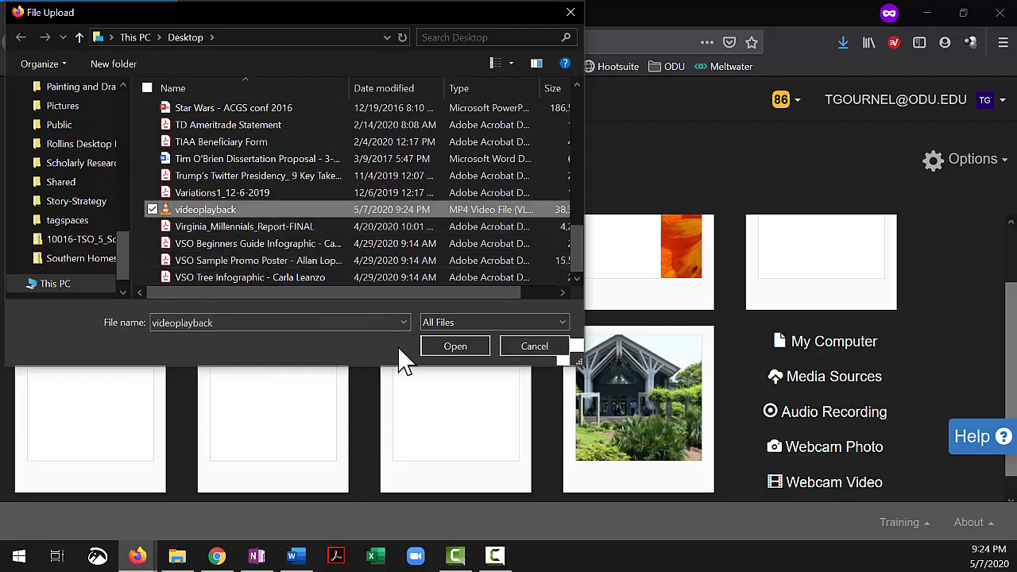
click(454, 347)
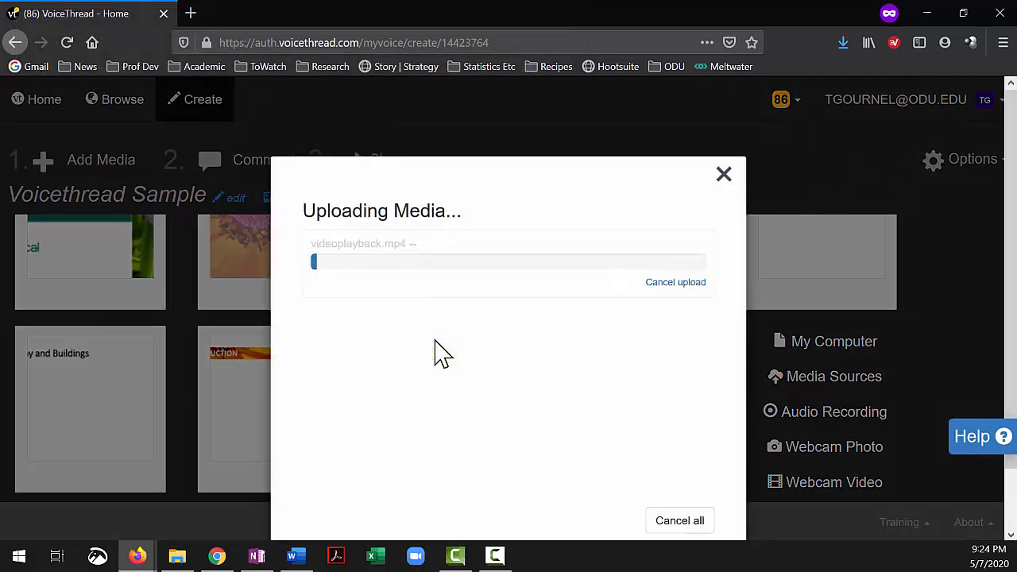
mouse_move(539, 386)
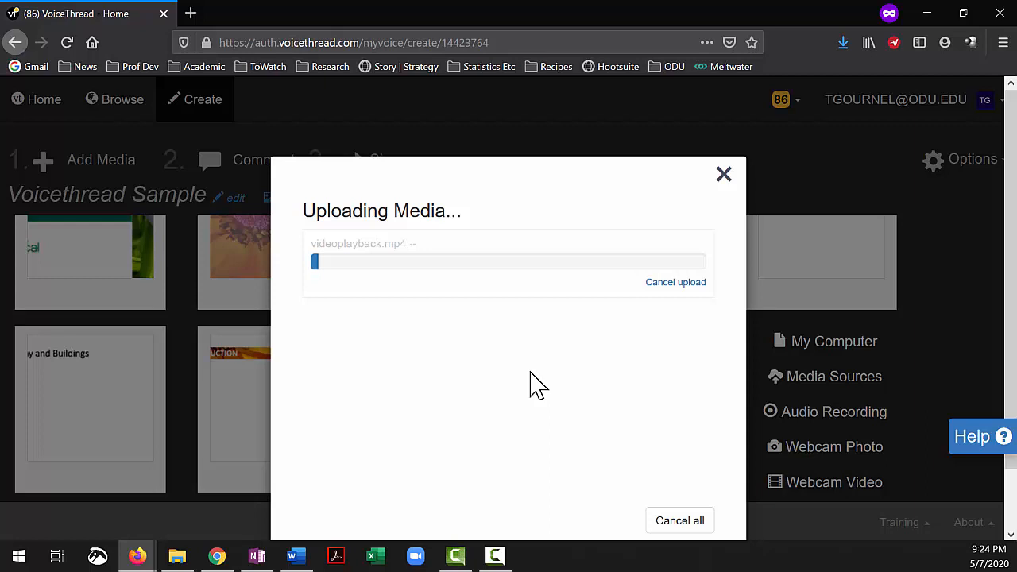
mouse_move(86, 305)
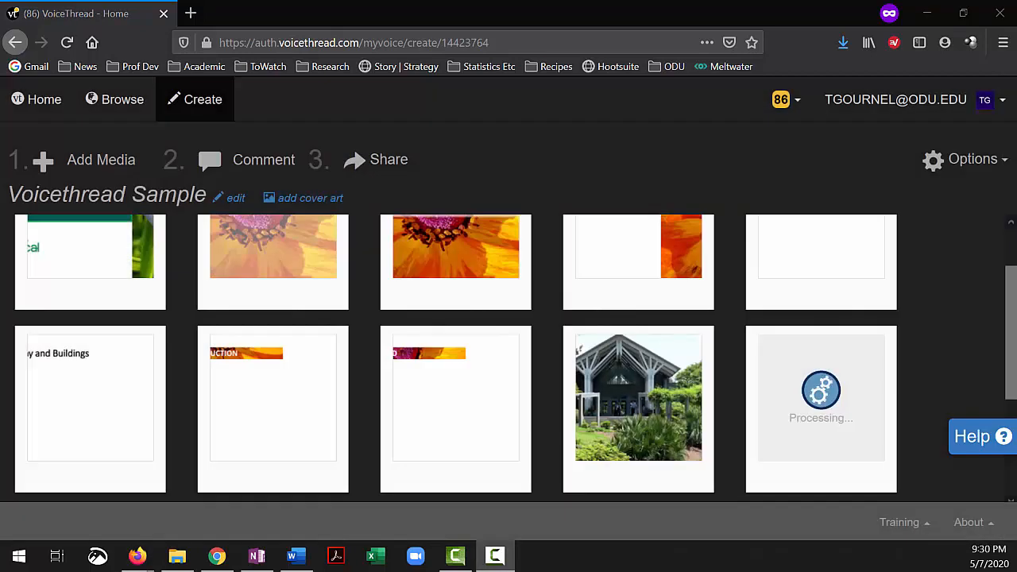
mouse_move(833, 410)
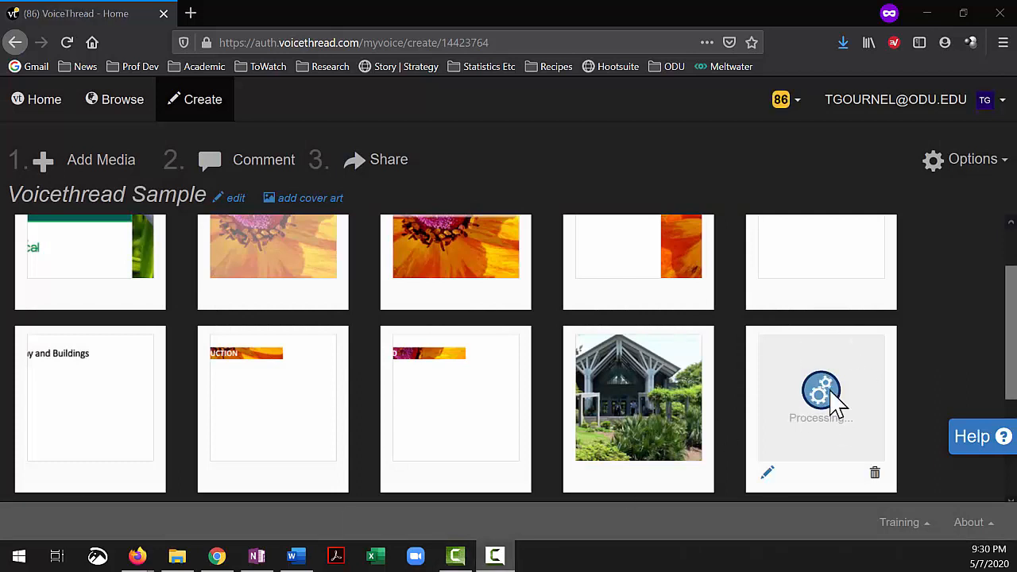
mouse_move(639, 410)
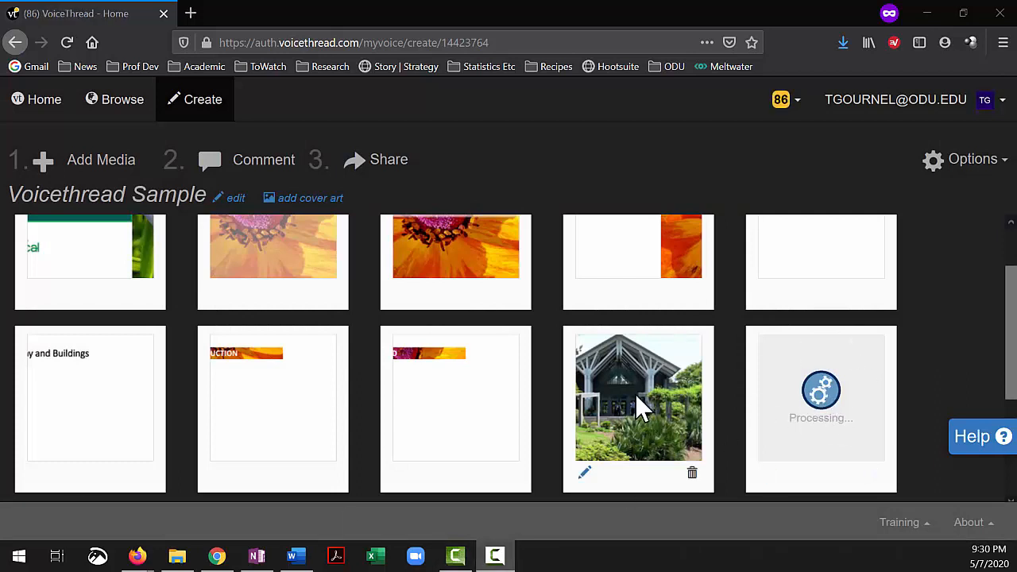
mouse_move(572, 401)
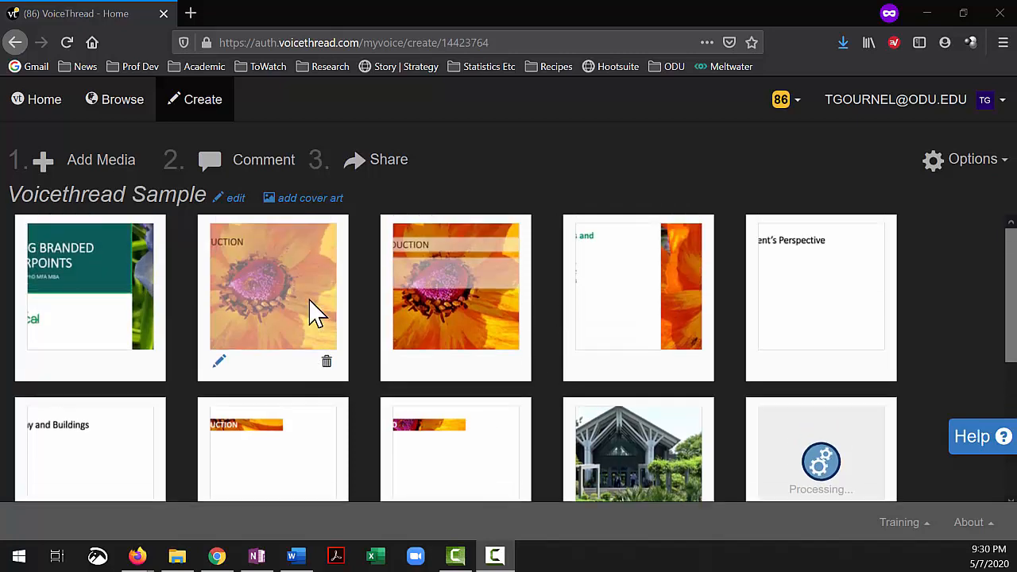
mouse_move(264, 167)
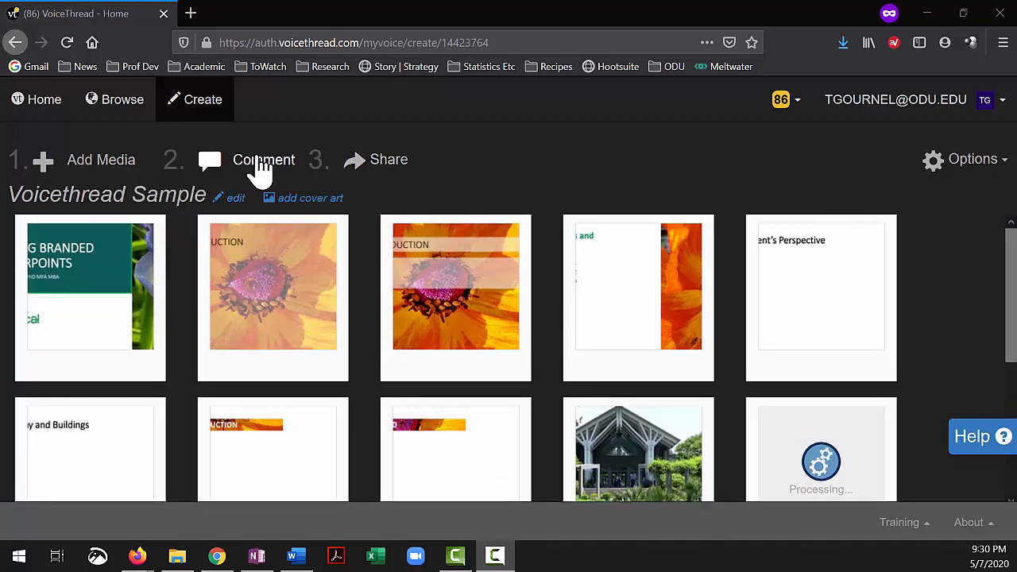
Go to Comment, play slide 1 and show its text, audio and video comment choices.
click(264, 159)
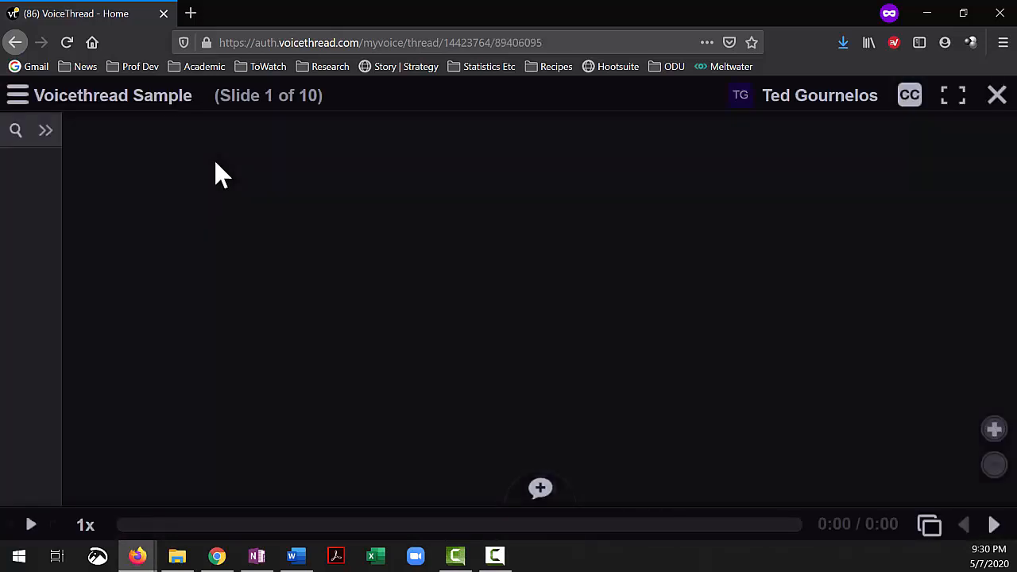
click(31, 525)
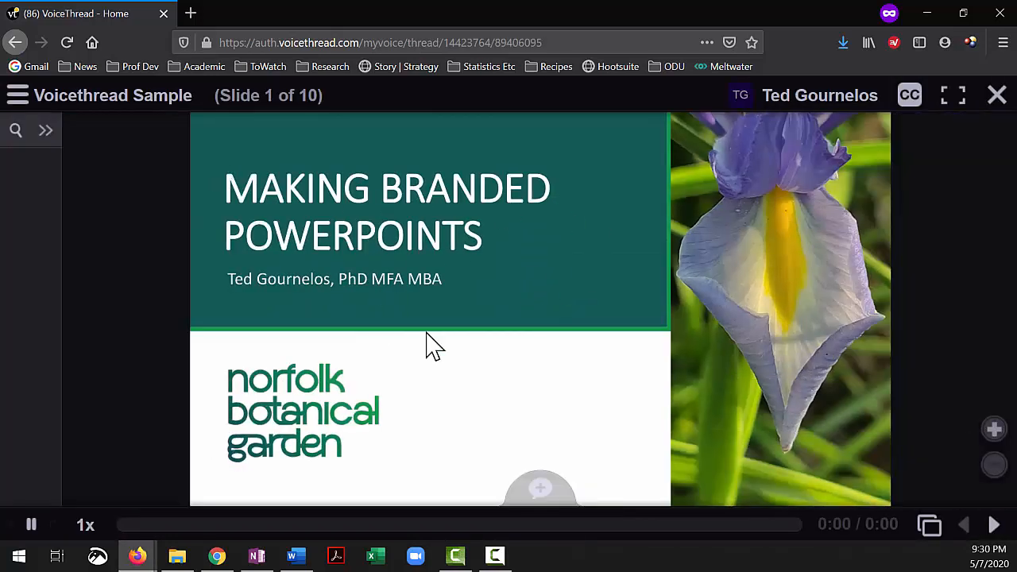
mouse_move(676, 368)
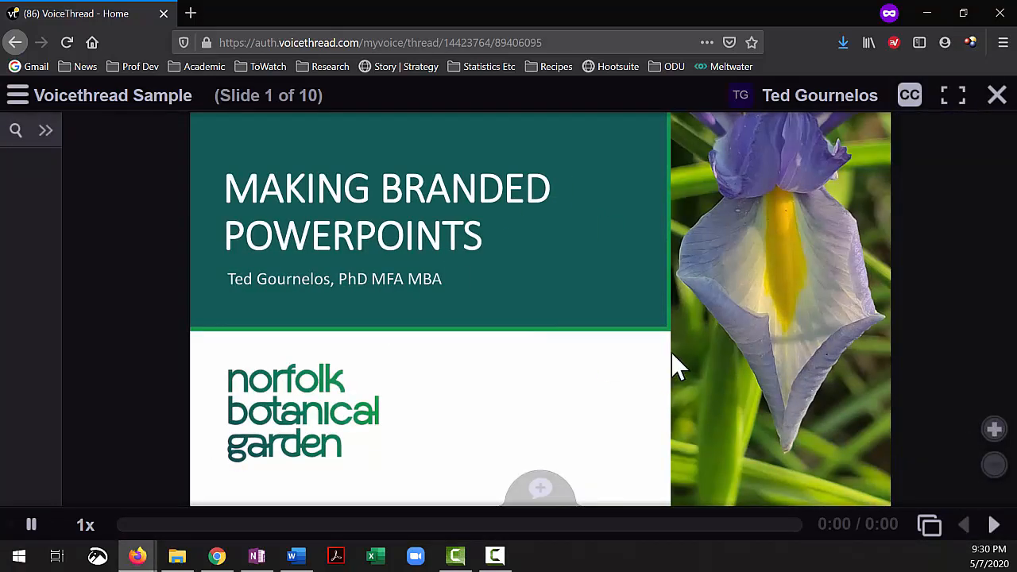
mouse_move(541, 477)
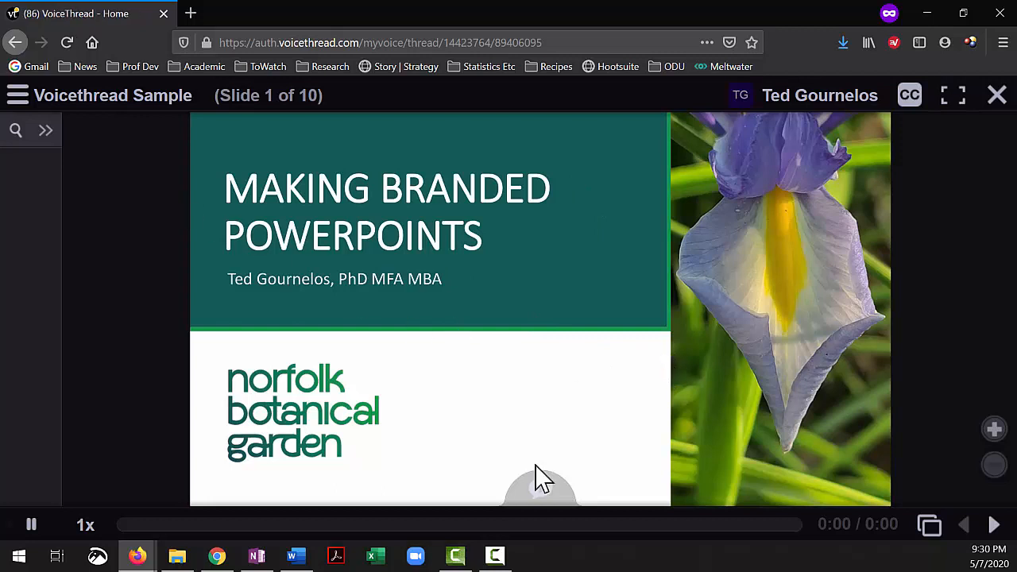
mouse_move(537, 492)
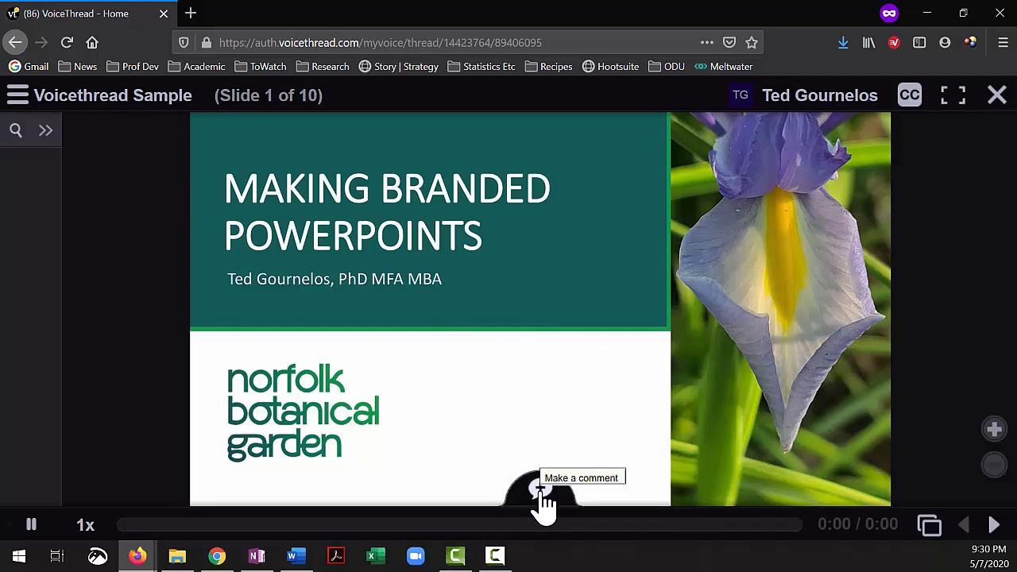
click(537, 489)
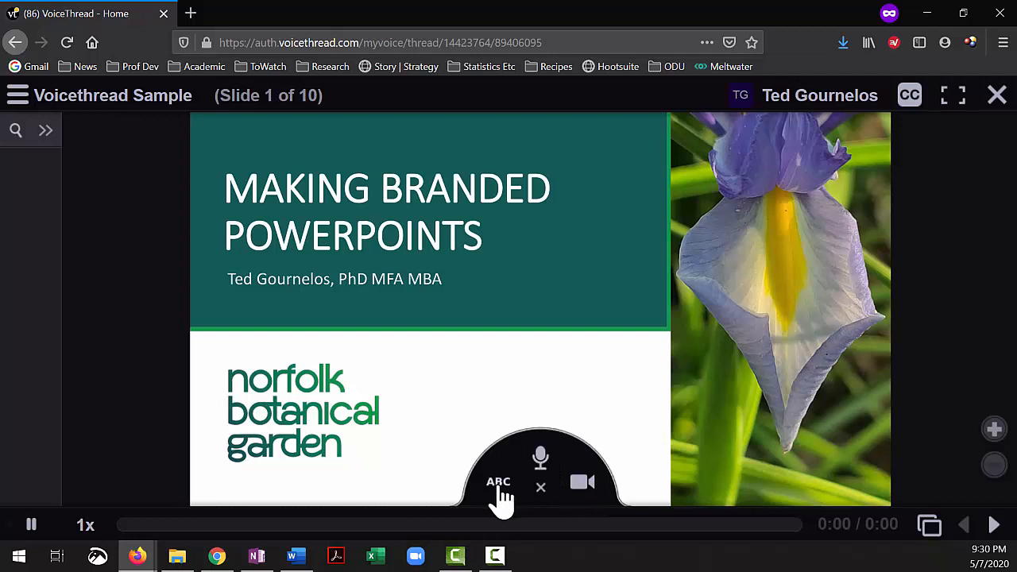
mouse_move(583, 496)
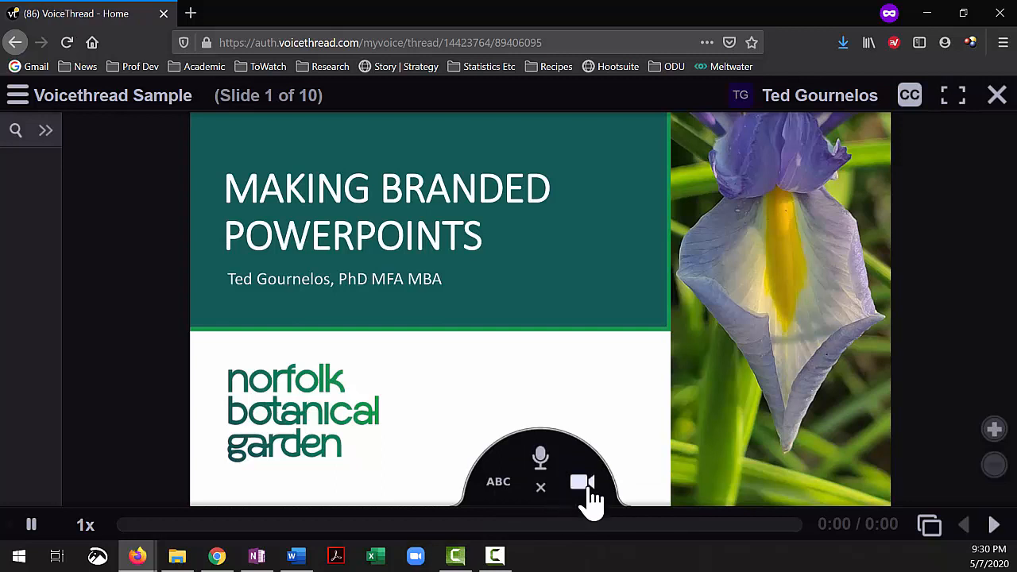
mouse_move(580, 481)
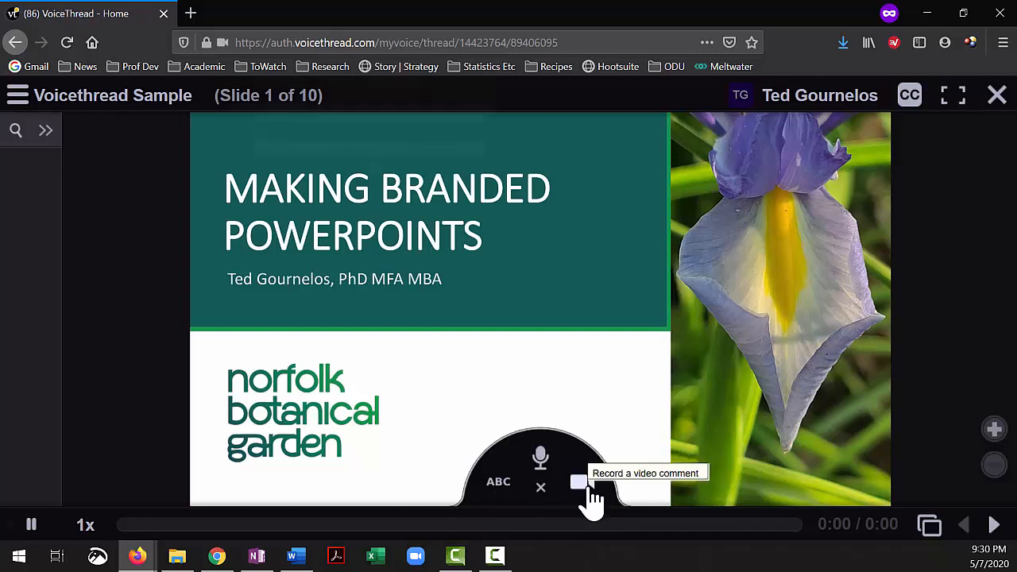
Record a short webcam video comment on slide 1 and stop it so it uploads.
click(580, 481)
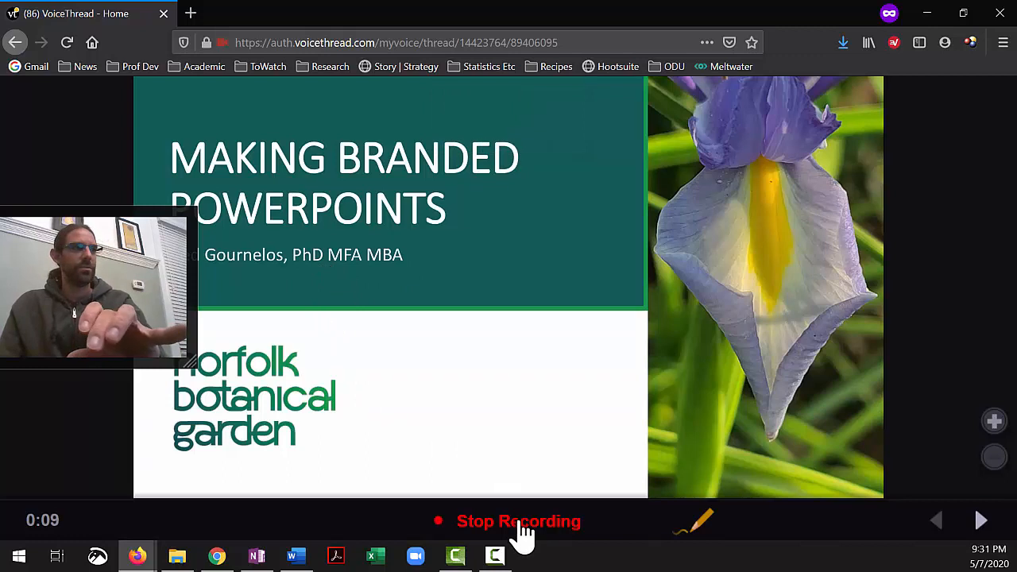
click(518, 521)
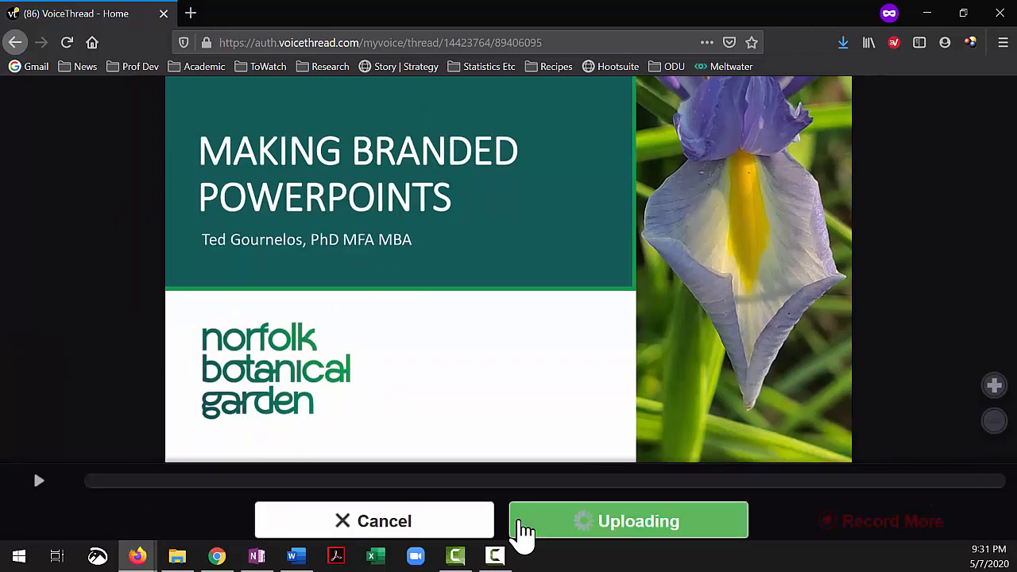
mouse_move(623, 496)
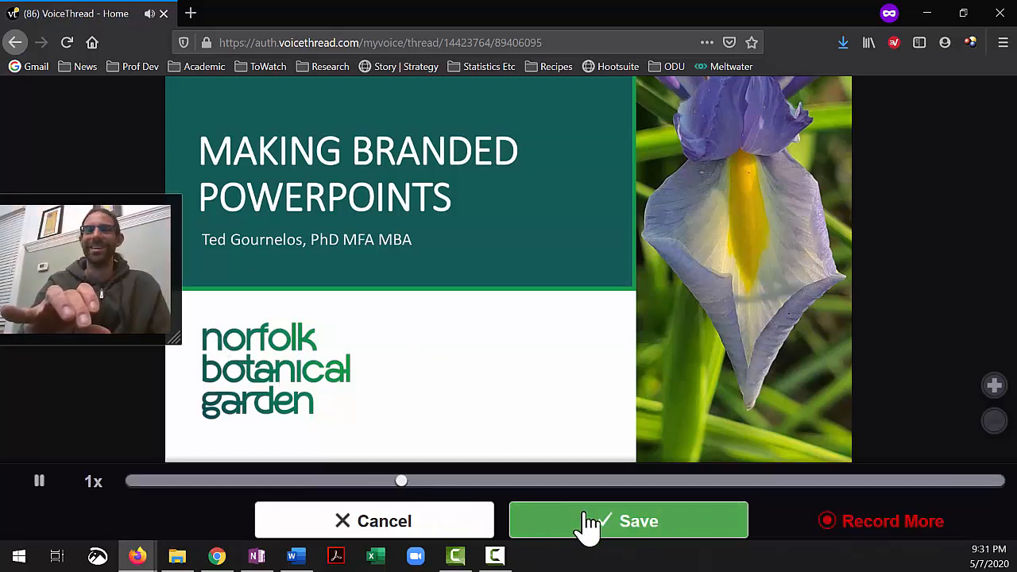
Save the recorded video comment and open its TG avatar popup to reply.
click(627, 521)
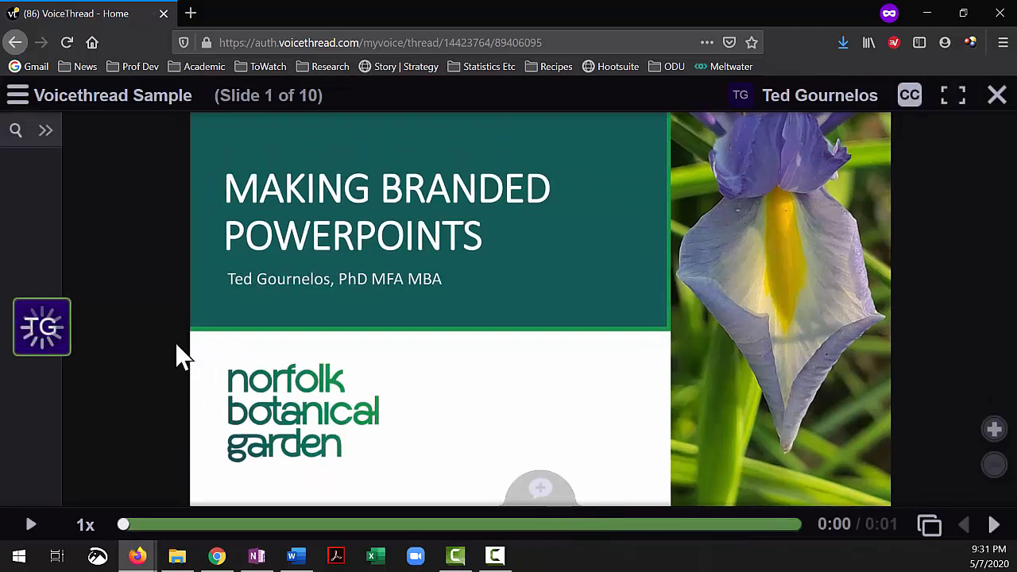
click(41, 327)
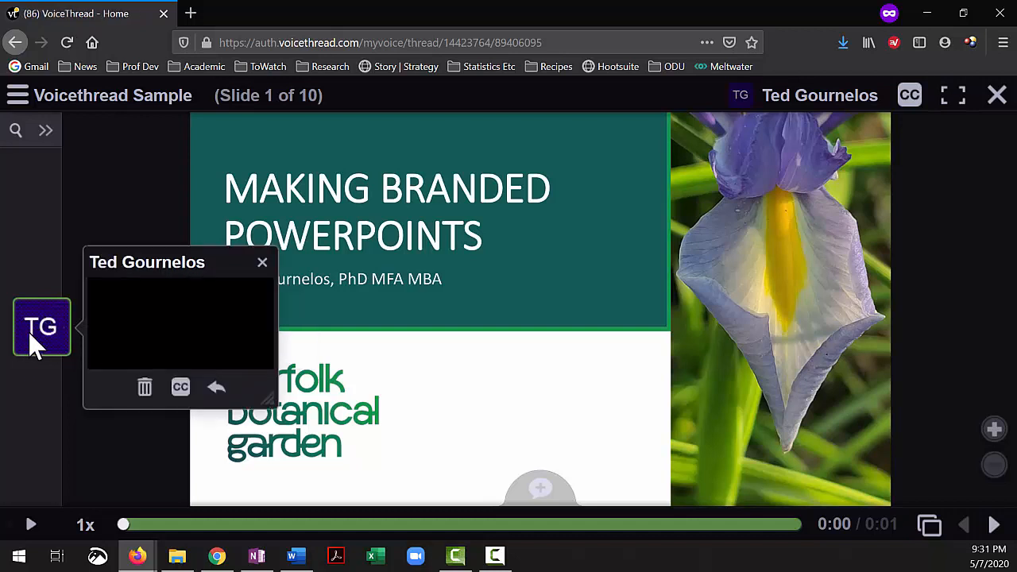
mouse_move(146, 410)
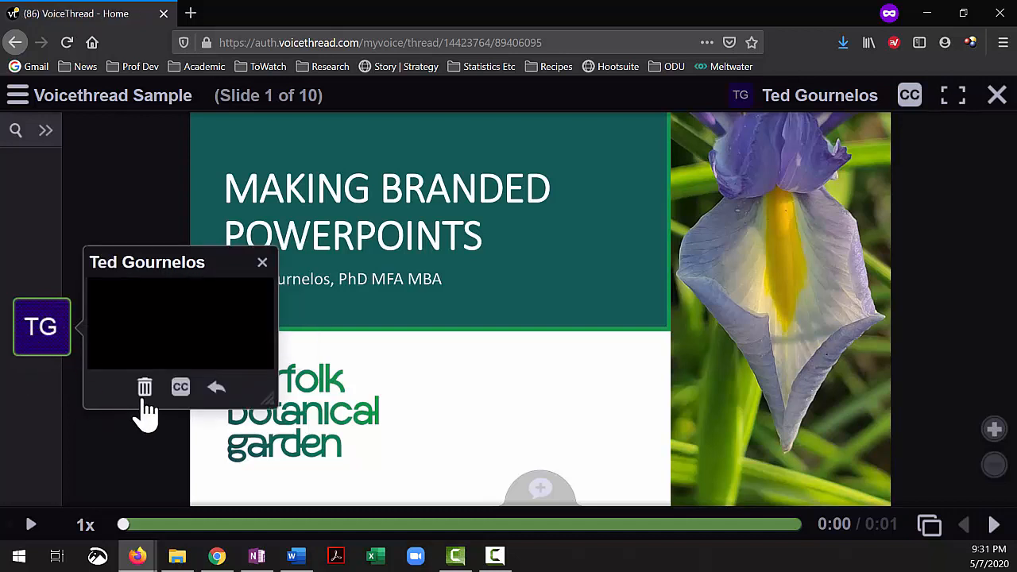
mouse_move(184, 397)
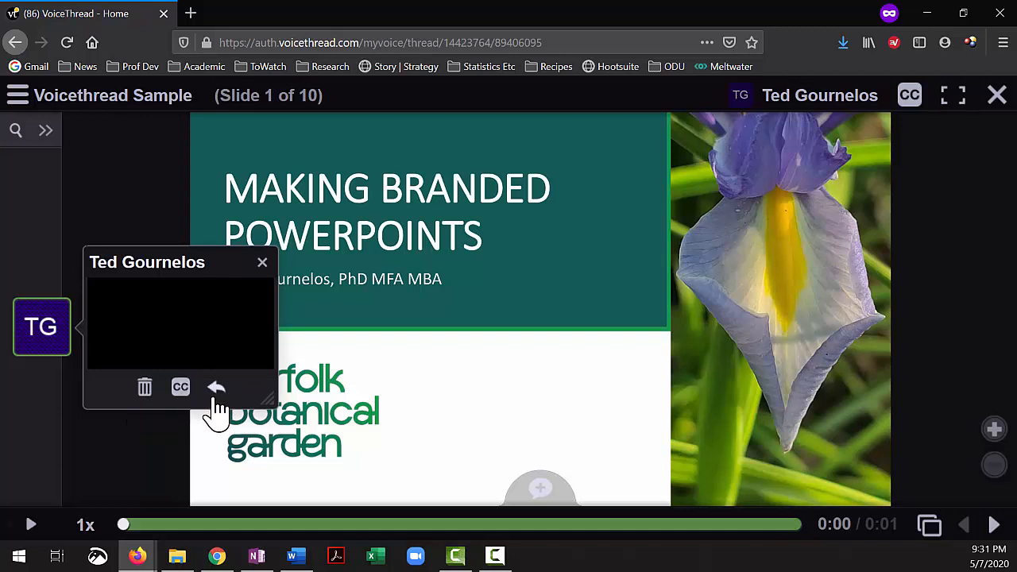
mouse_move(217, 388)
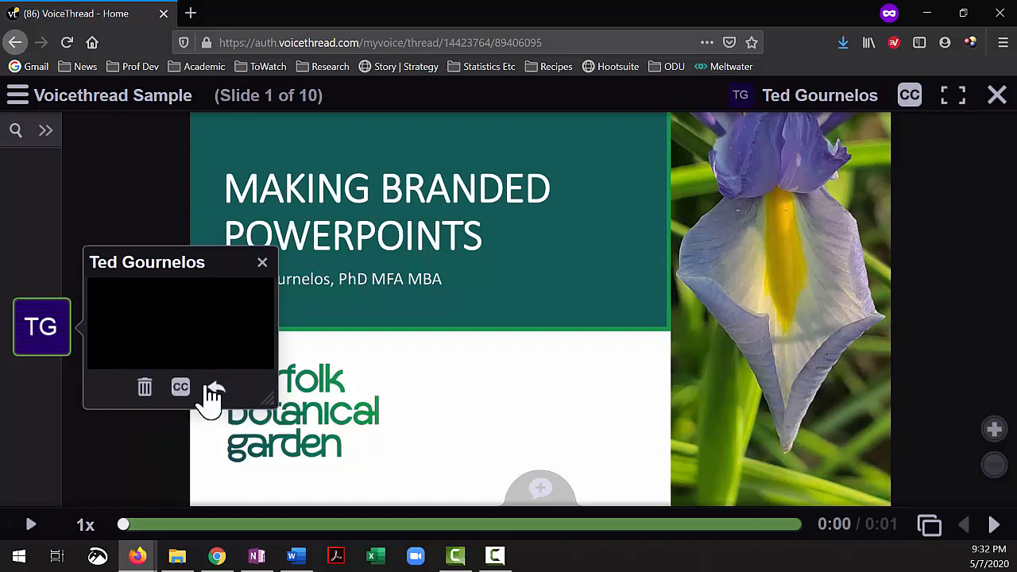
mouse_move(225, 397)
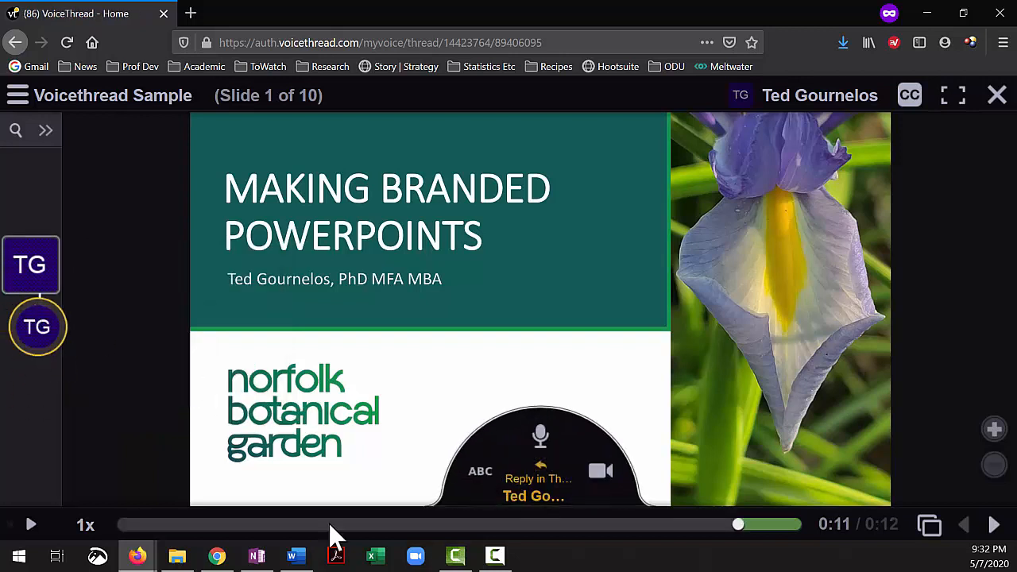
Add a text reply reading 'Hello' to the video comment's thread.
click(38, 327)
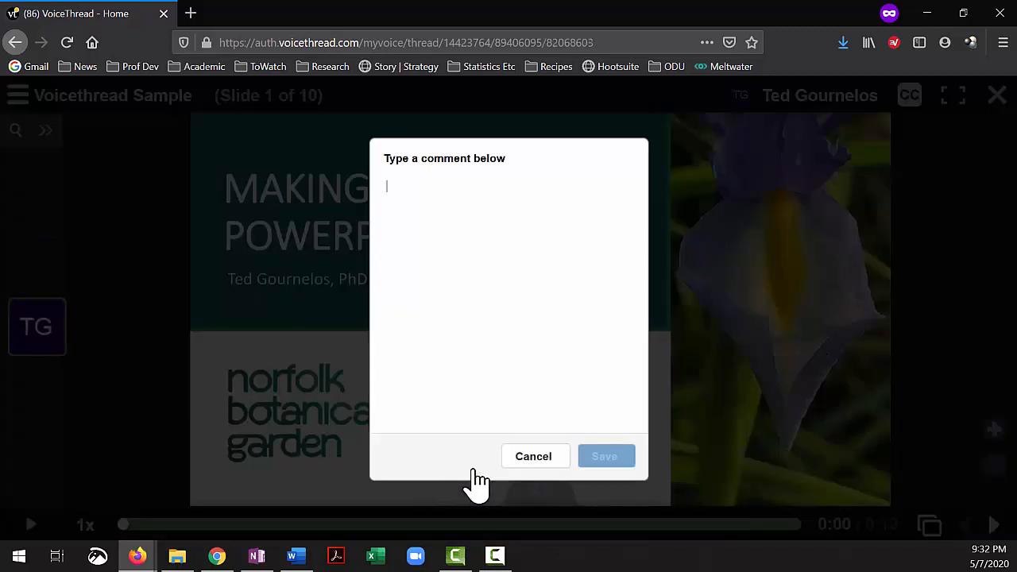
text(Hello)
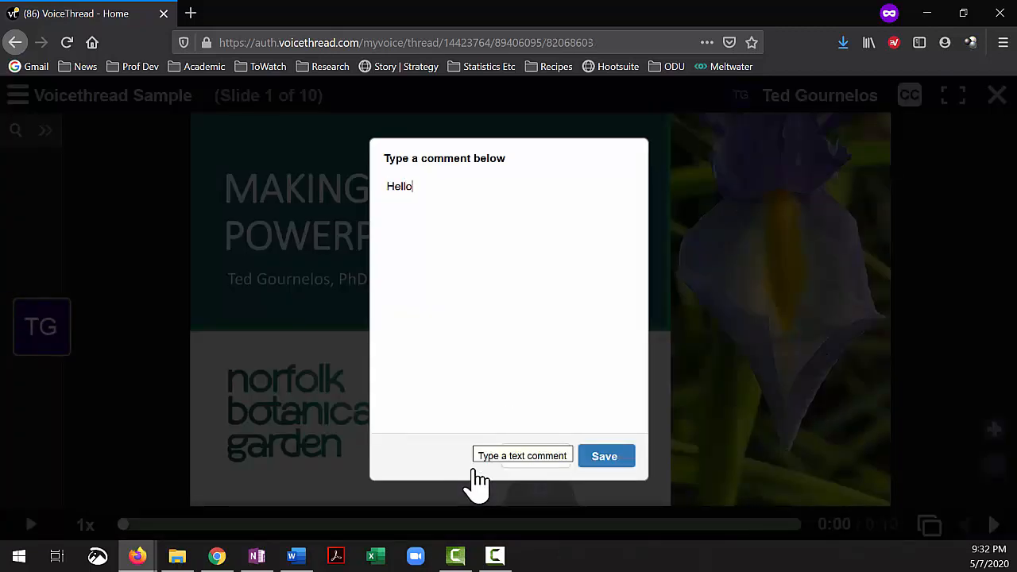
click(606, 455)
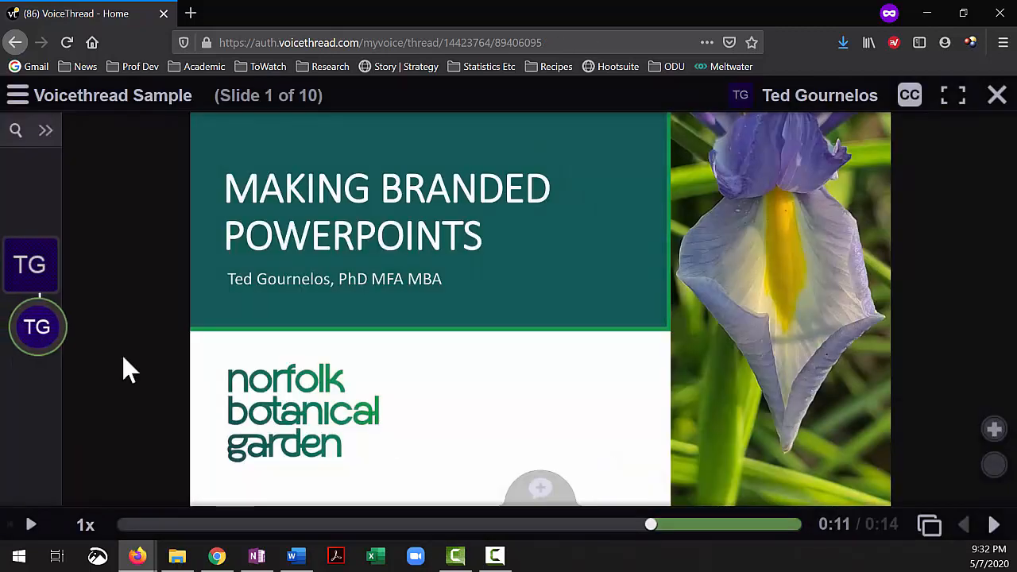
Add a second text reply reading 'Hi' to the same thread.
click(38, 327)
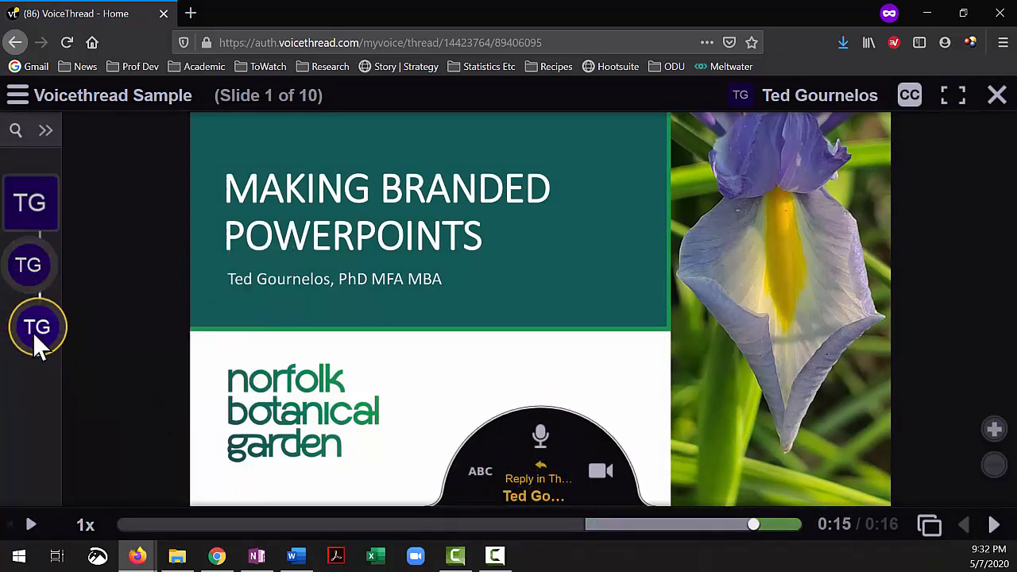
click(480, 470)
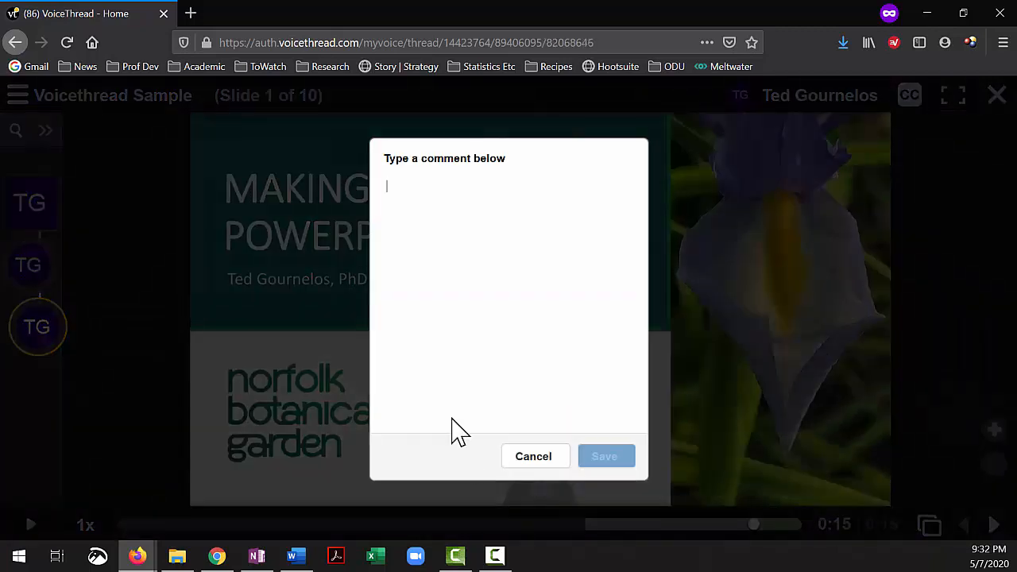
text(Hi)
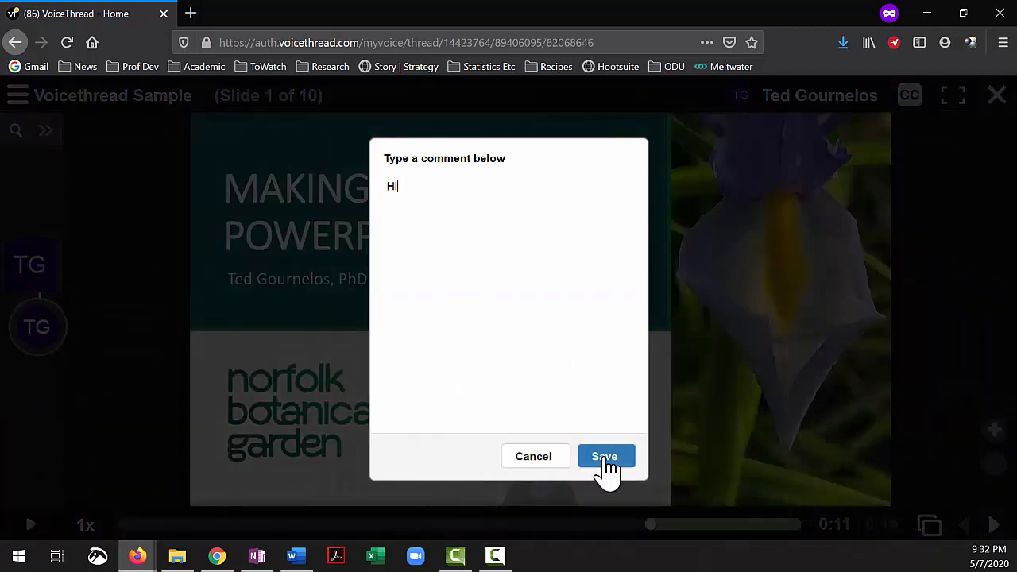
click(605, 456)
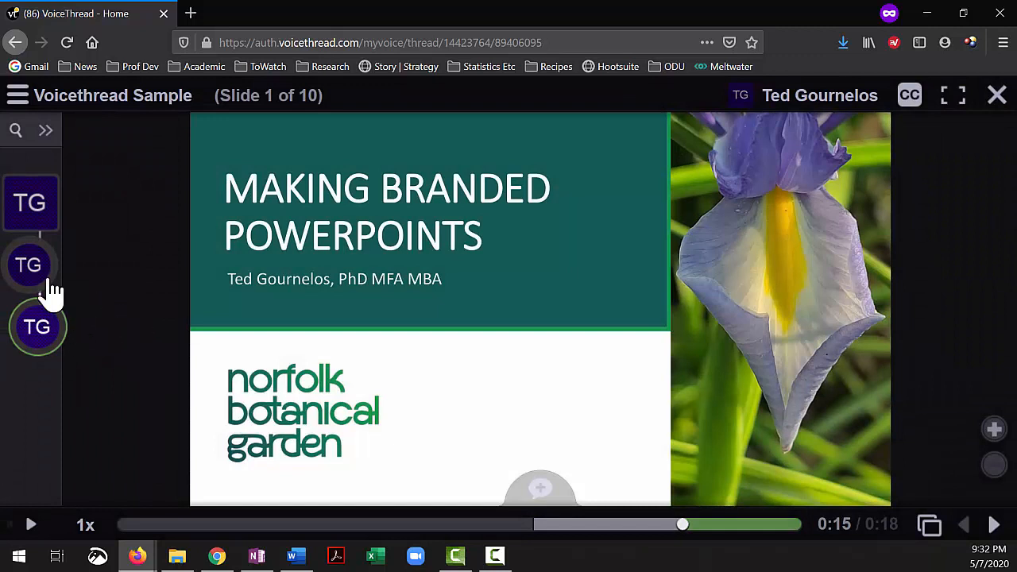
click(28, 265)
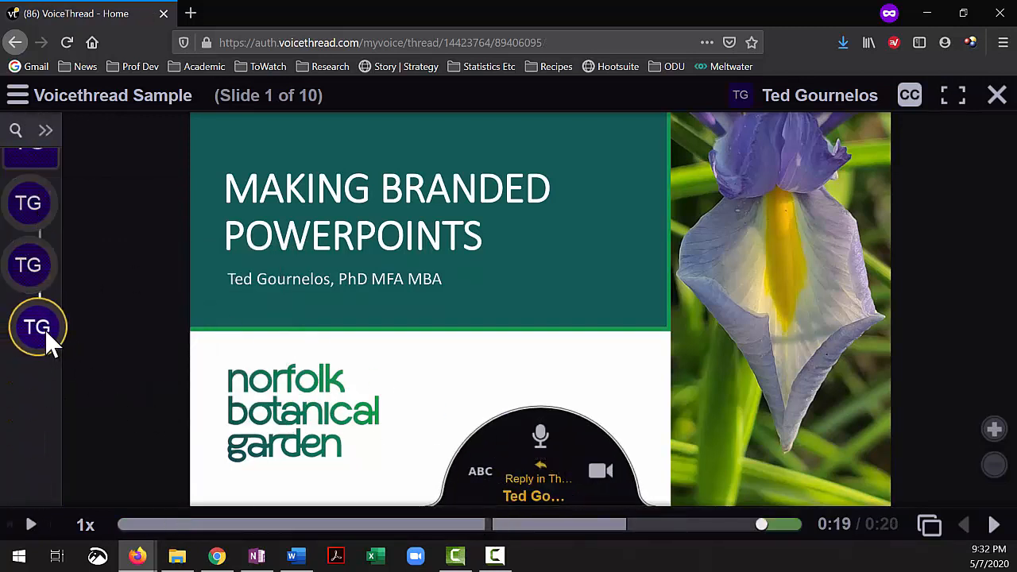
Delete the 'Hi' reply, leaving two comments under TG on slide 1.
click(35, 327)
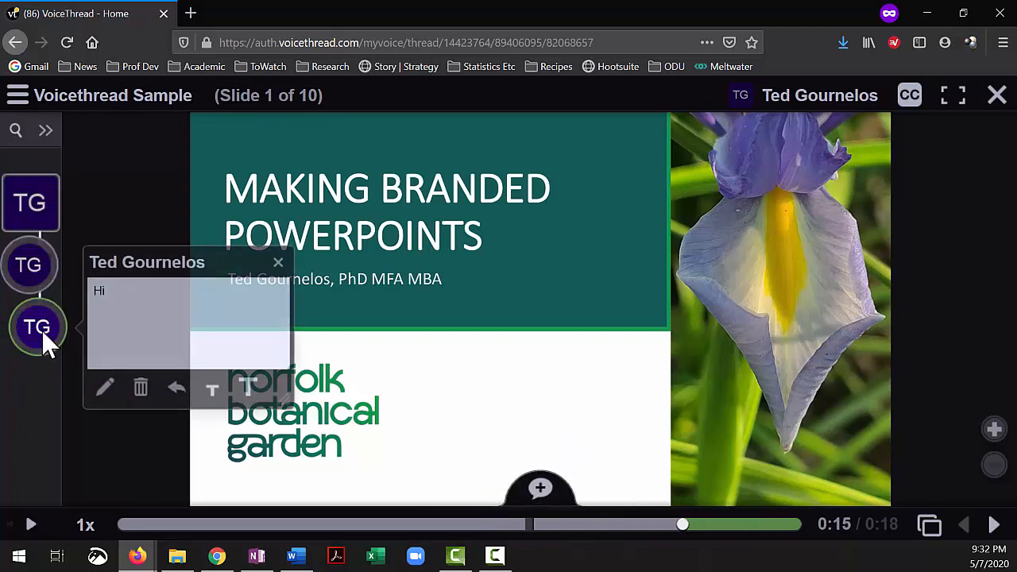
click(140, 388)
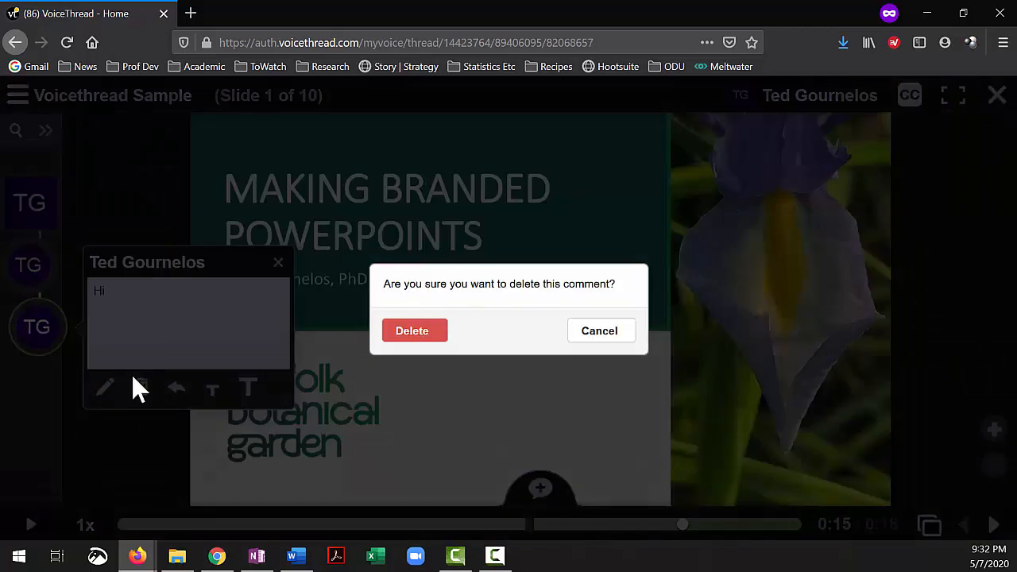
click(411, 330)
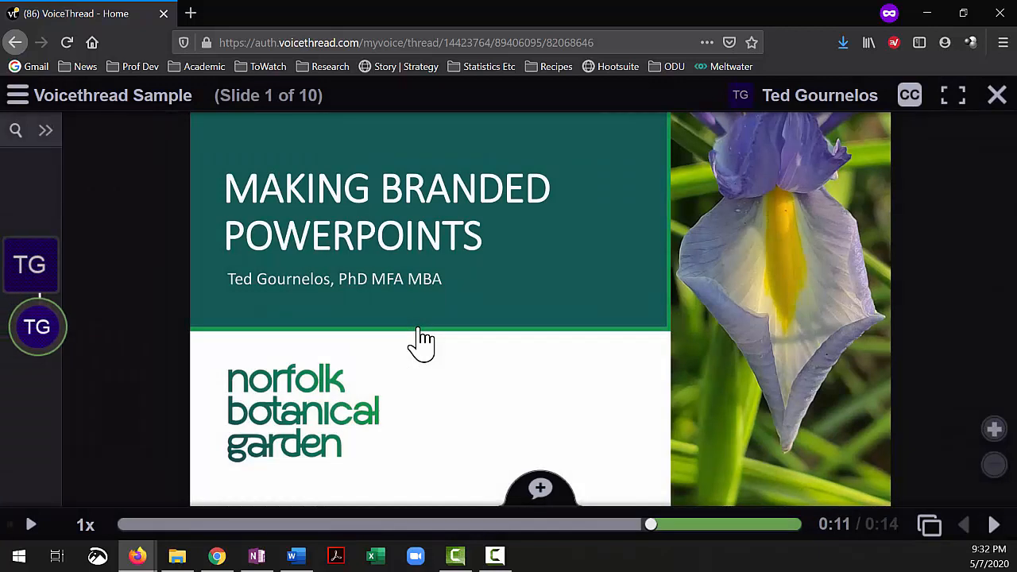
mouse_move(141, 408)
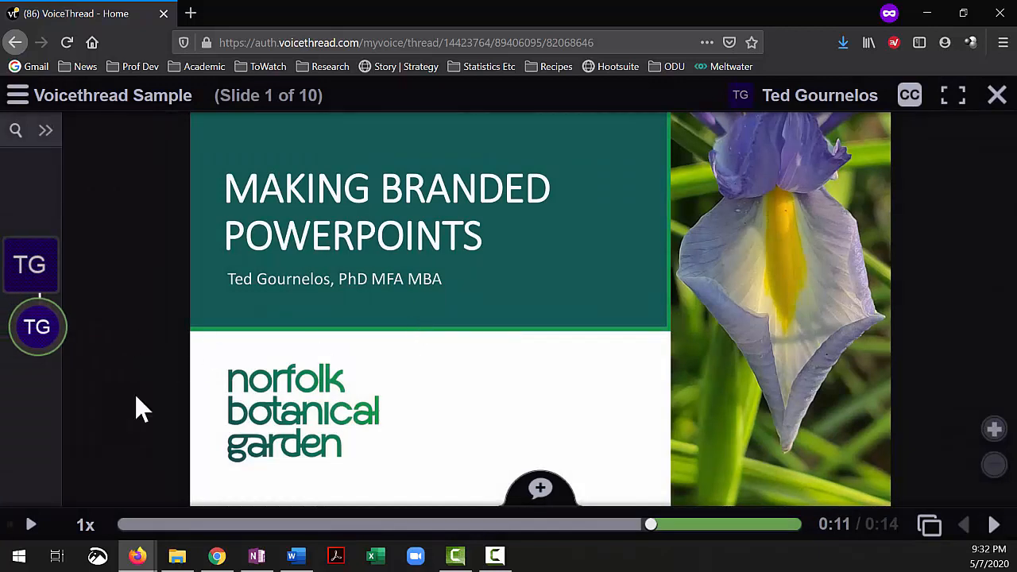
click(37, 327)
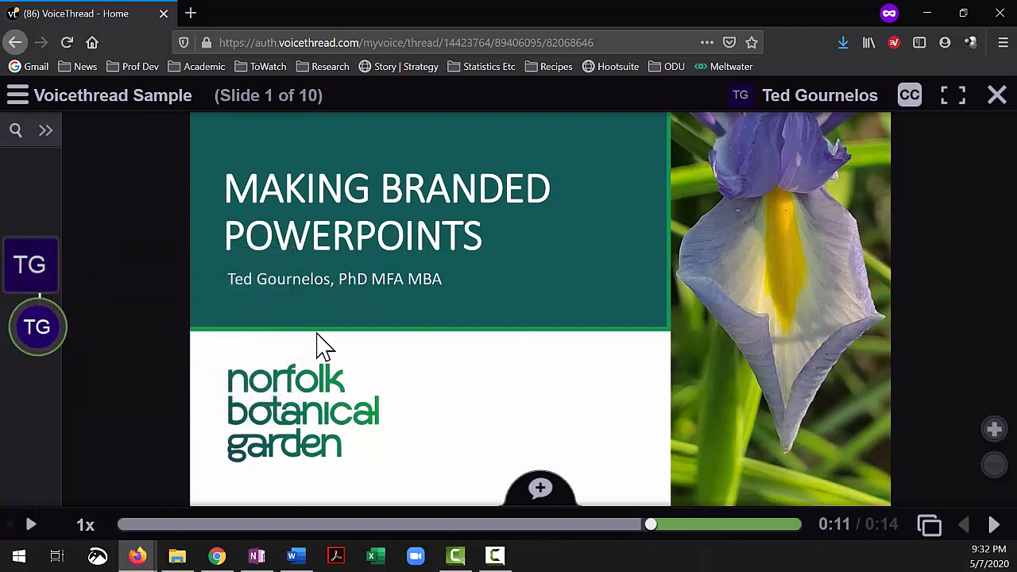
mouse_move(991, 524)
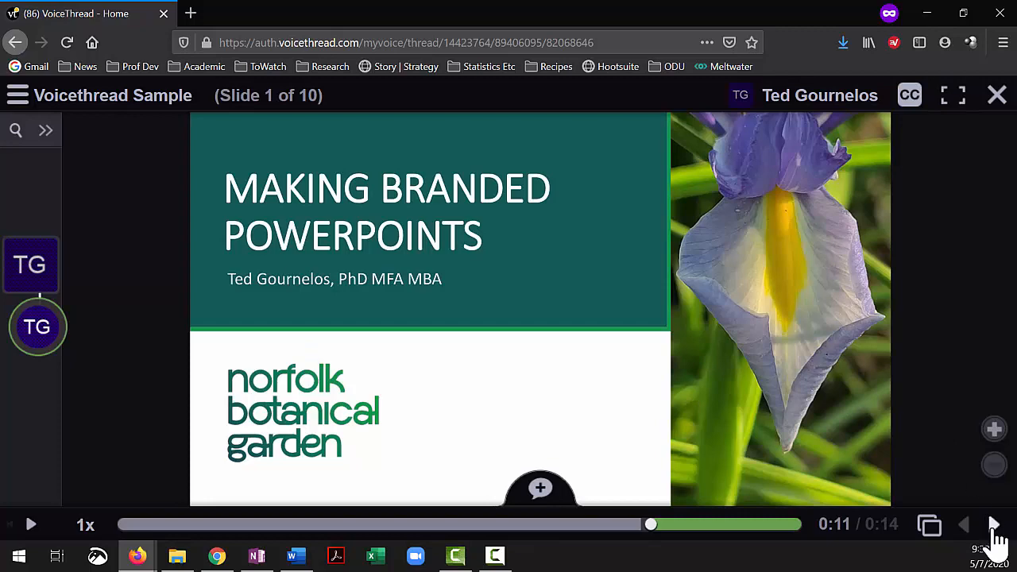
Advance through the site visits and METHOD slides up to the building video slide.
click(995, 524)
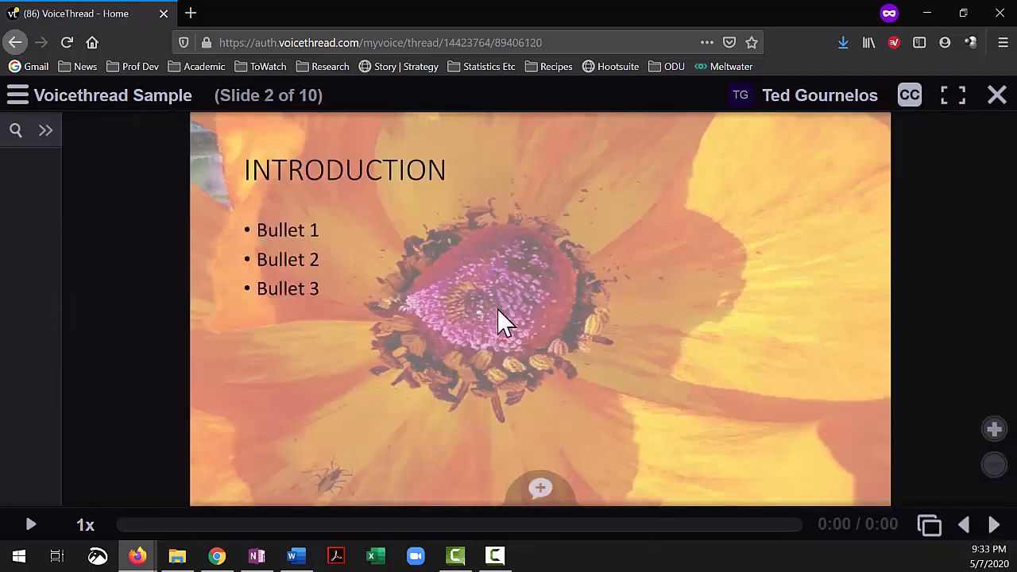
click(994, 522)
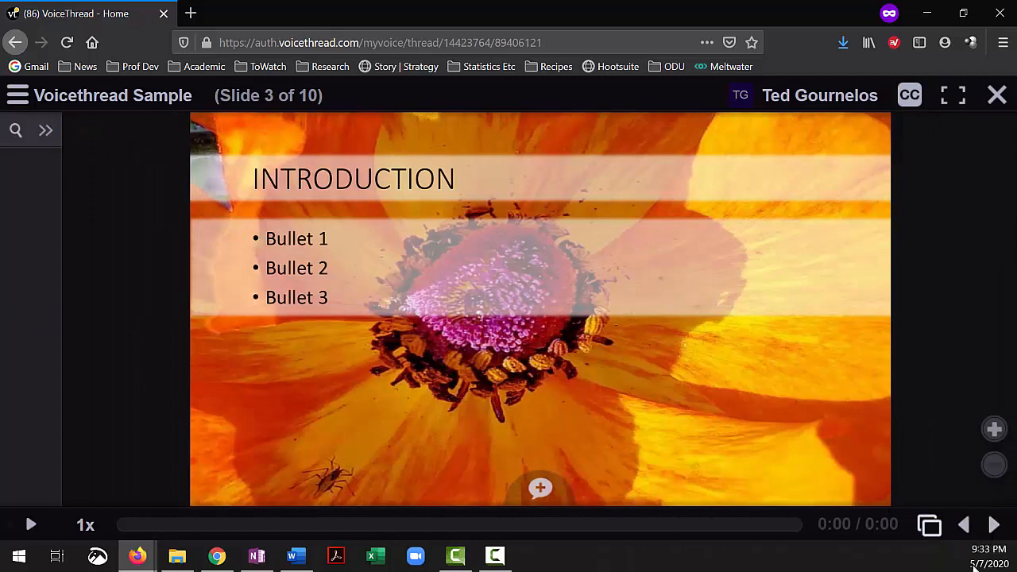
click(995, 525)
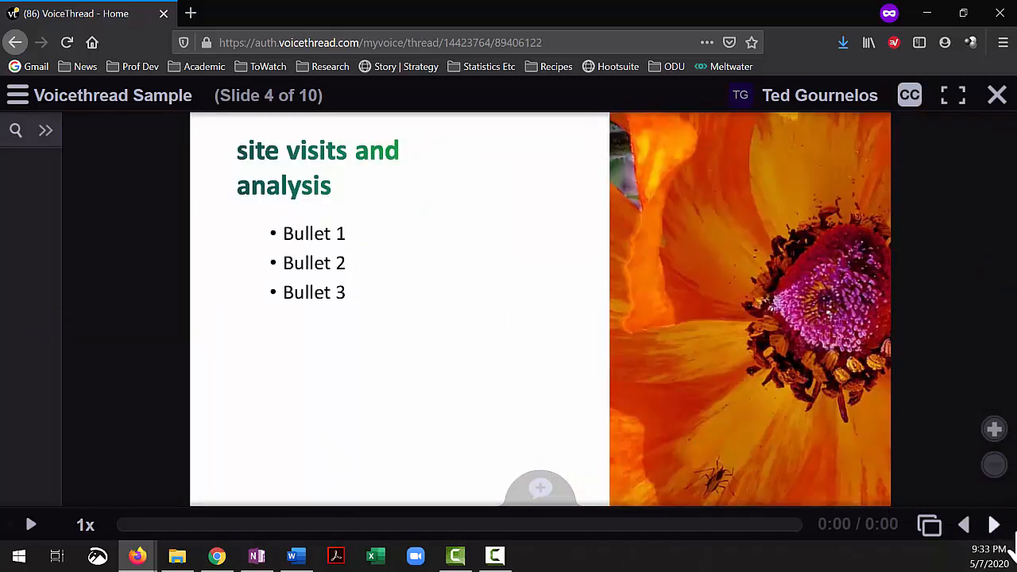
click(993, 524)
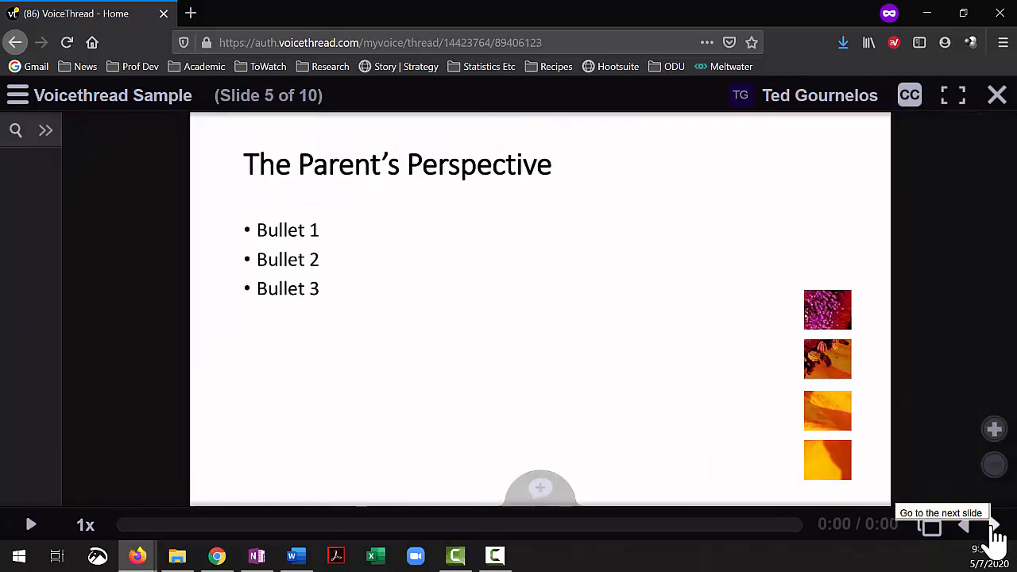
click(989, 534)
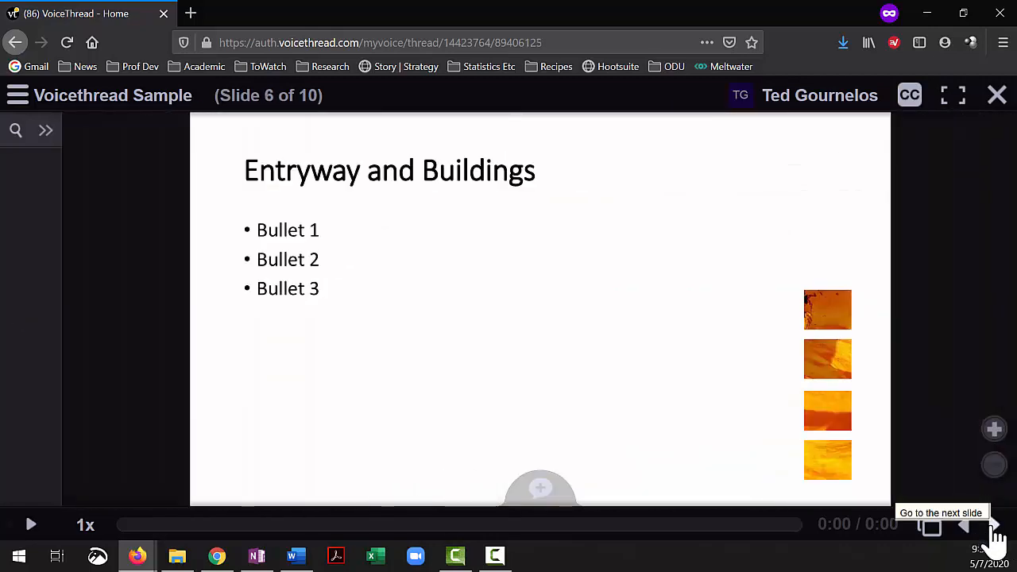
click(993, 537)
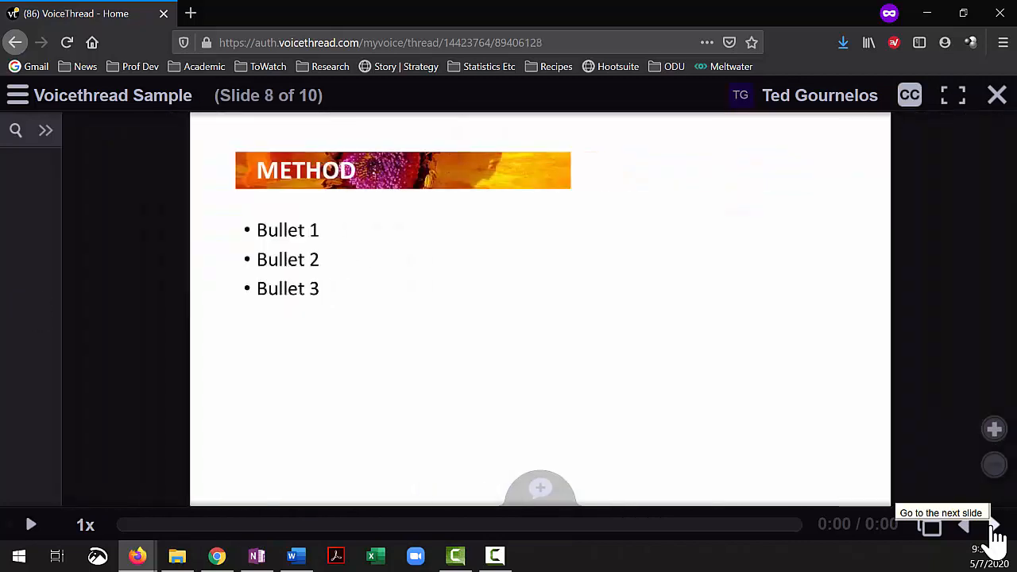
click(990, 532)
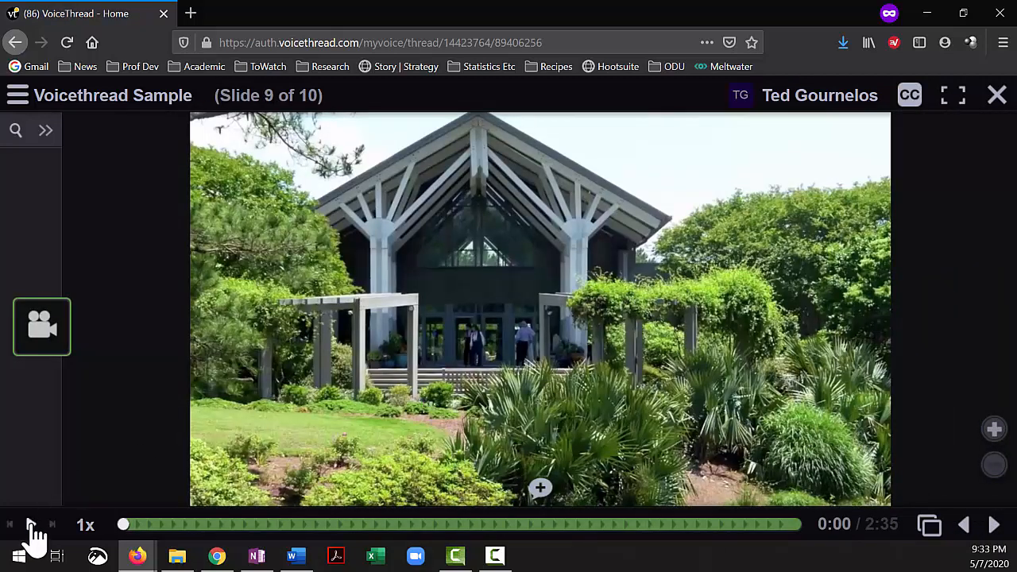
Play the building video briefly, then advance to slide 10, the botanical garden video.
click(31, 524)
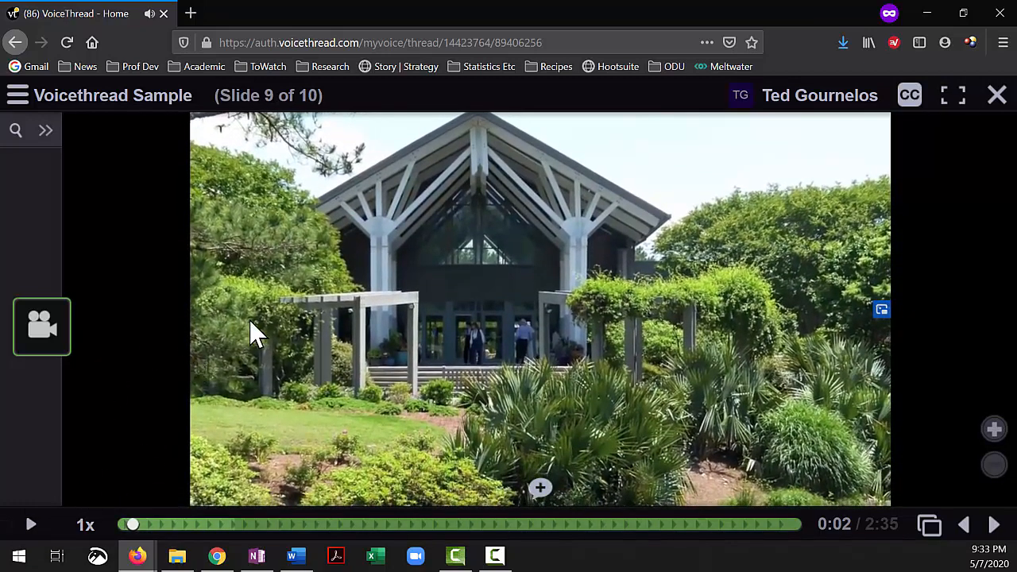
mouse_move(702, 269)
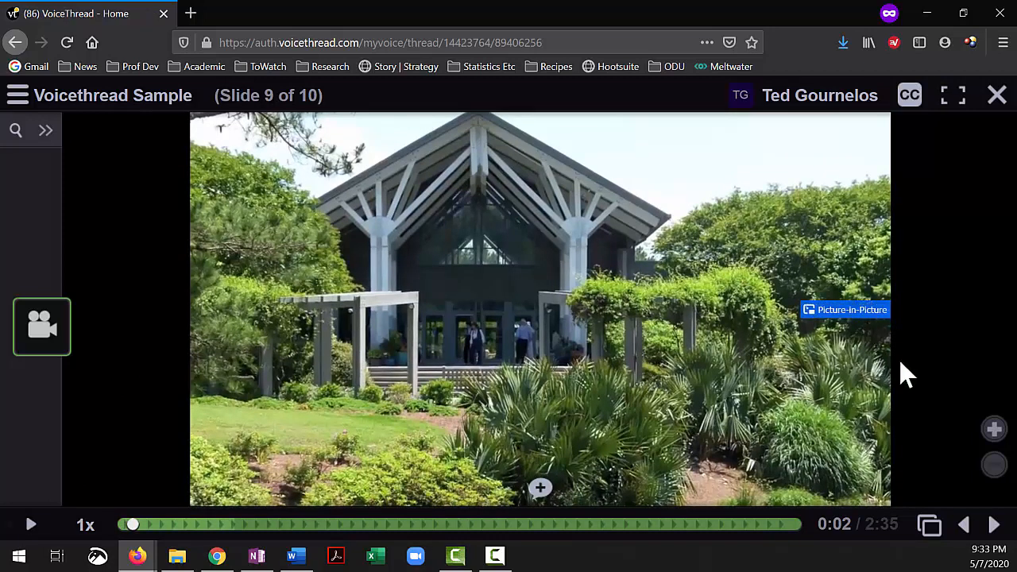
mouse_move(998, 528)
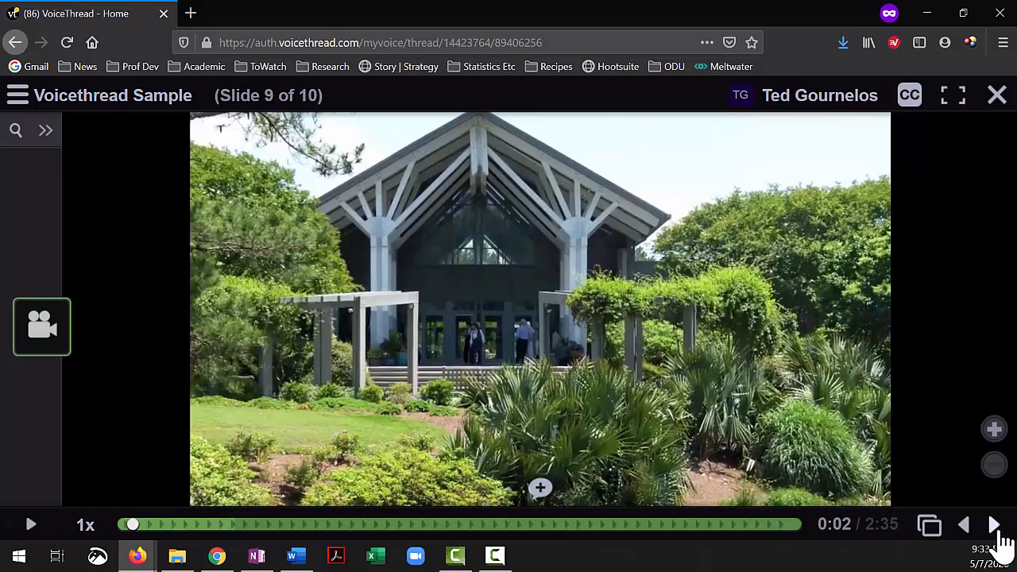
mouse_move(998, 525)
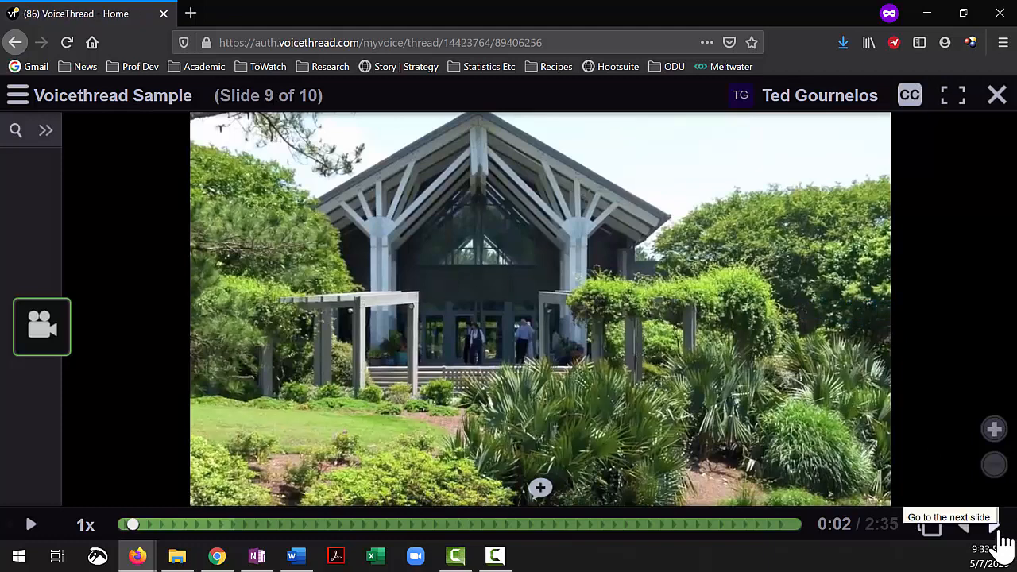
click(998, 530)
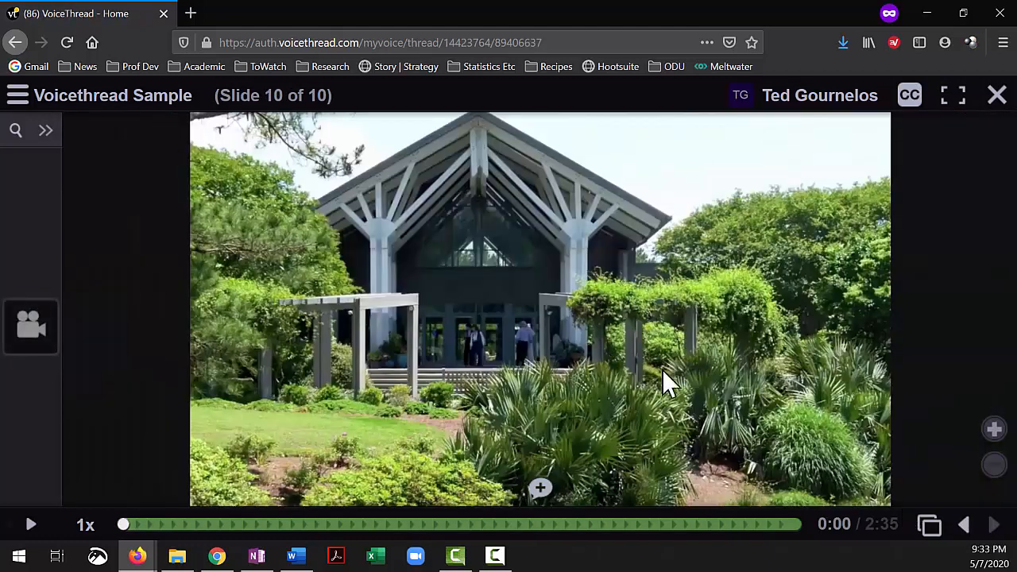
mouse_move(574, 348)
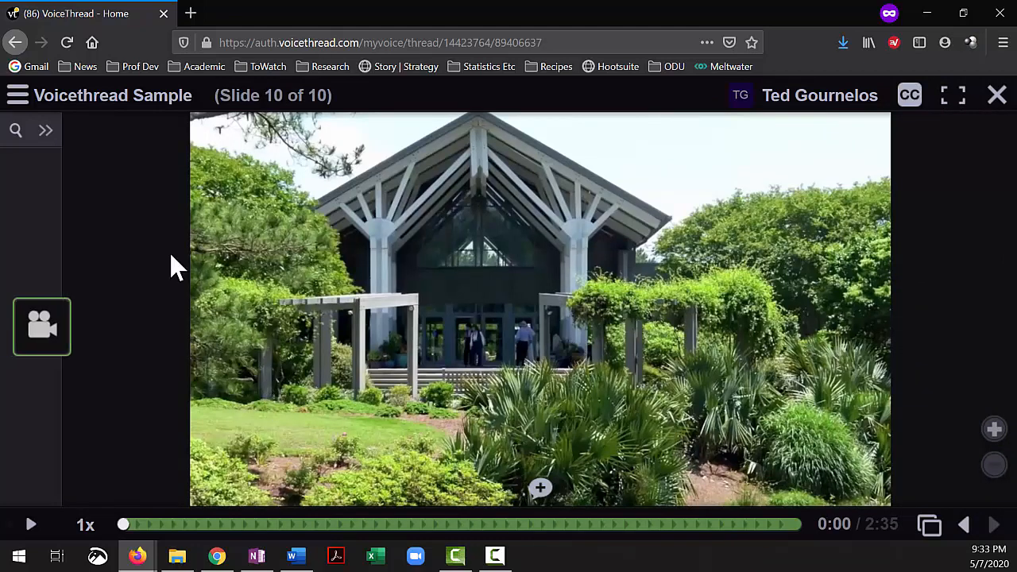
mouse_move(131, 112)
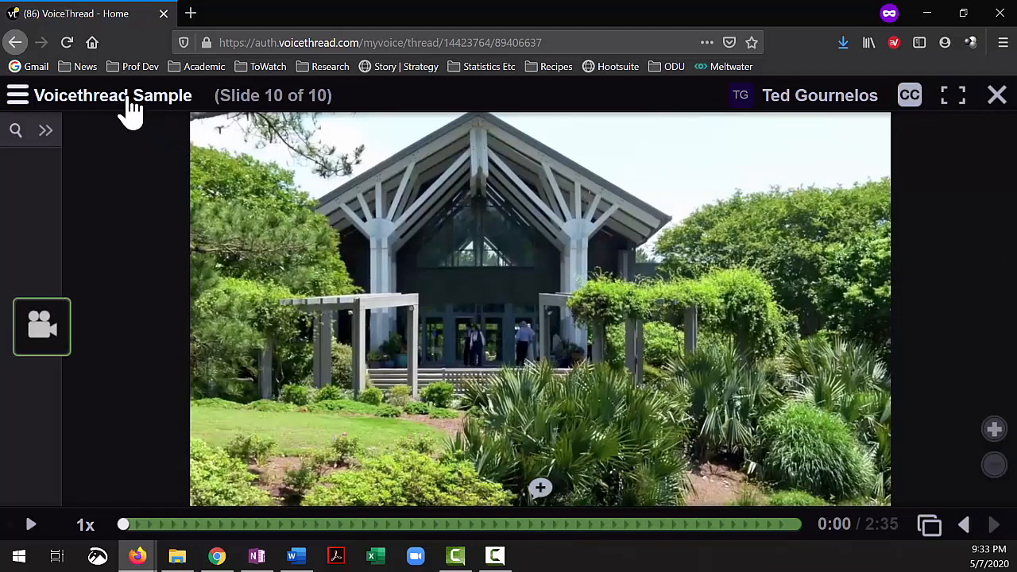
Leave playback via the title menu's Edit and open the 3. Share dialog listing groups and contacts.
click(17, 96)
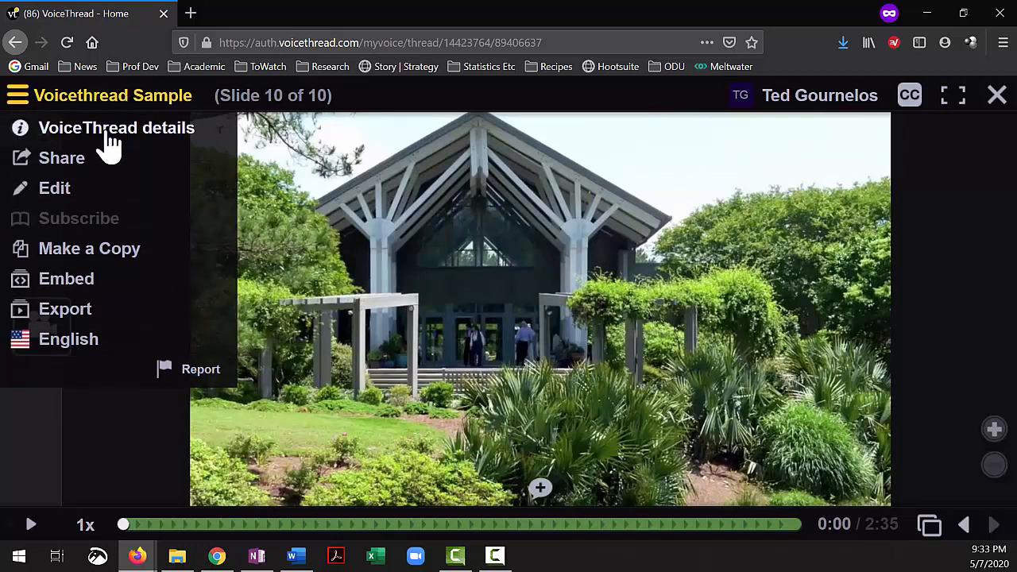
click(54, 187)
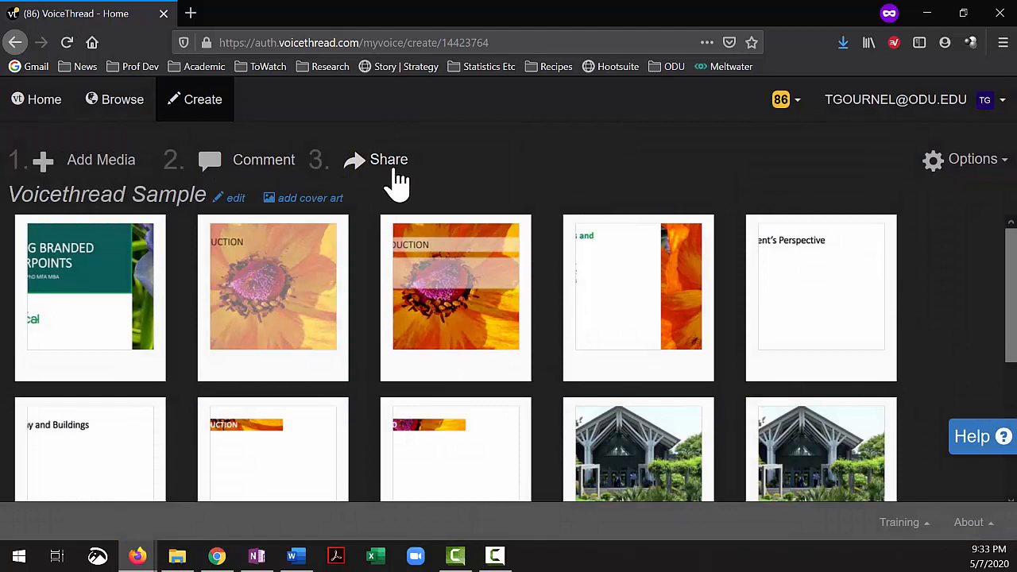
click(389, 159)
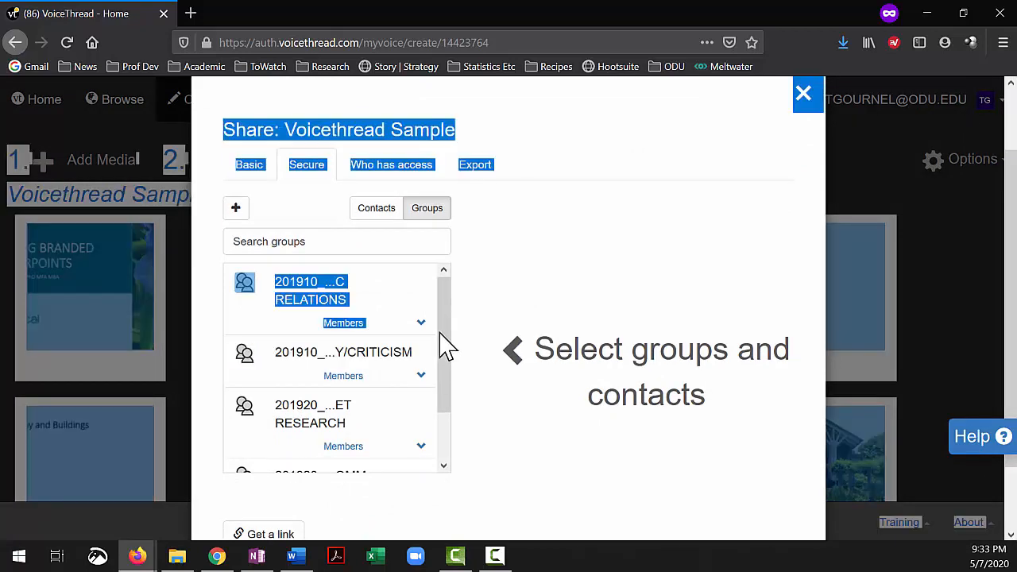
scroll(down, 3)
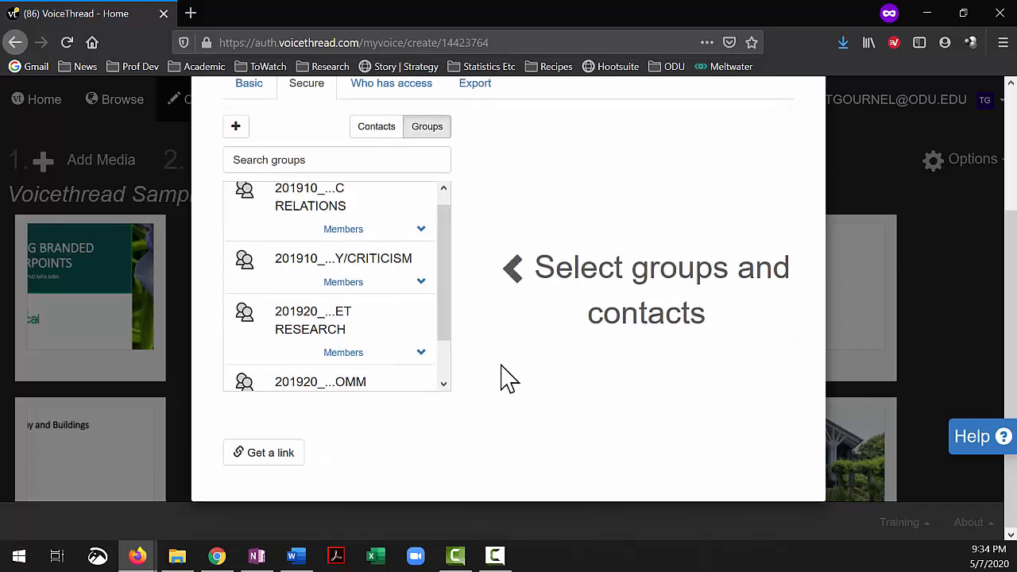
Get a share link allowing anyone with it to View and Comment, then confirm with Done.
click(264, 451)
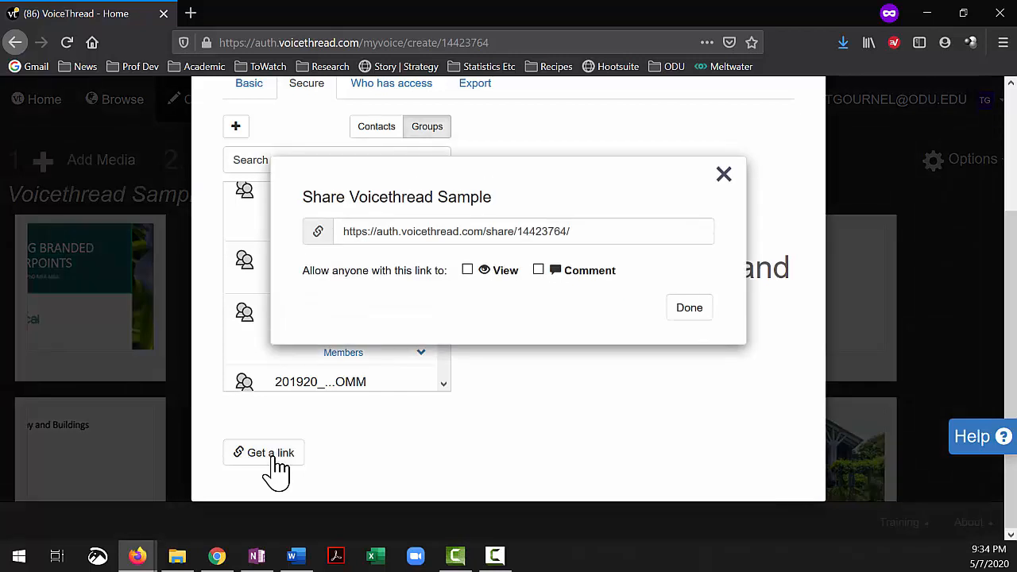
mouse_move(550, 294)
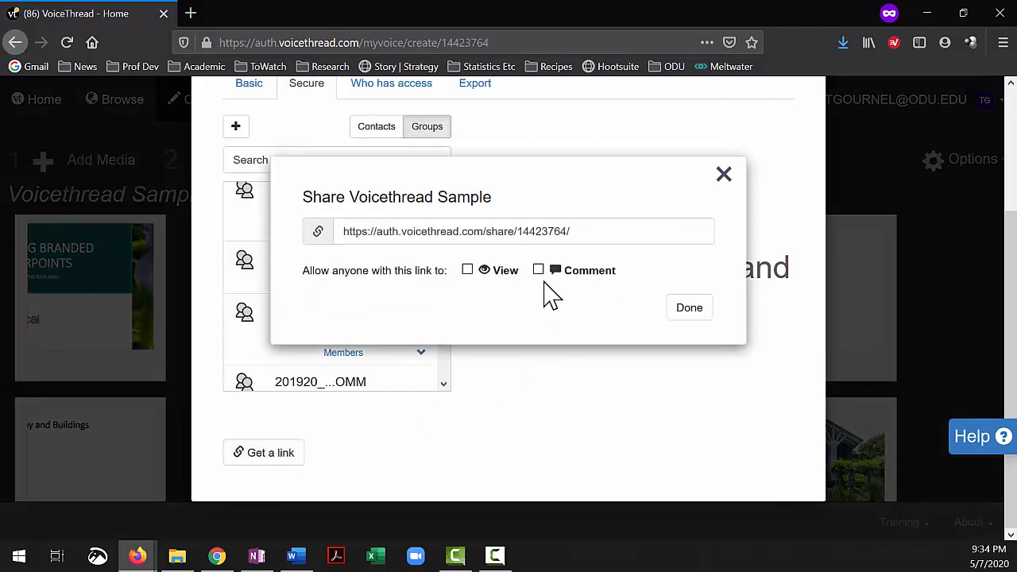
click(467, 270)
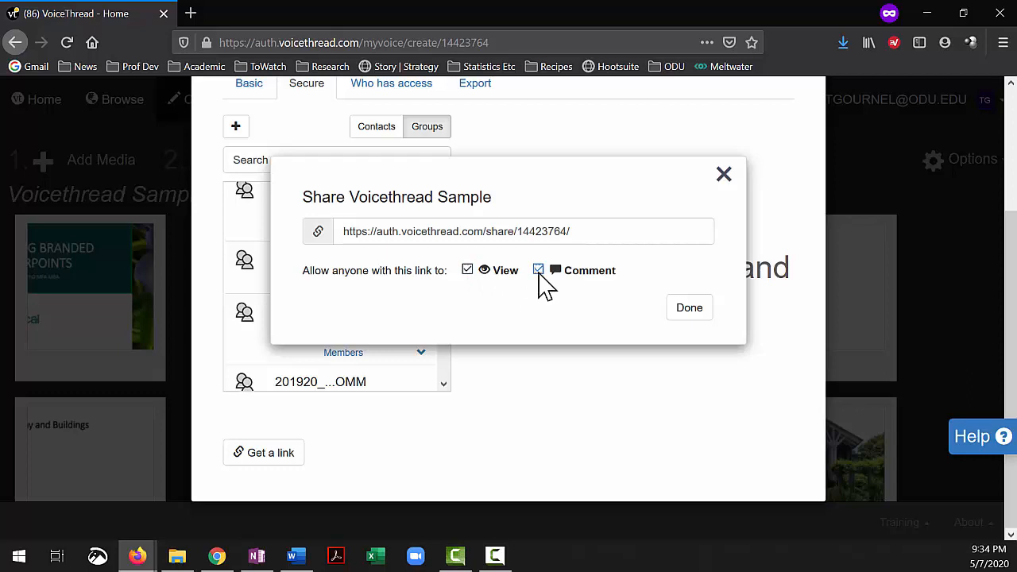
click(537, 270)
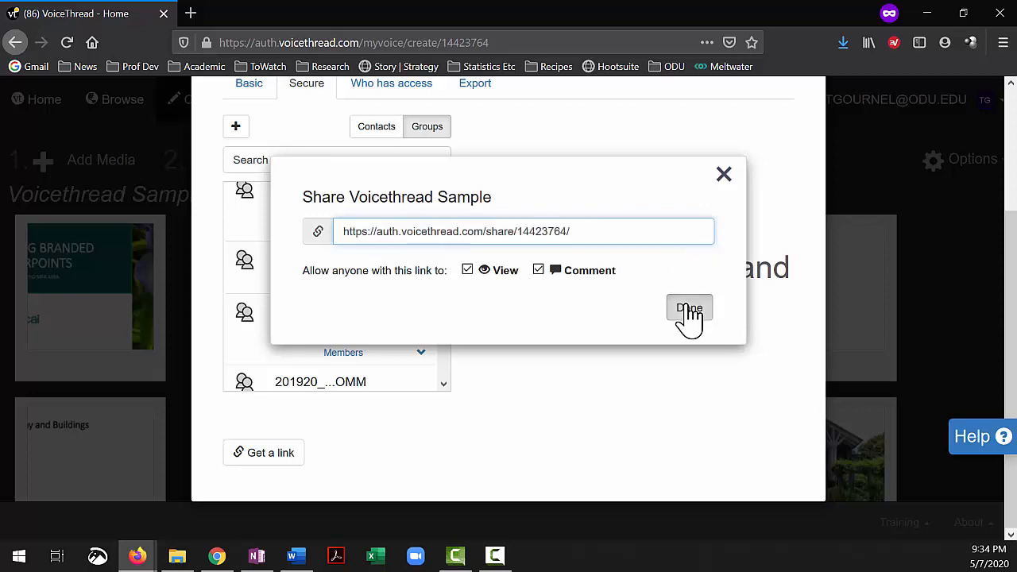
click(689, 310)
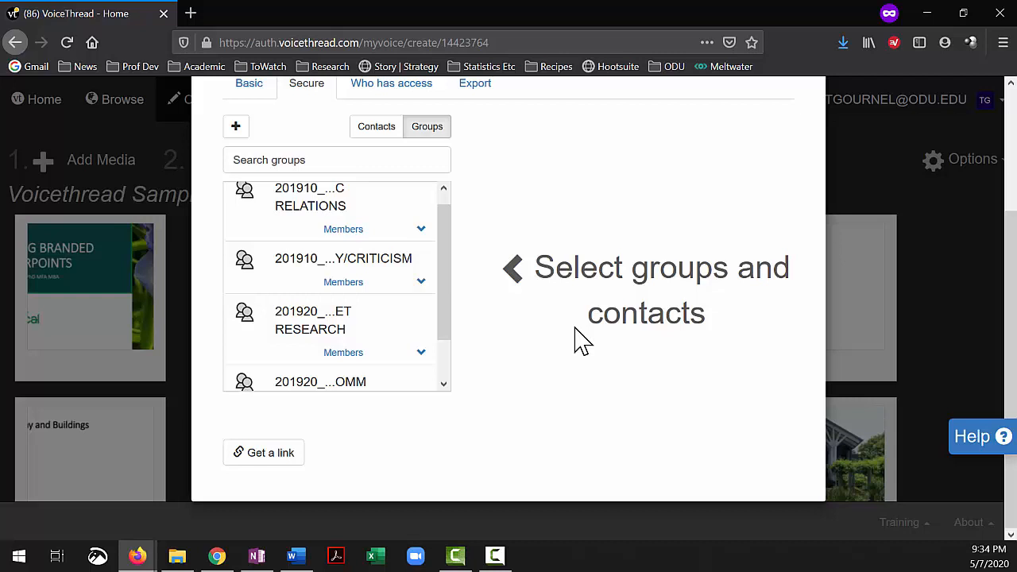
mouse_move(643, 205)
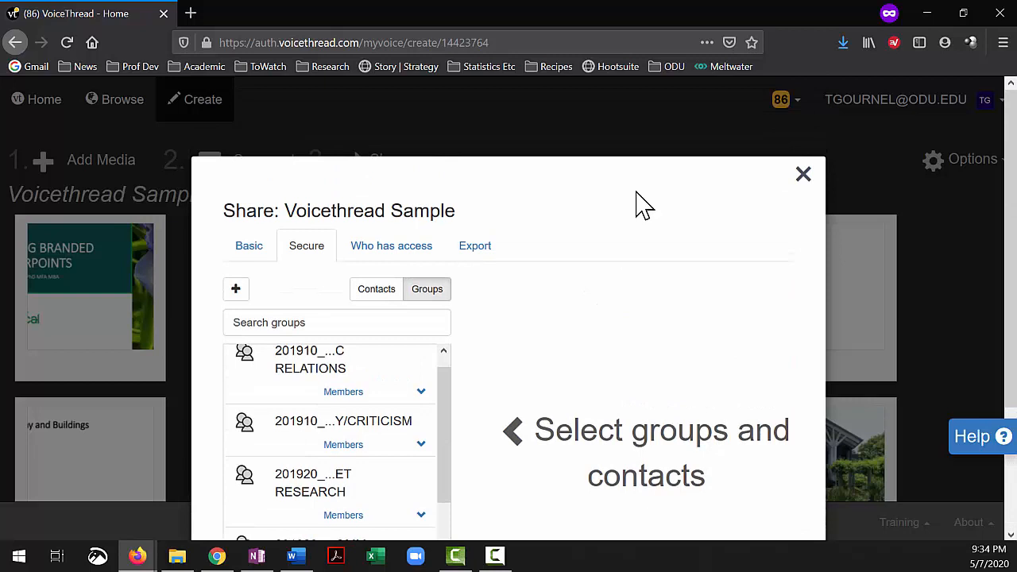
mouse_move(321, 442)
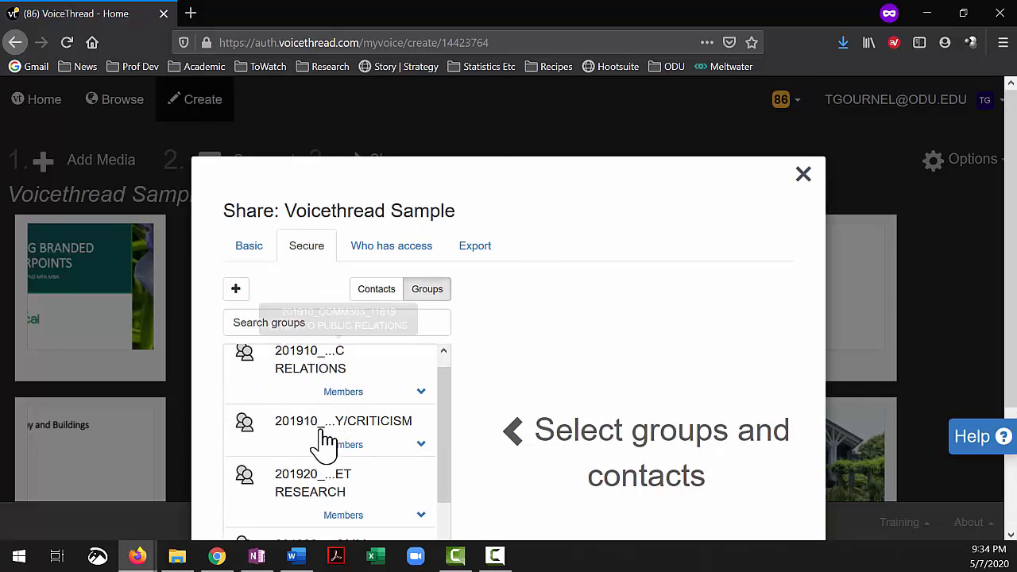
mouse_move(511, 394)
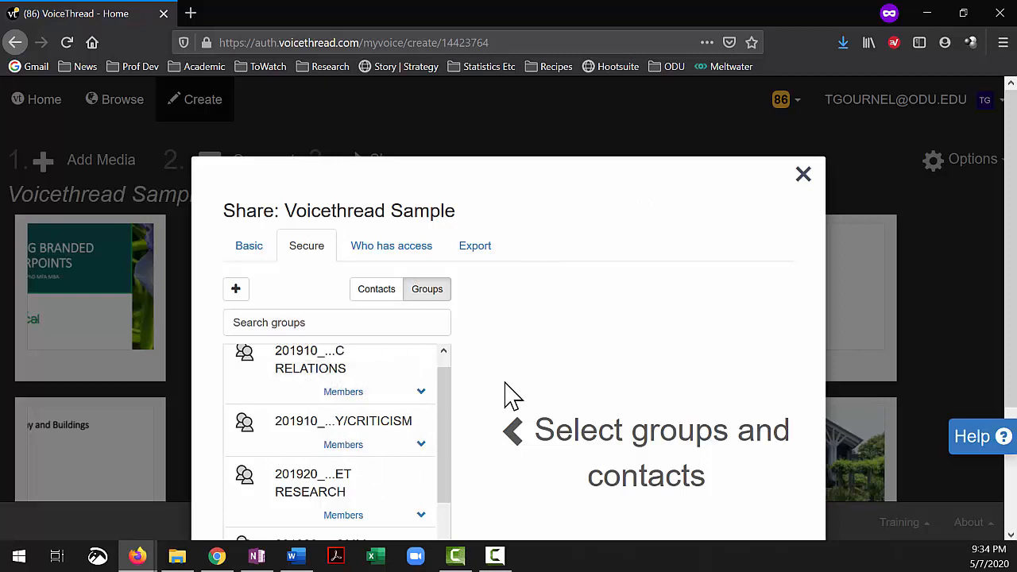